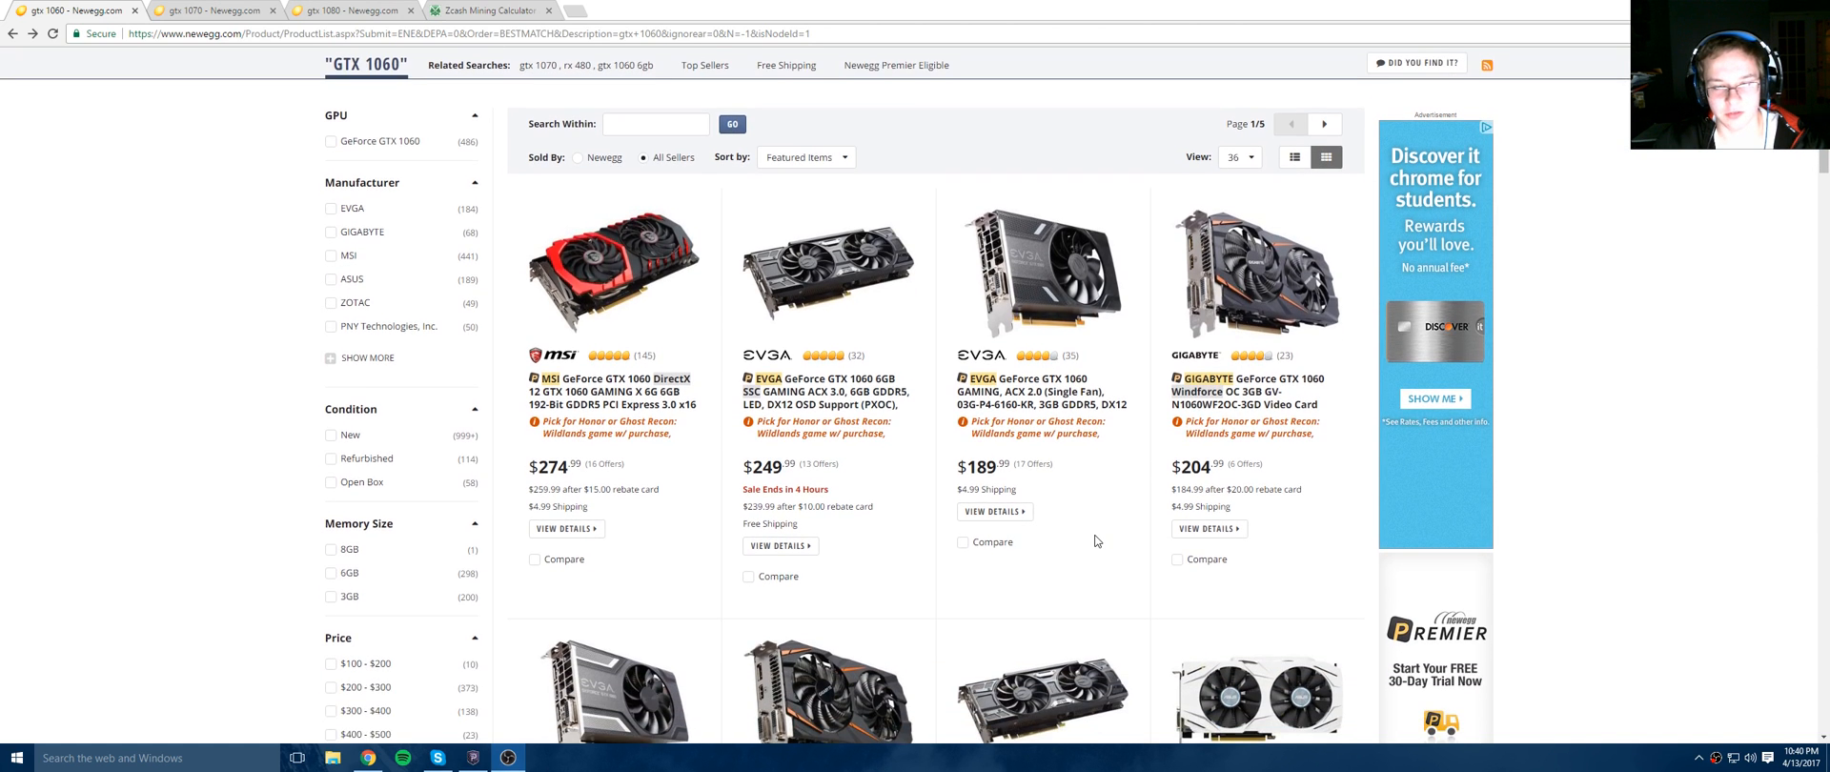
Scroll up and down the current page to look it over
scroll("down", 3)
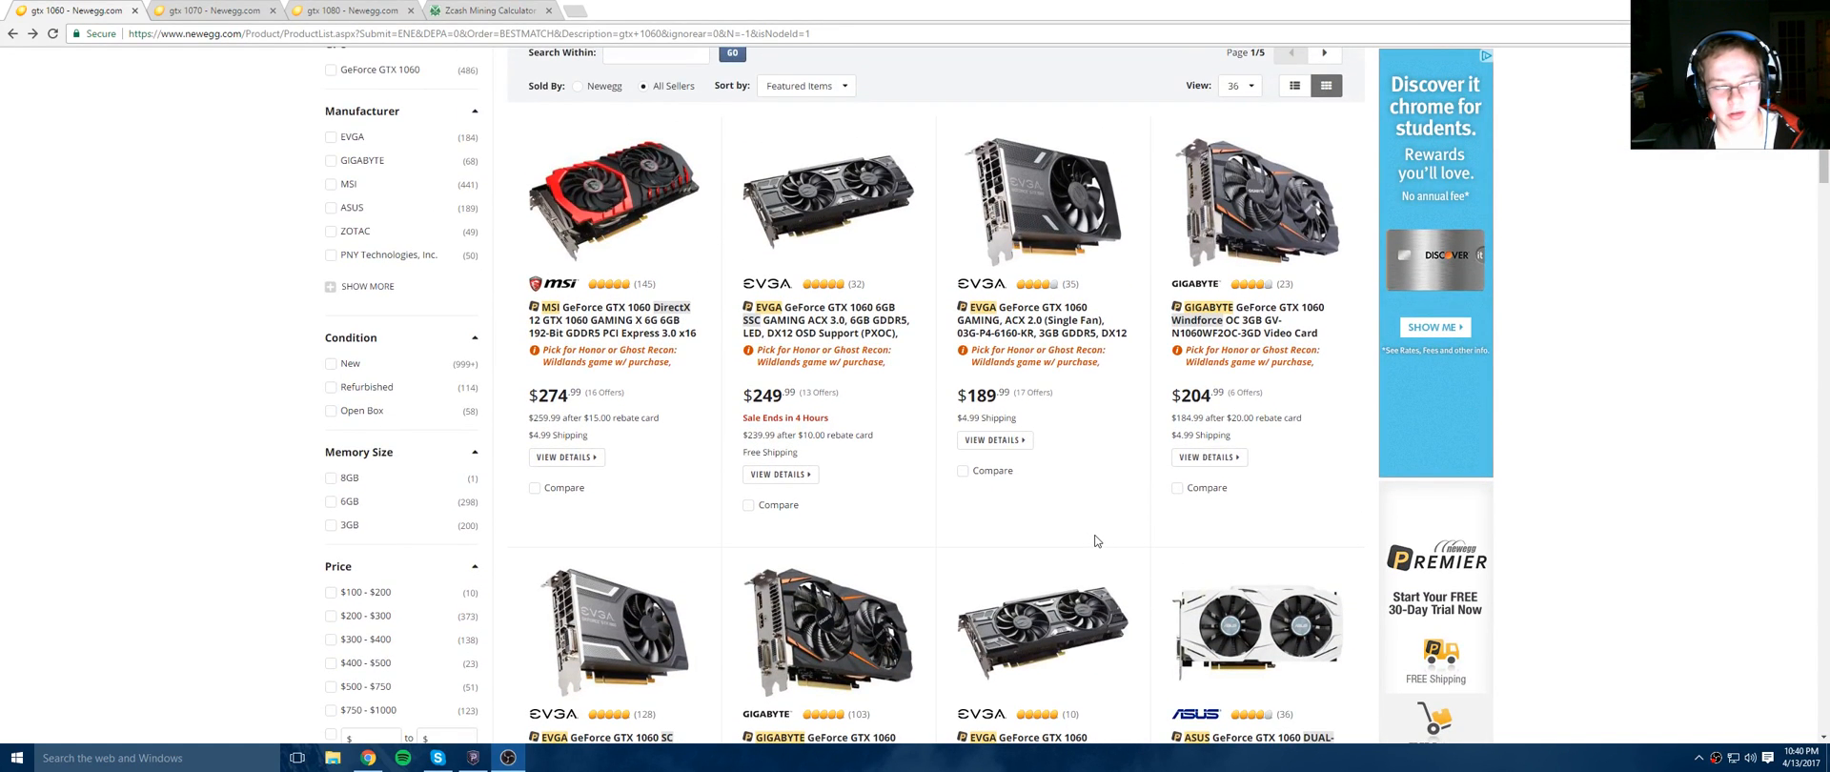
scroll("up", 3)
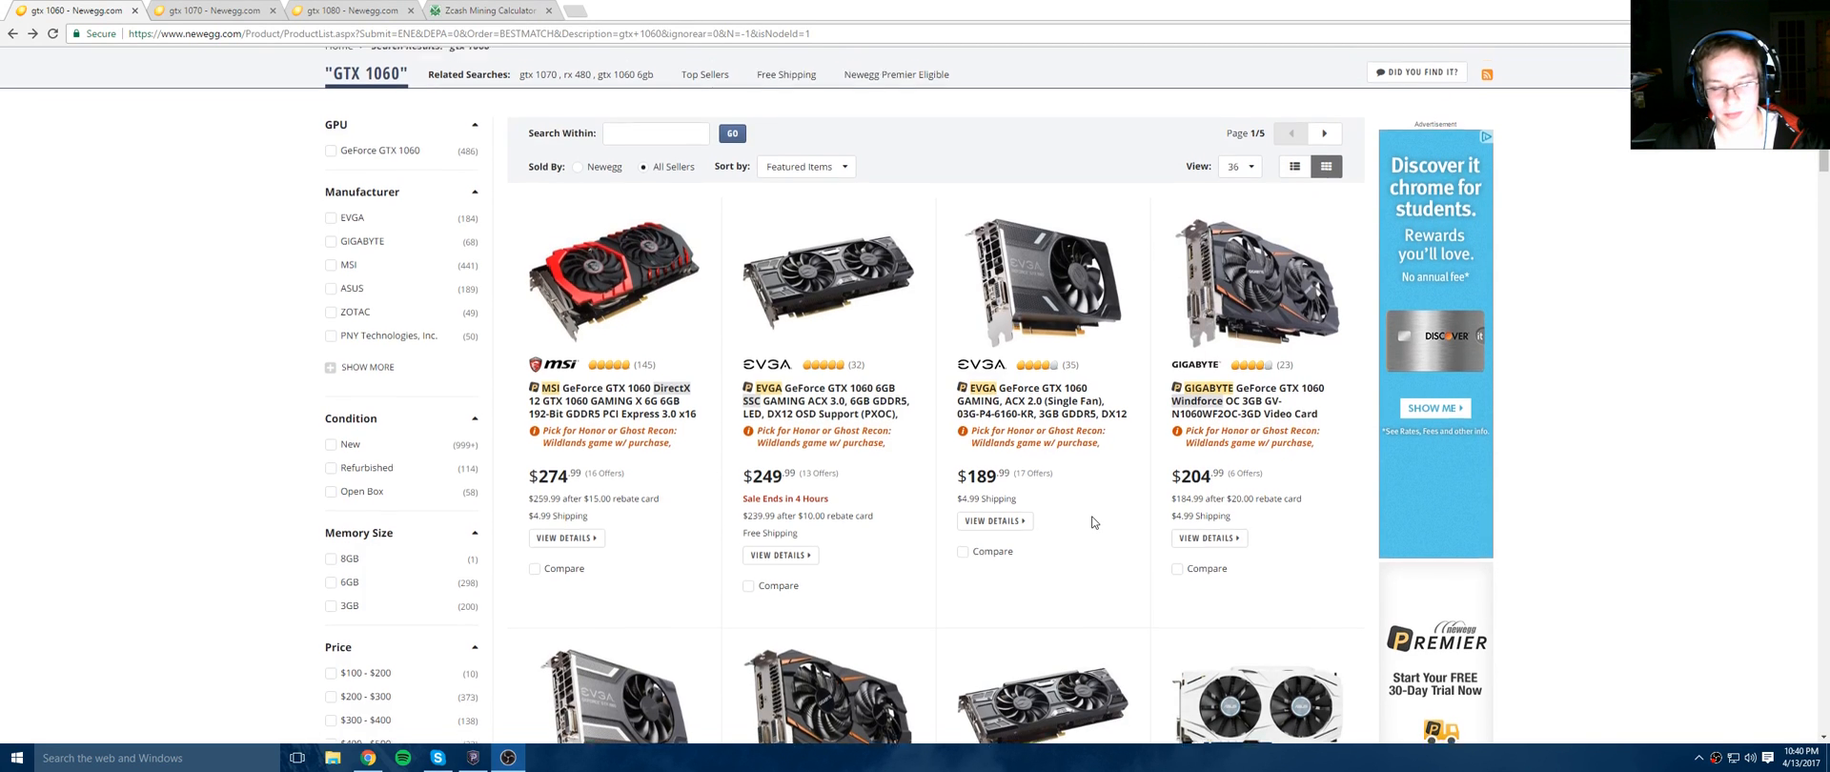
scroll("up", 3)
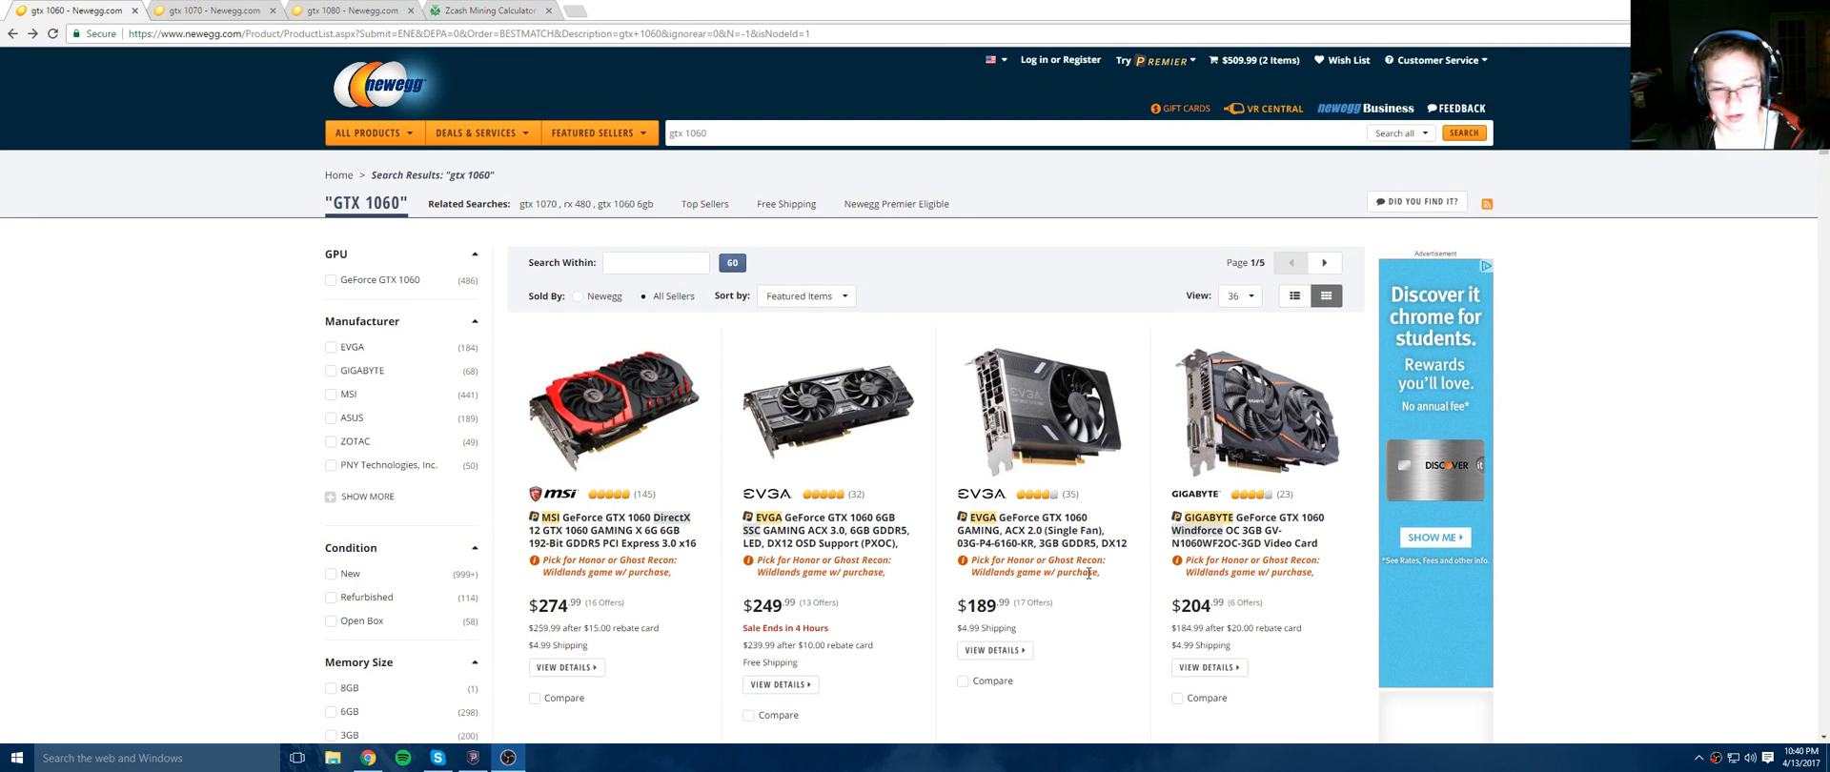
scroll("down", 3)
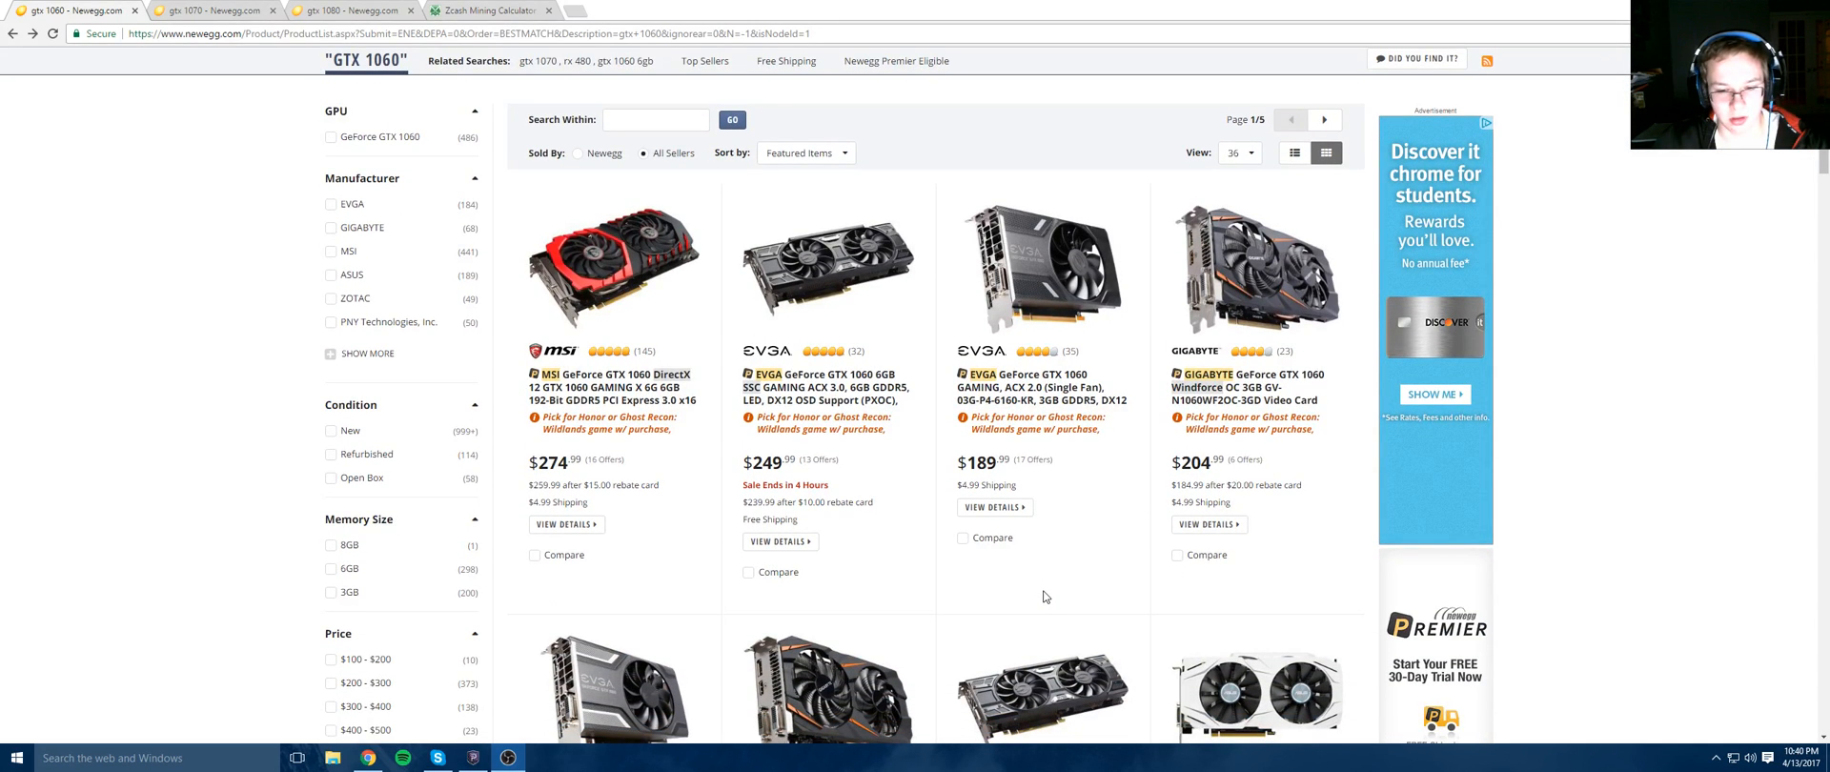
scroll("up", 3)
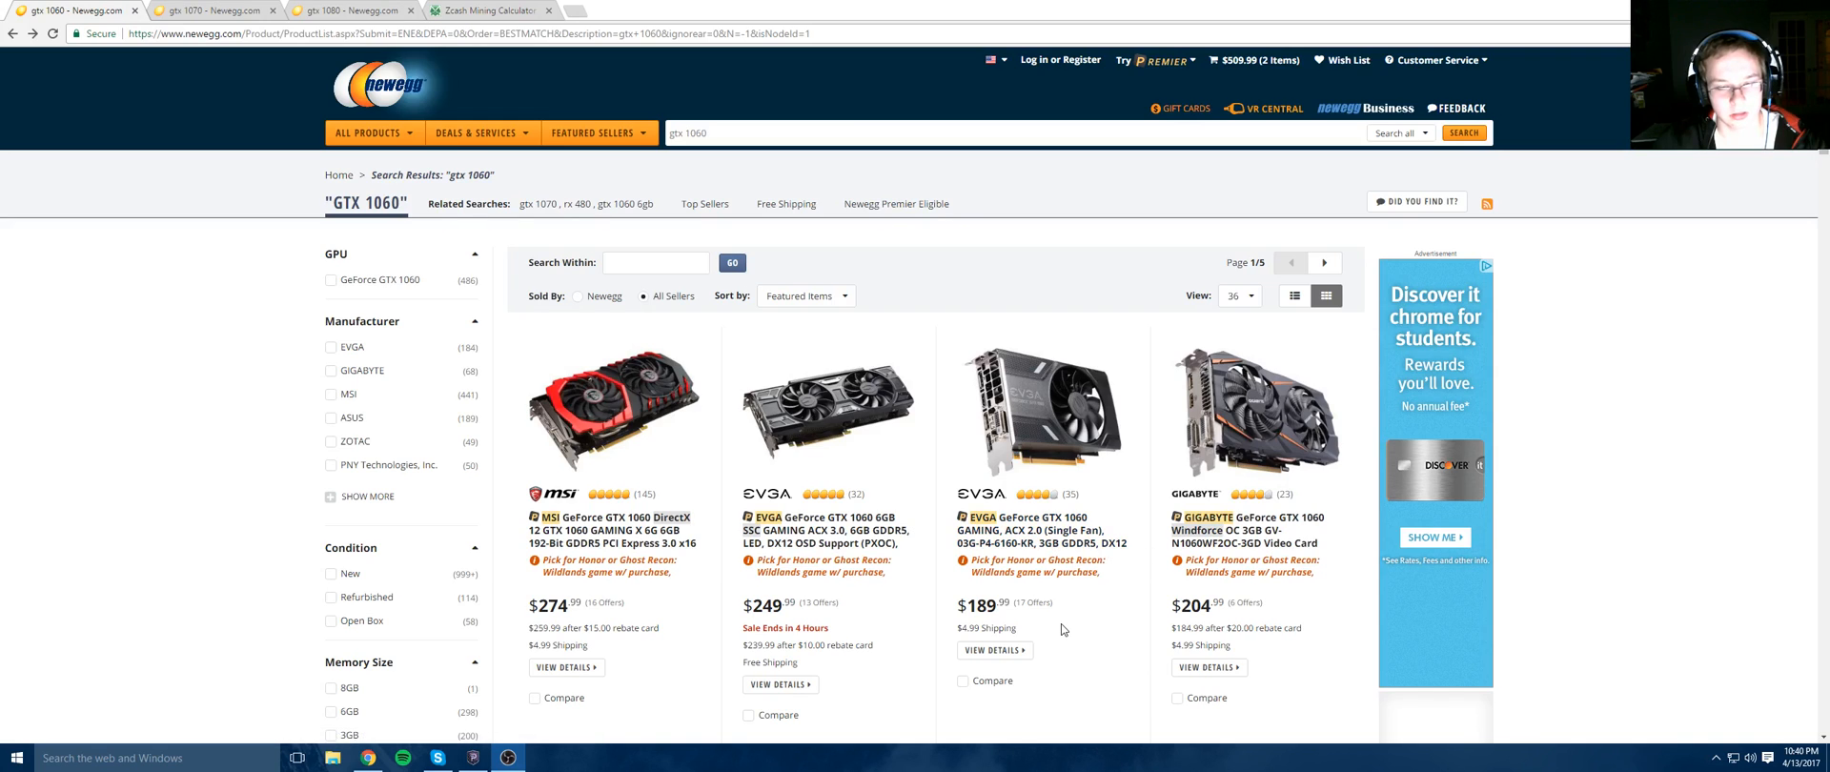
scroll("down", 3)
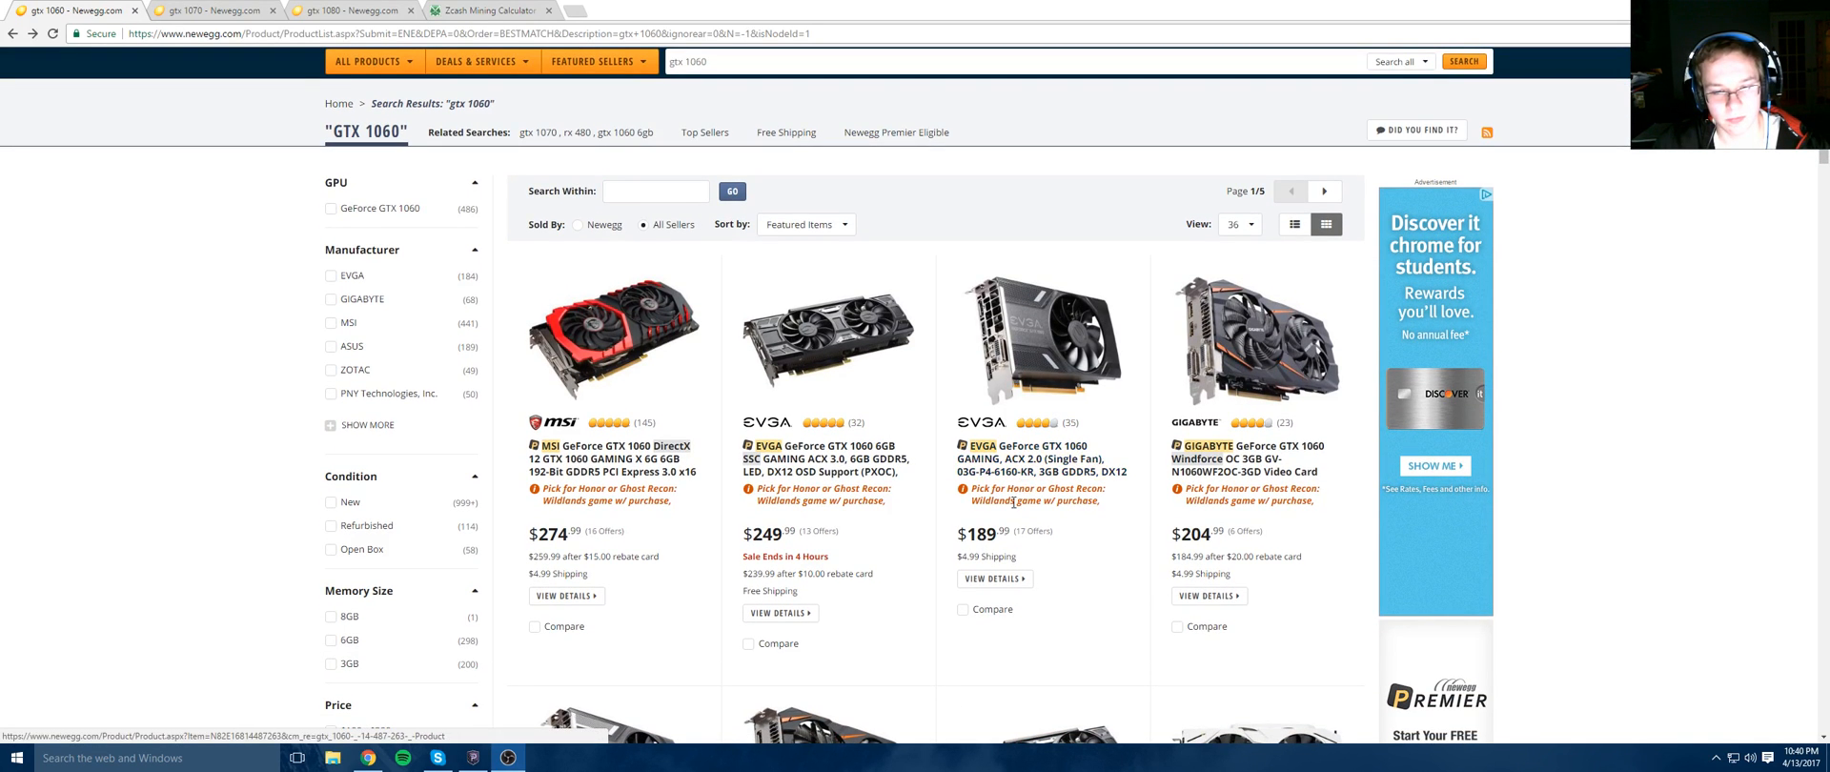
In the Zcash calculator, enter 300 H/s and 120 W, then calculate 94.92 break-even days
left_click(478, 10)
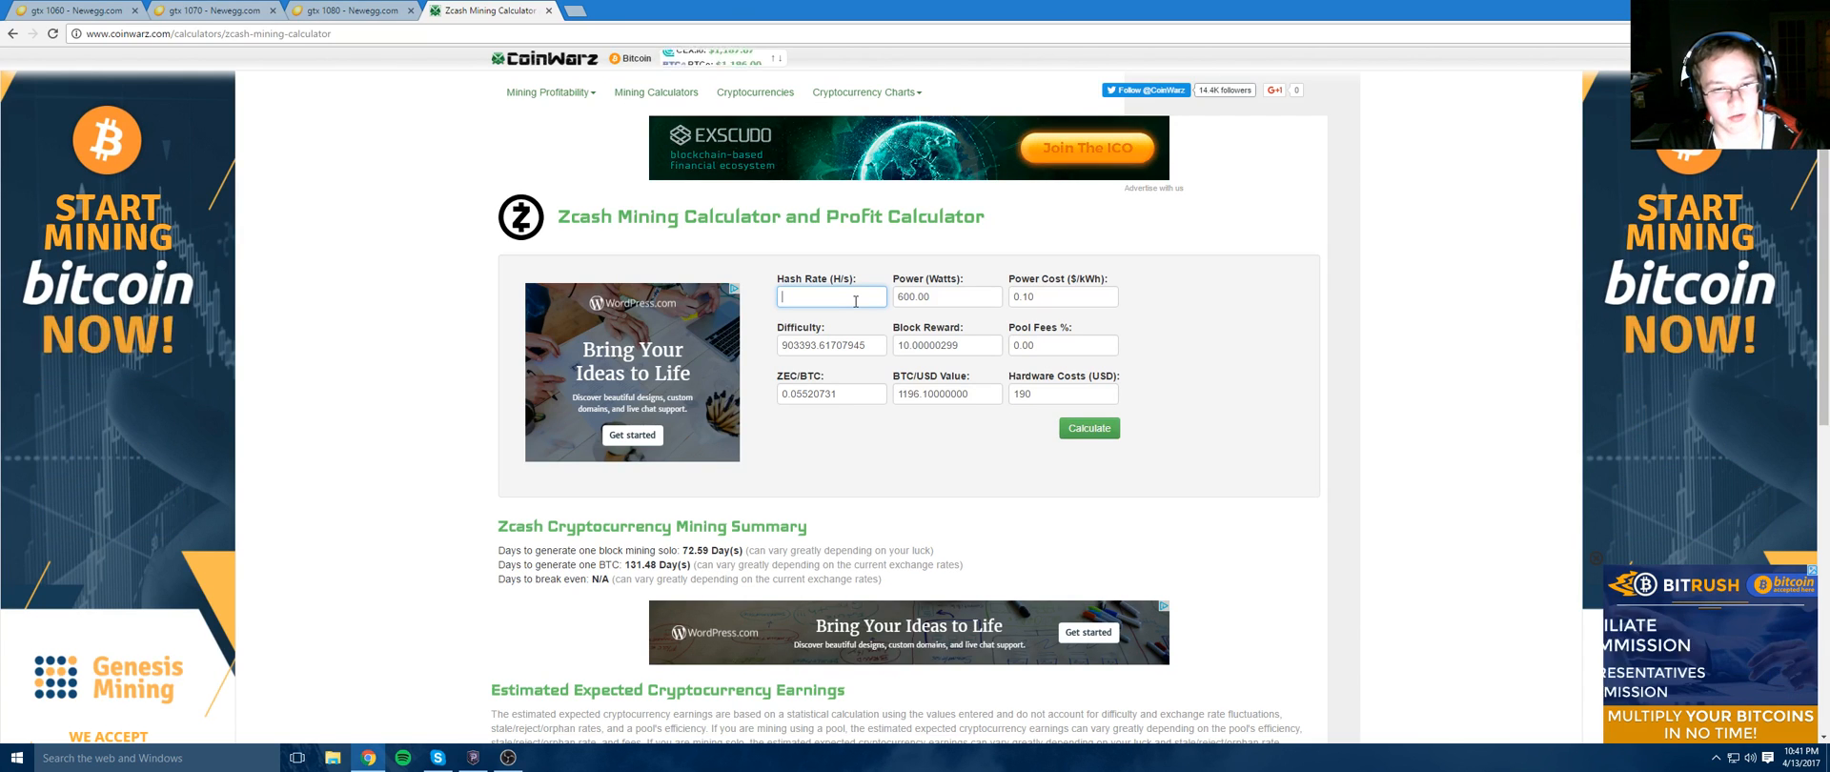
type("300")
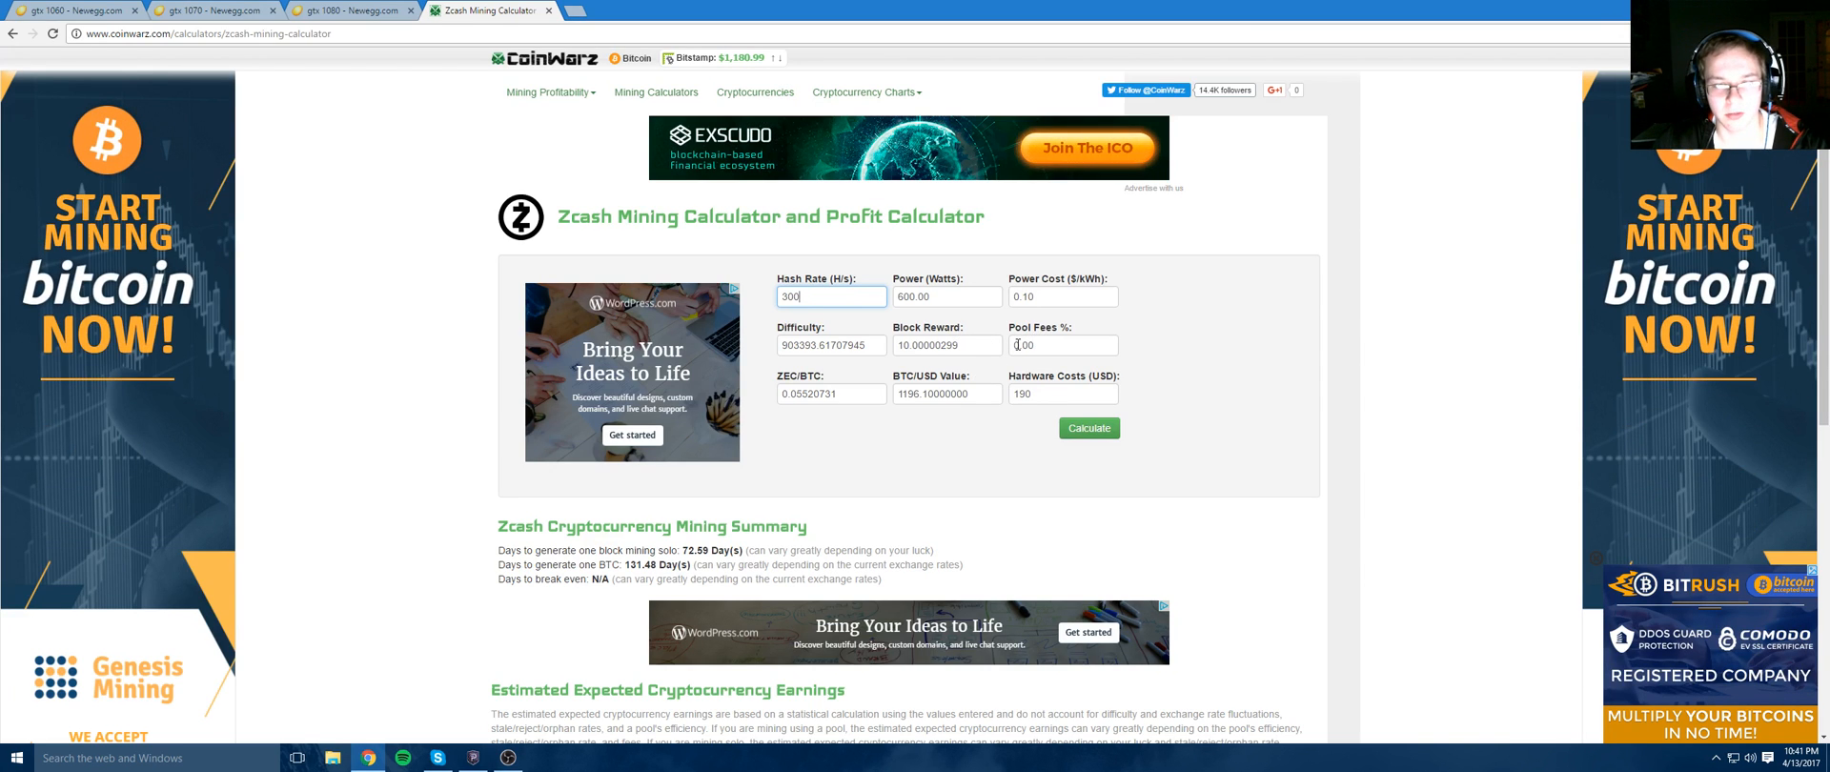
left_click(1061, 345)
type("12")
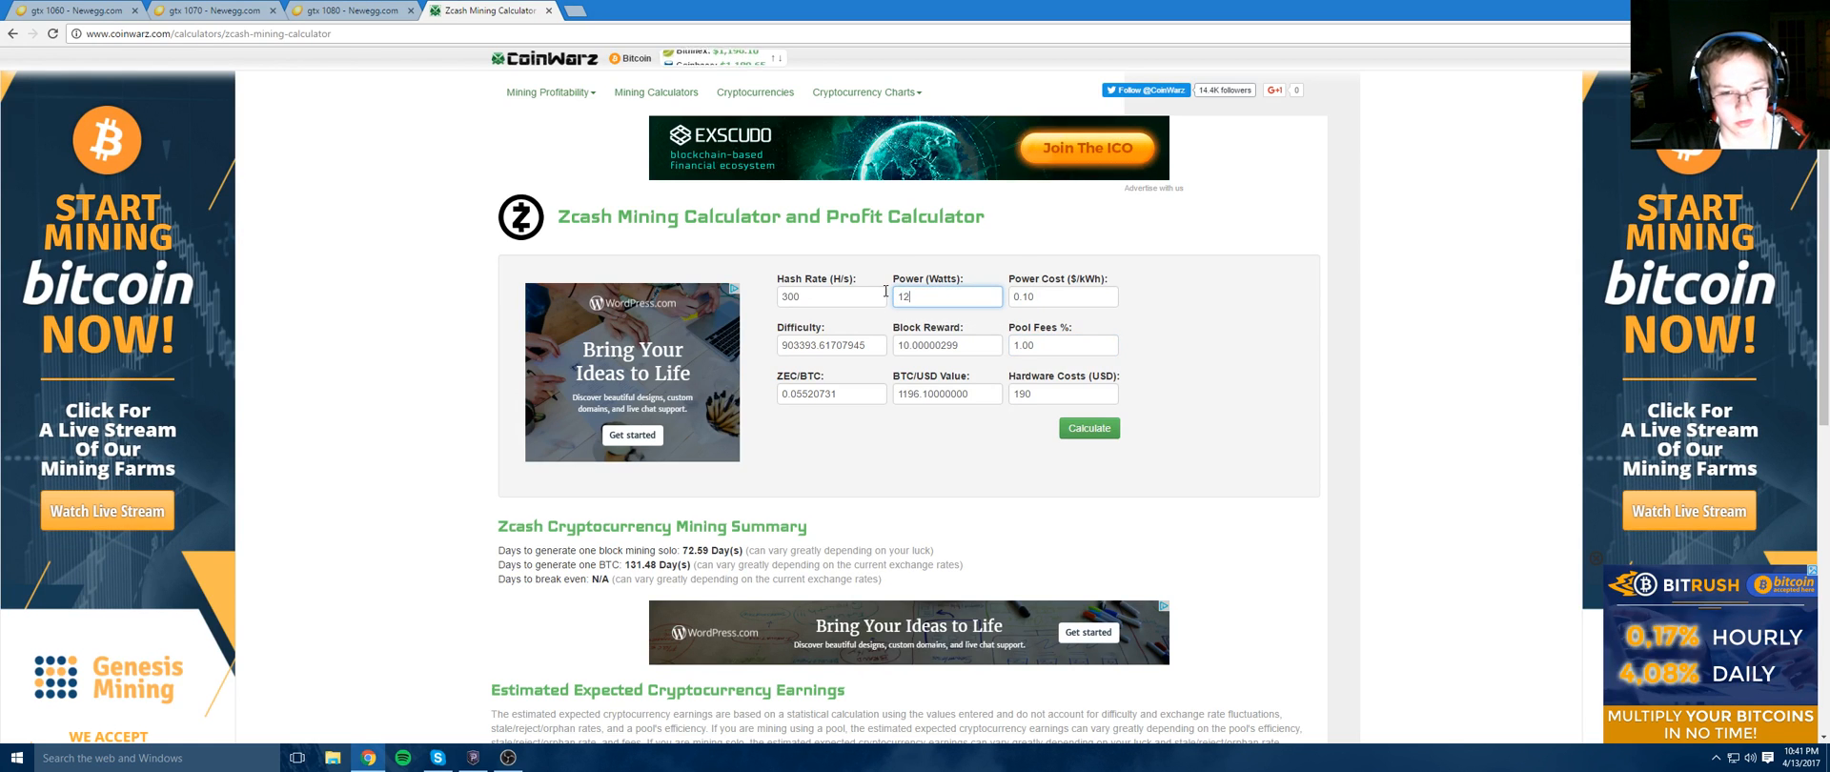
type("0")
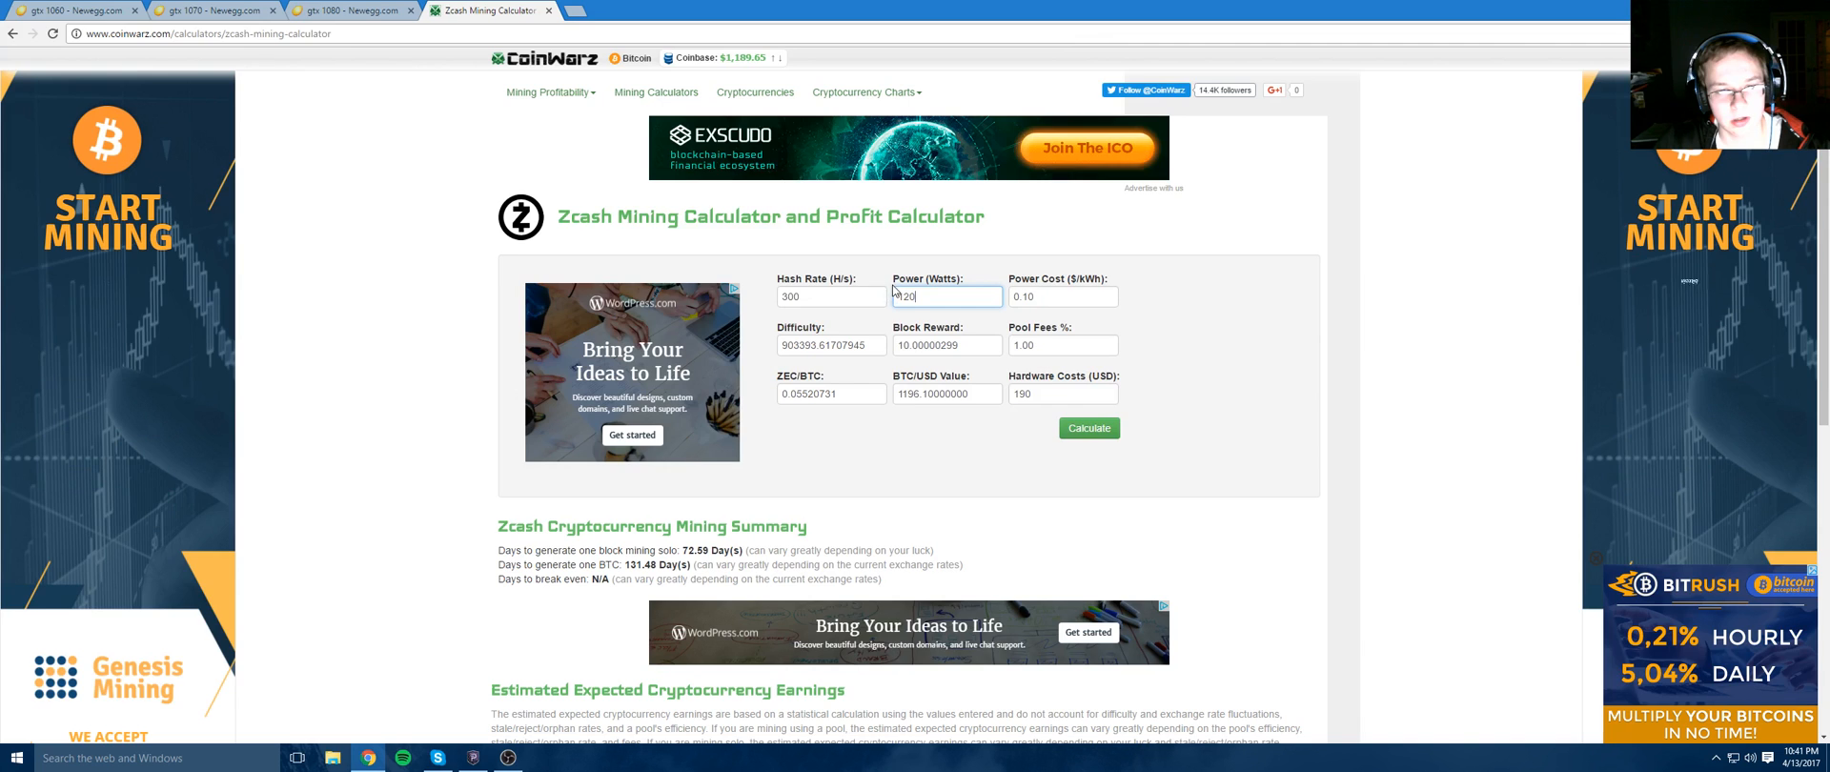
left_click(1087, 428)
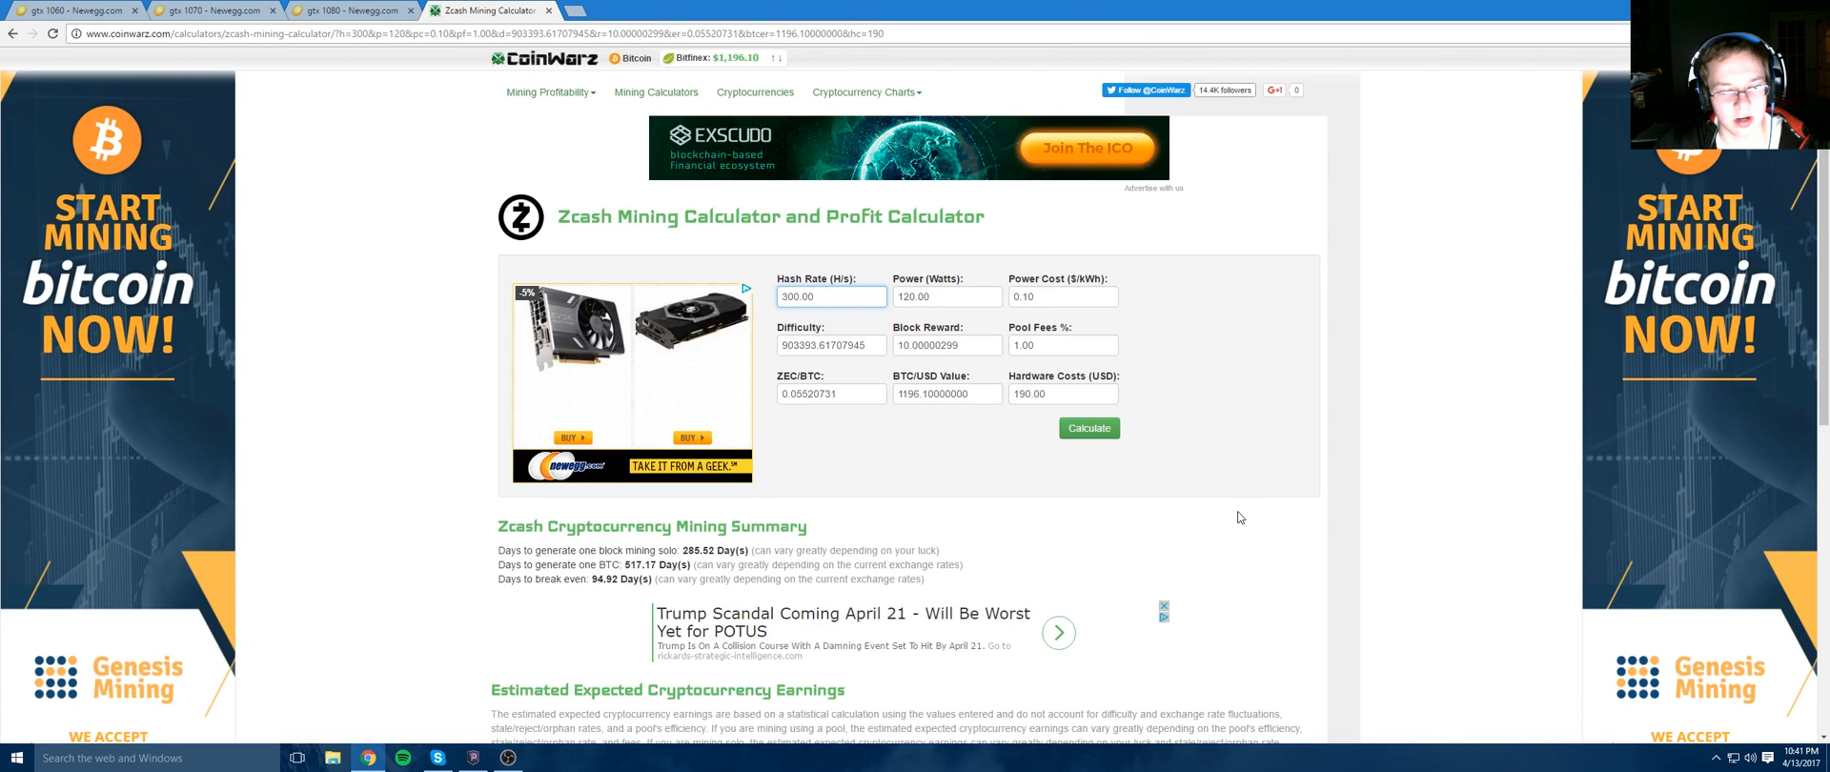
scroll("down", 3)
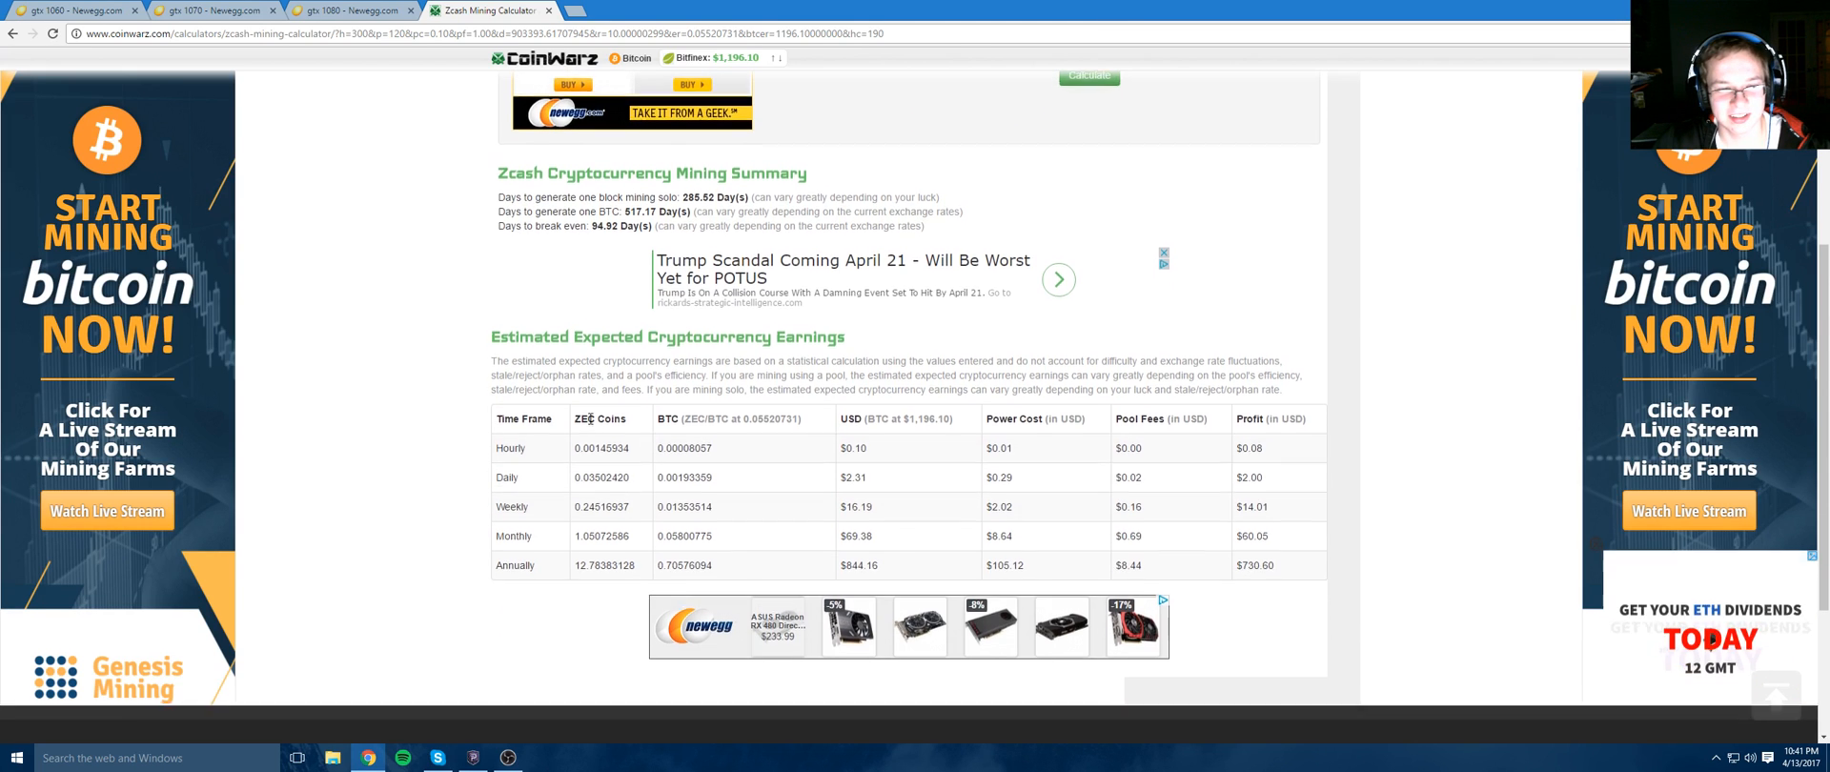
scroll("up", 3)
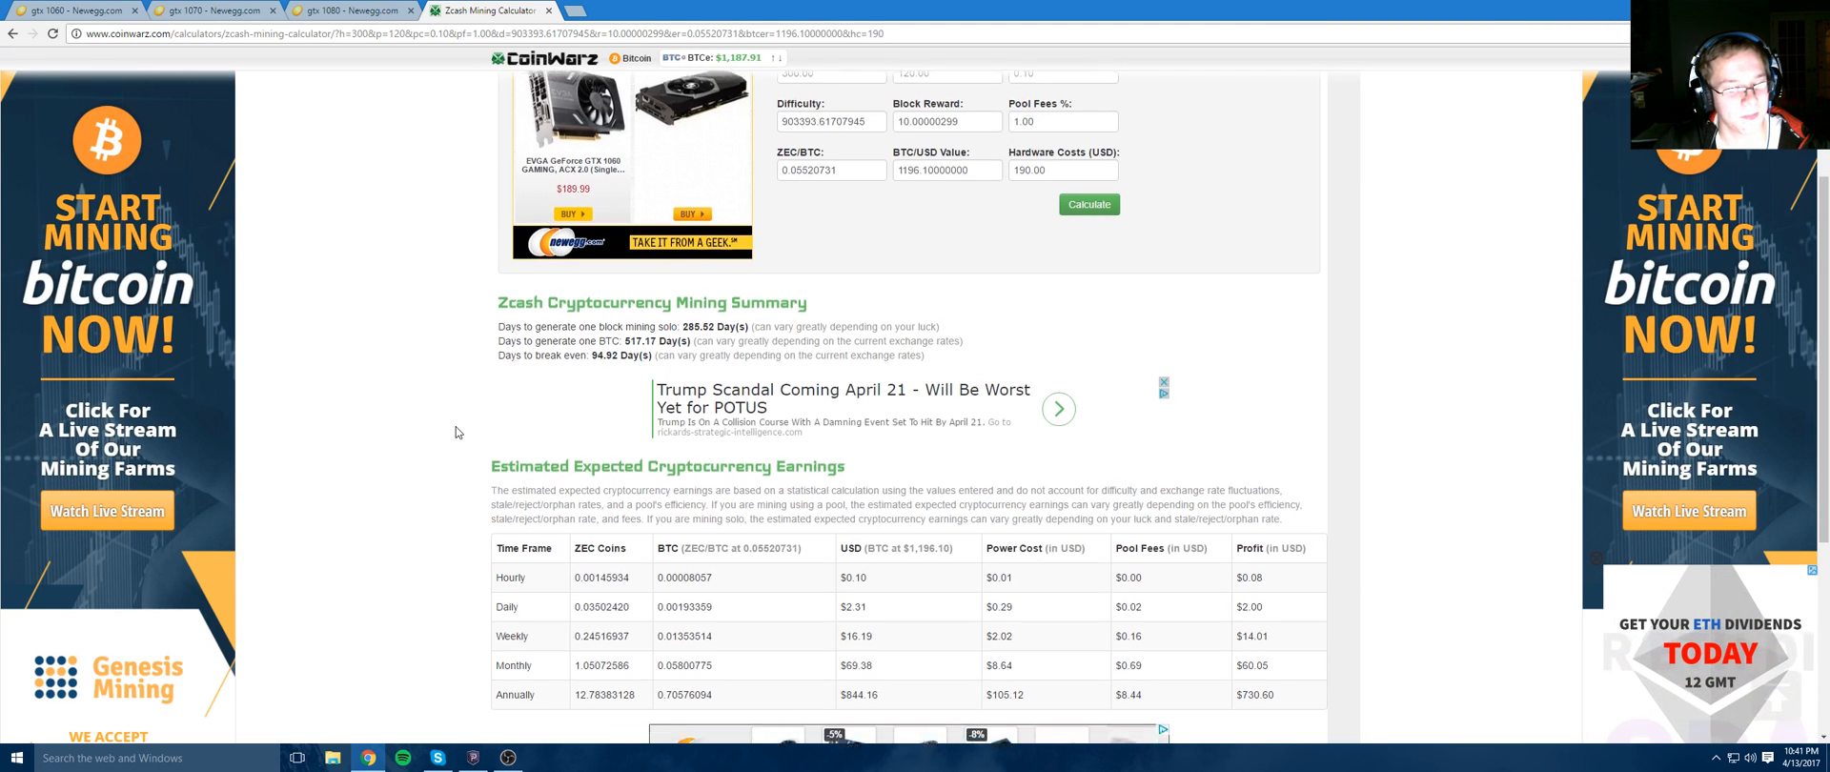
scroll("up", 3)
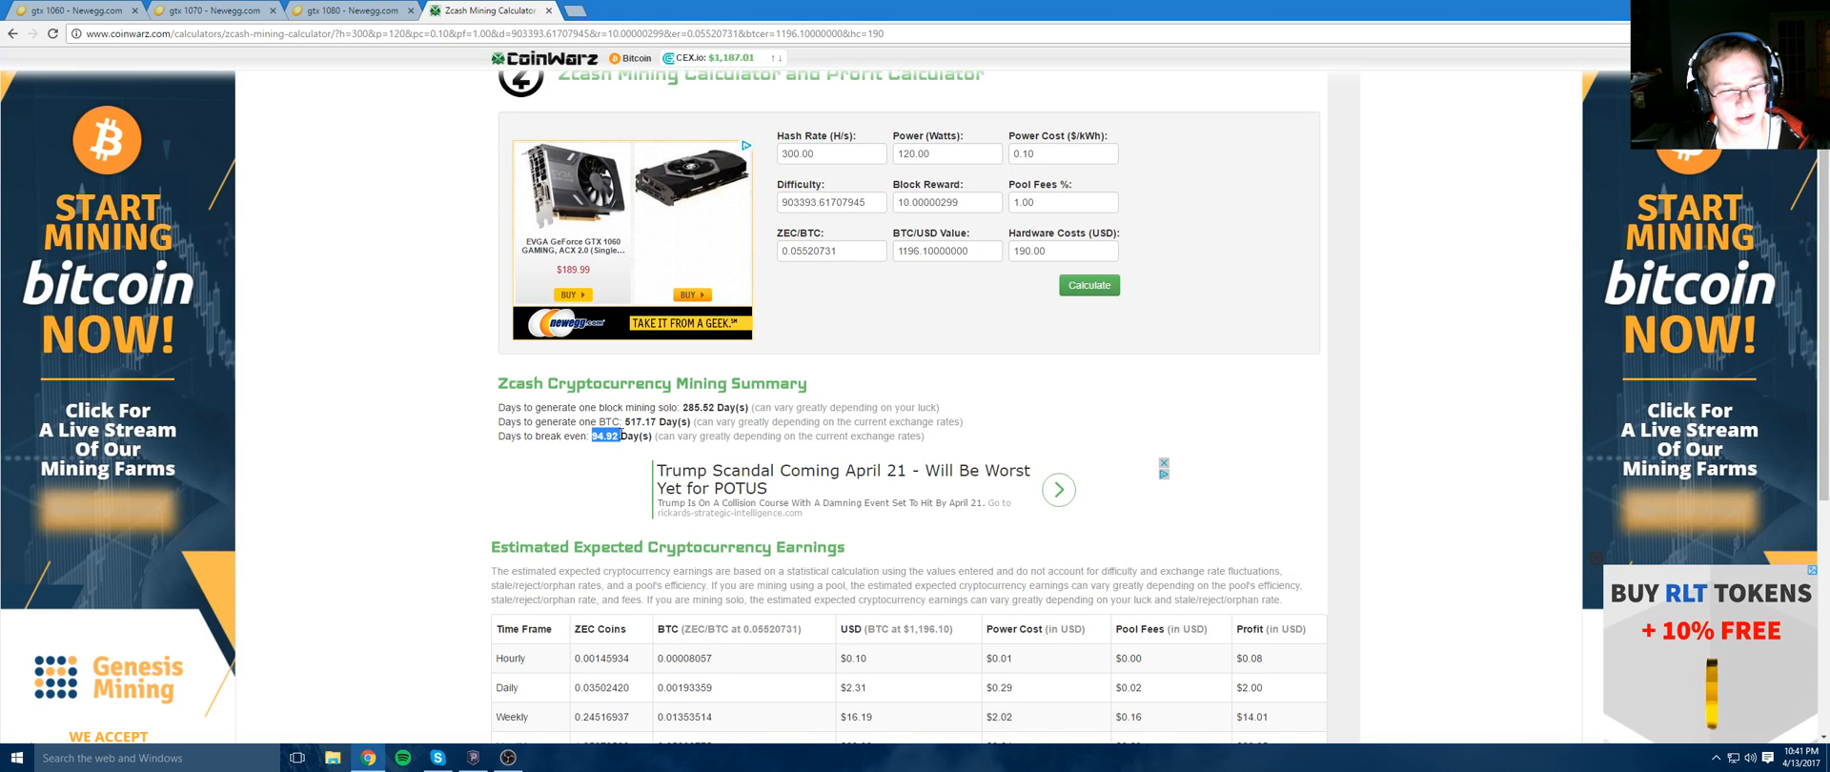
scroll("down", 3)
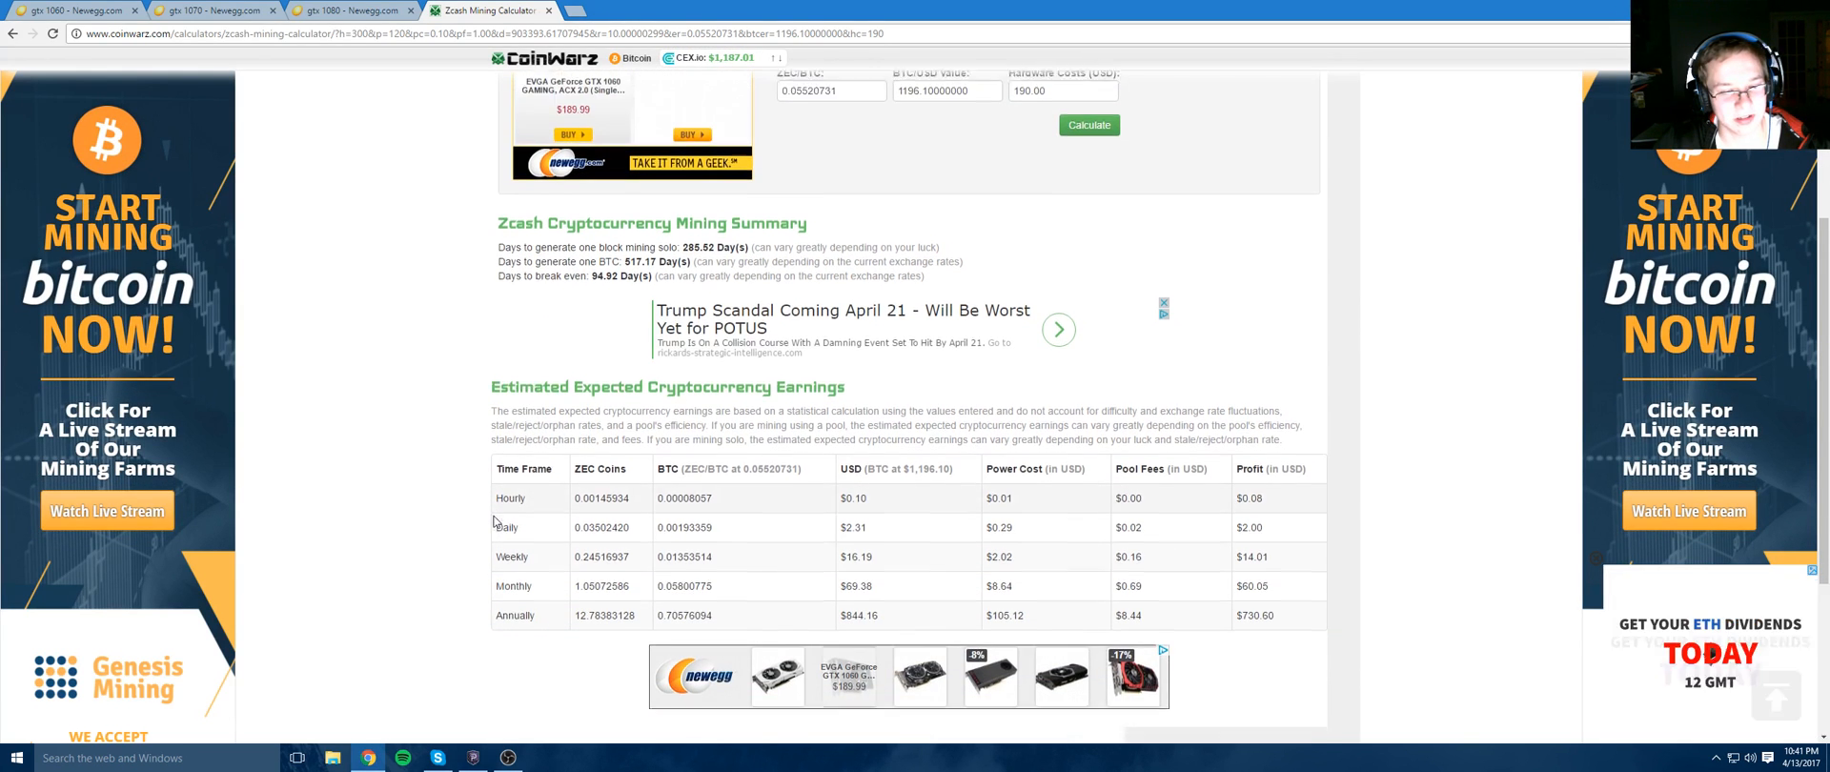
scroll("up", 3)
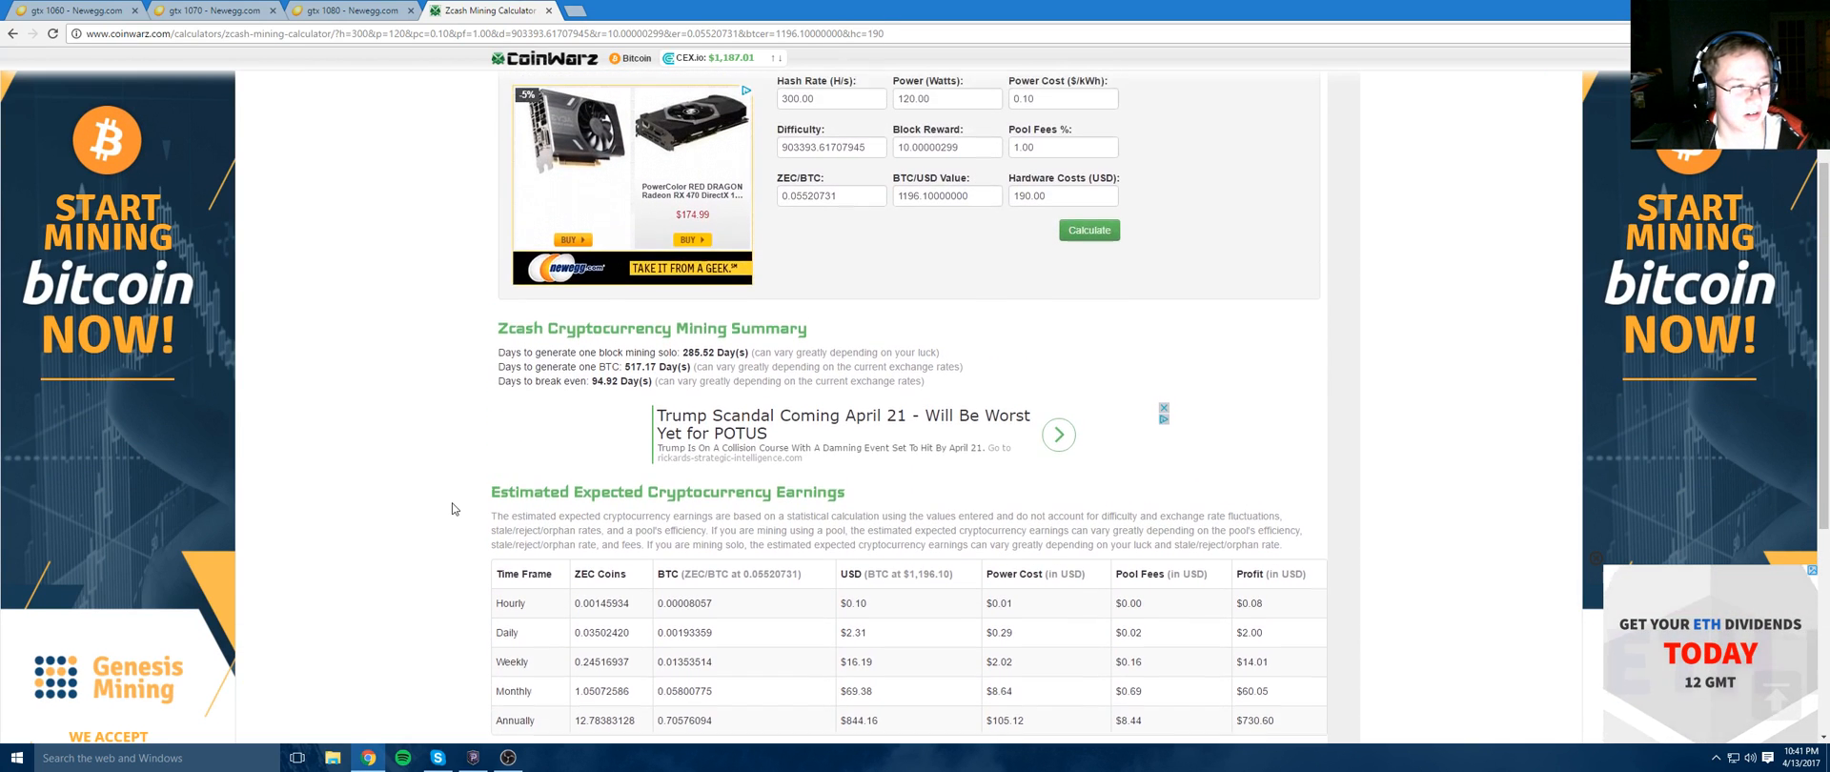
scroll("up", 3)
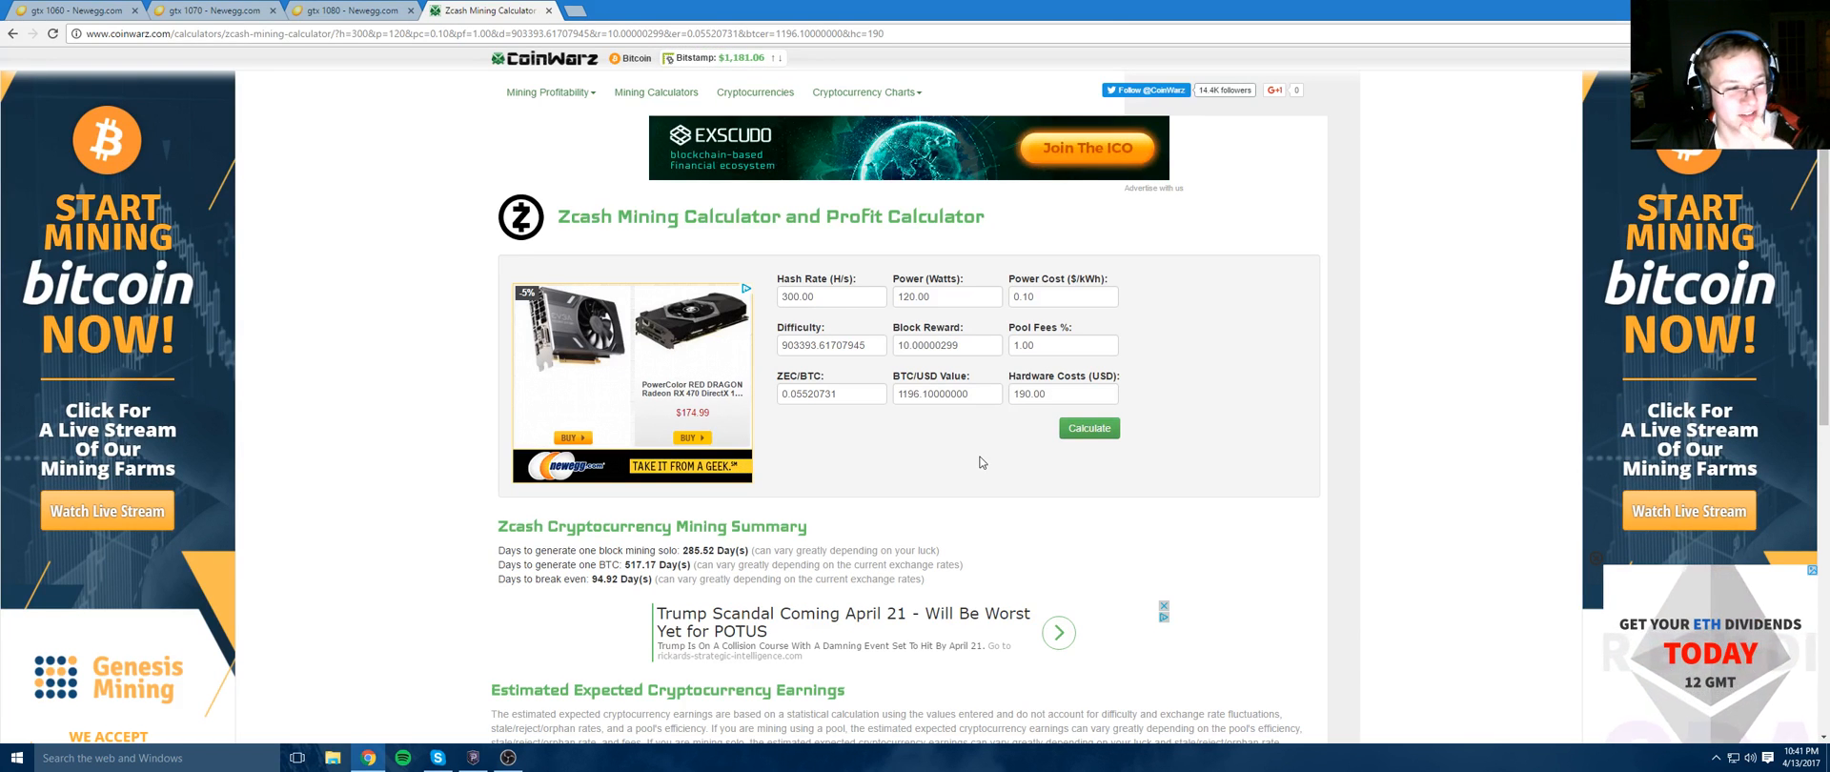
scroll("down", 3)
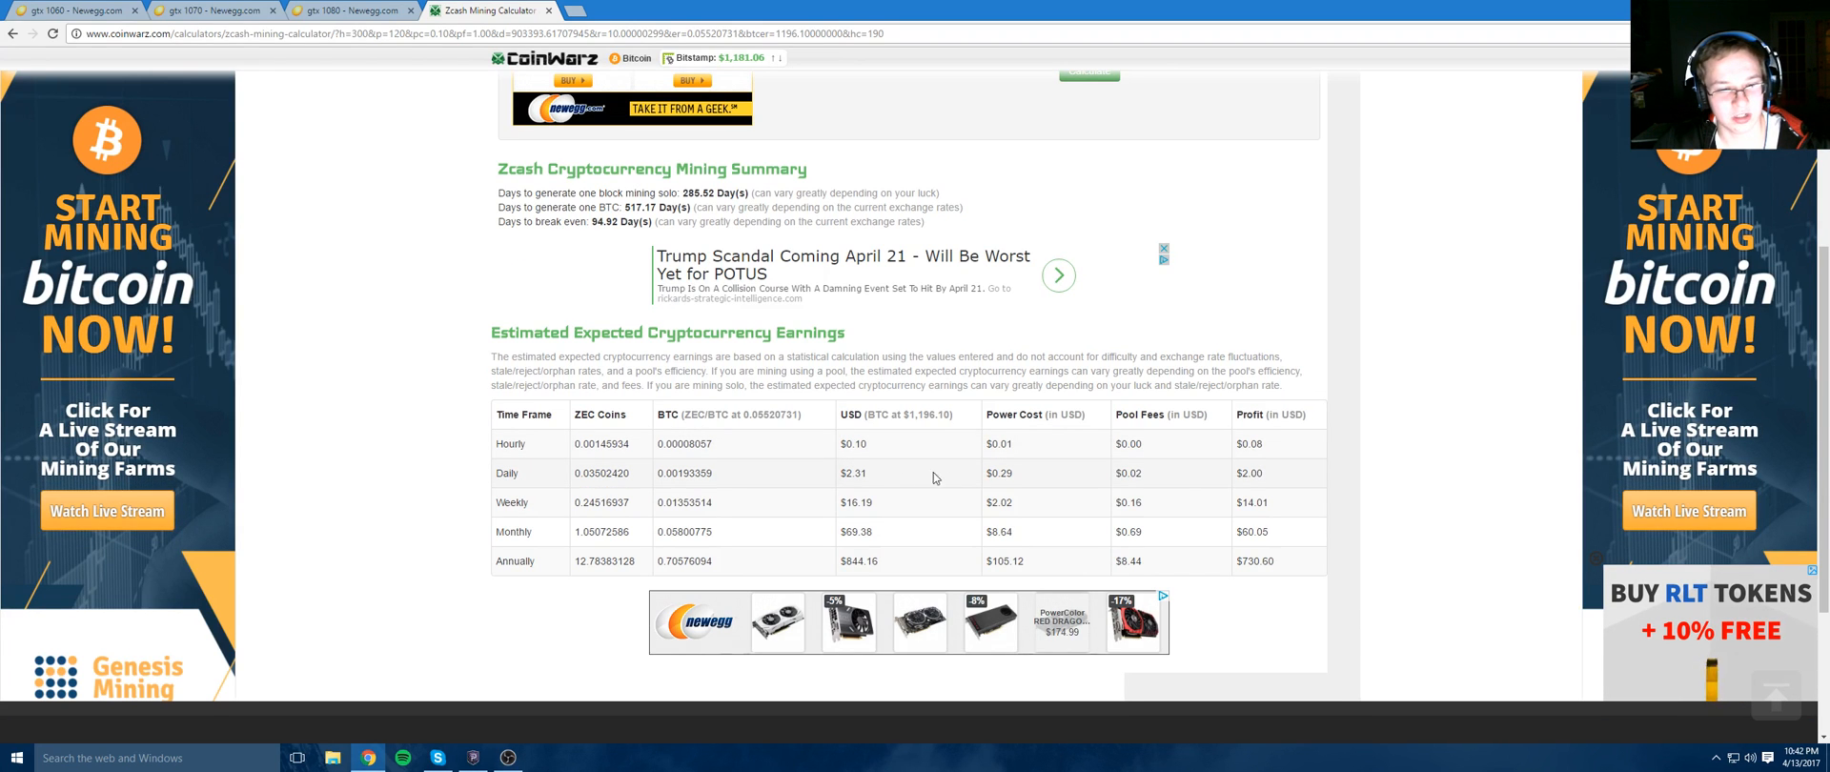
scroll("up", 3)
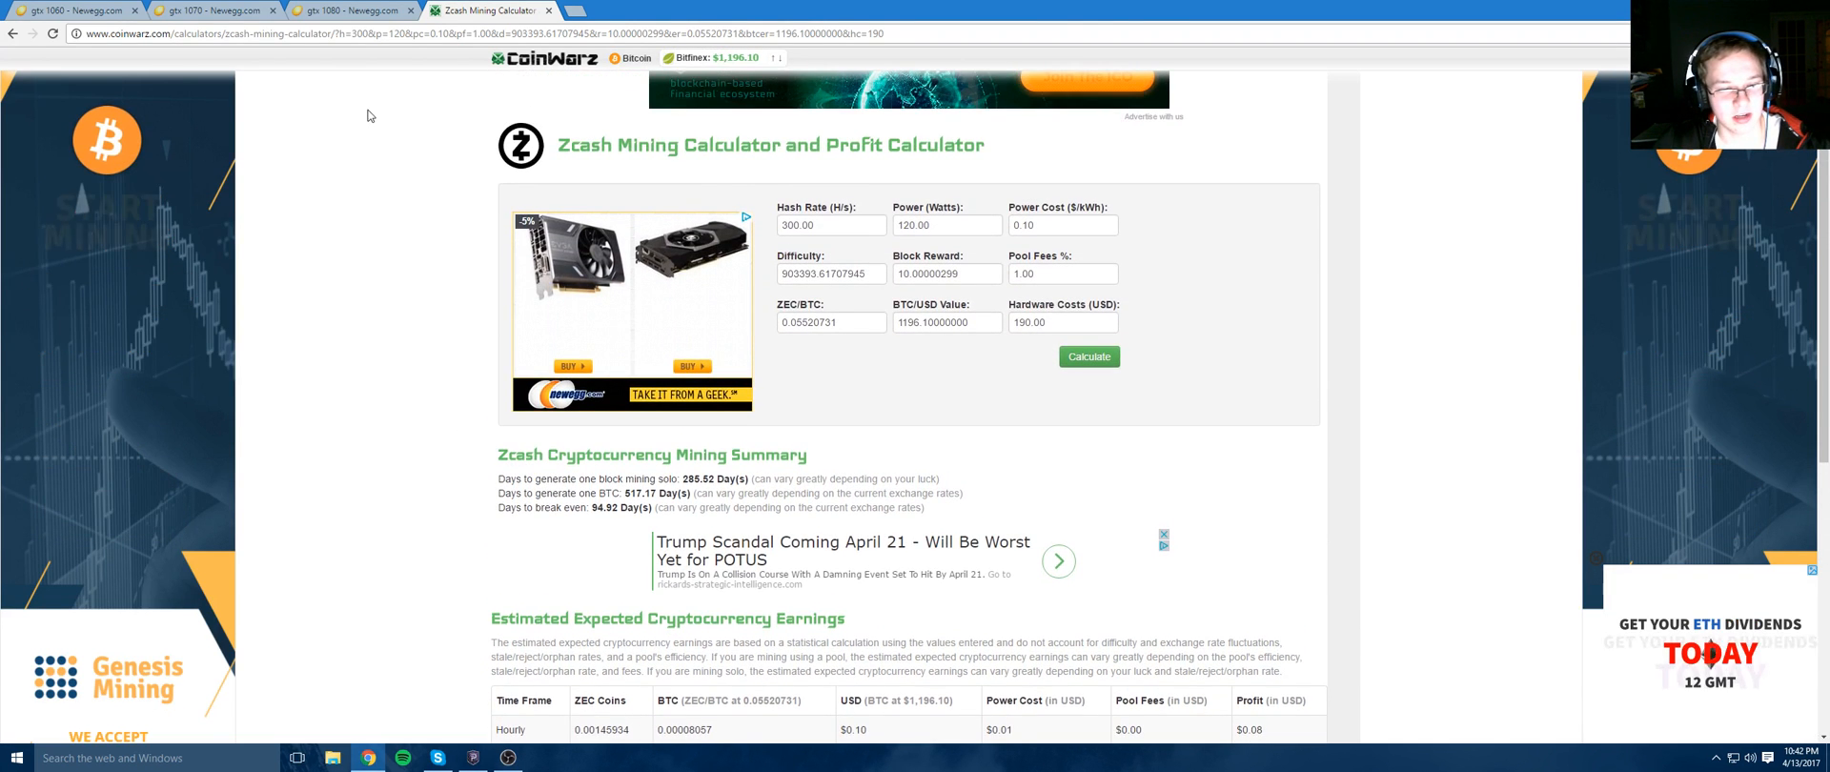
Browse Newegg's GTX 1070 listings from EVGA, MSI, ZOTAC and Gigabyte, priced about $359–$419
left_click(210, 10)
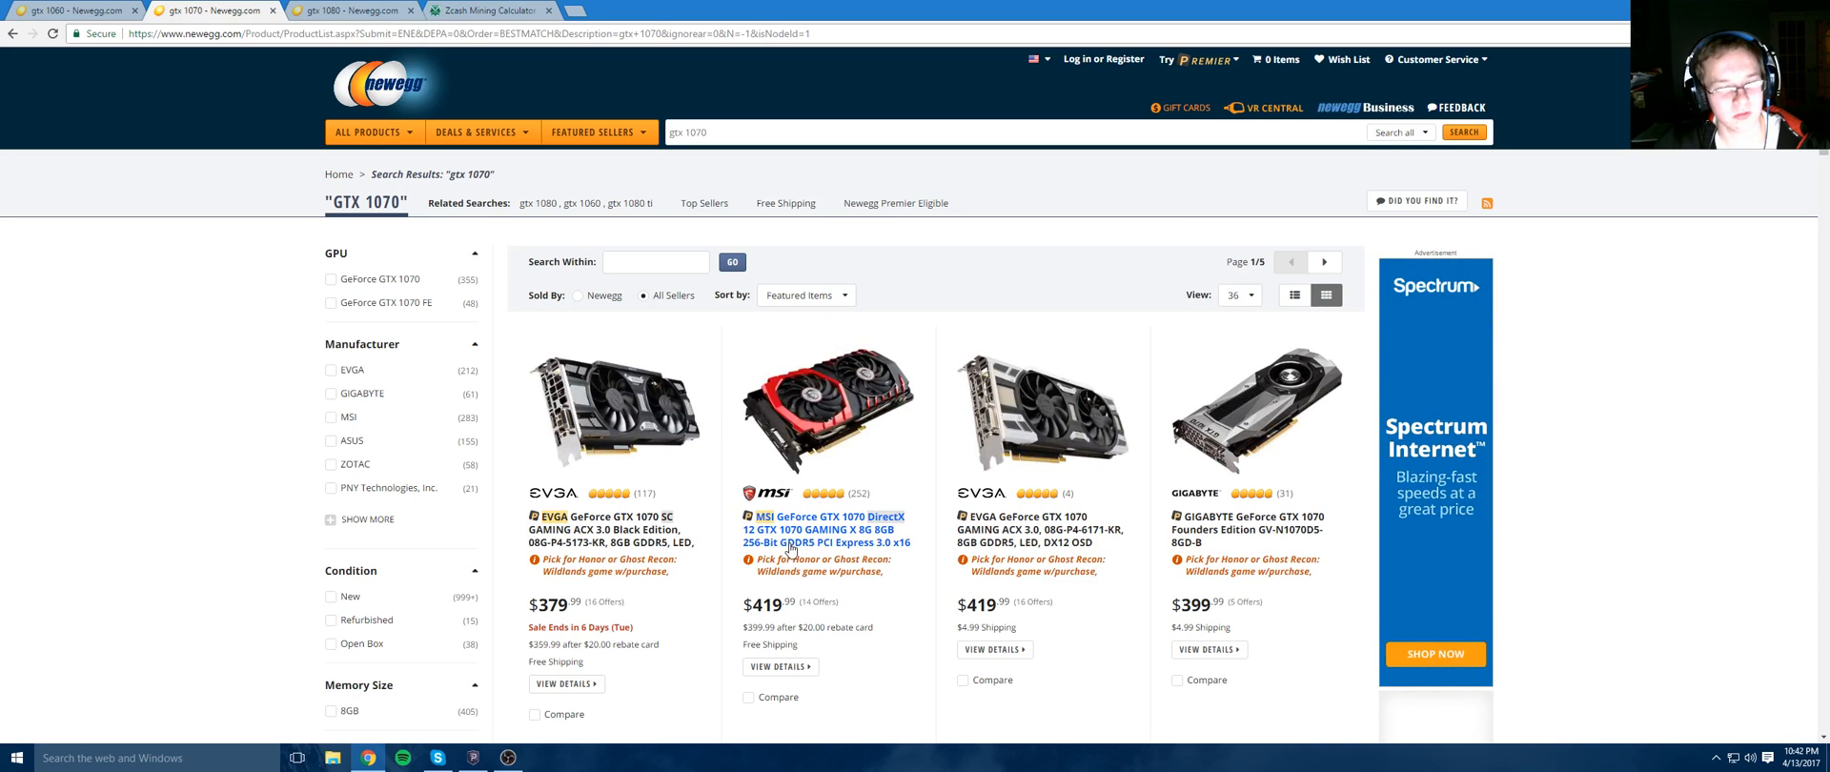
scroll("down", 3)
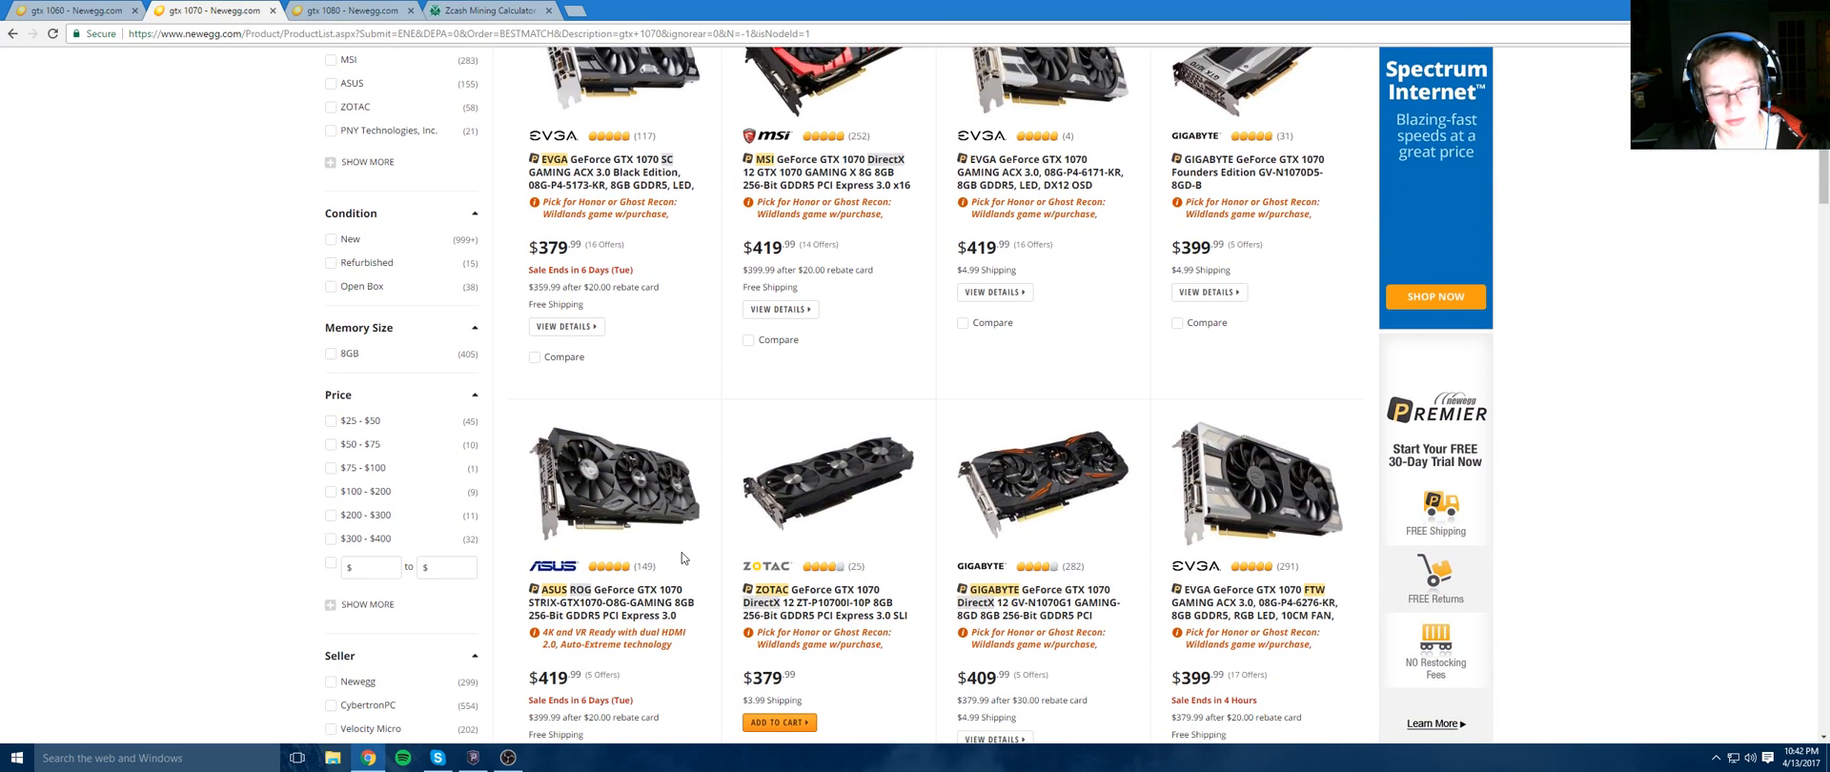
scroll("down", 3)
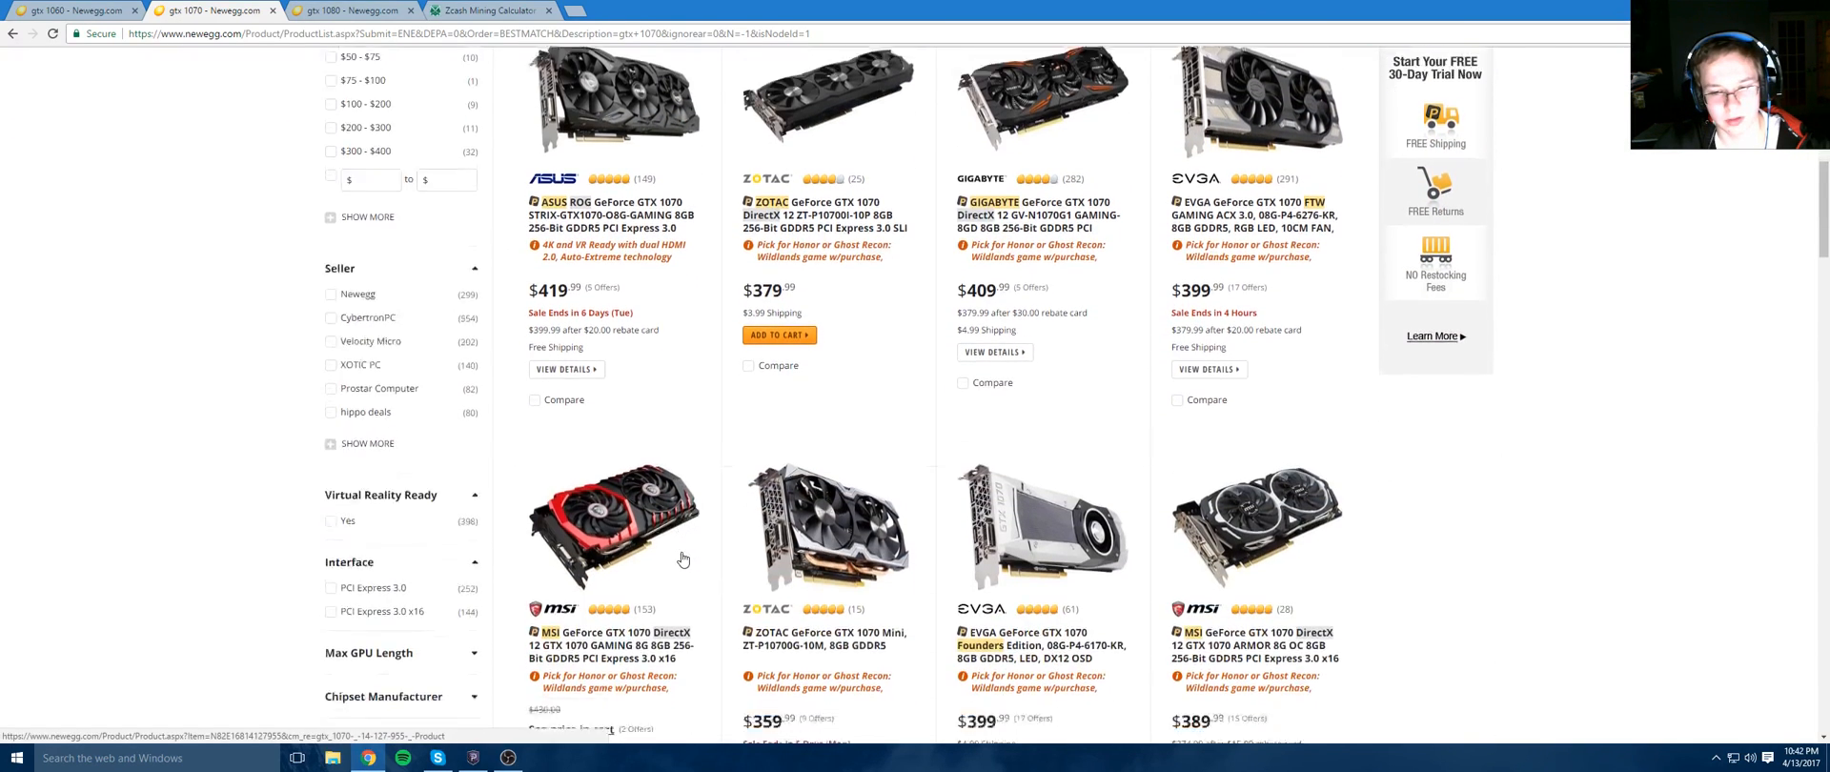
scroll("down", 3)
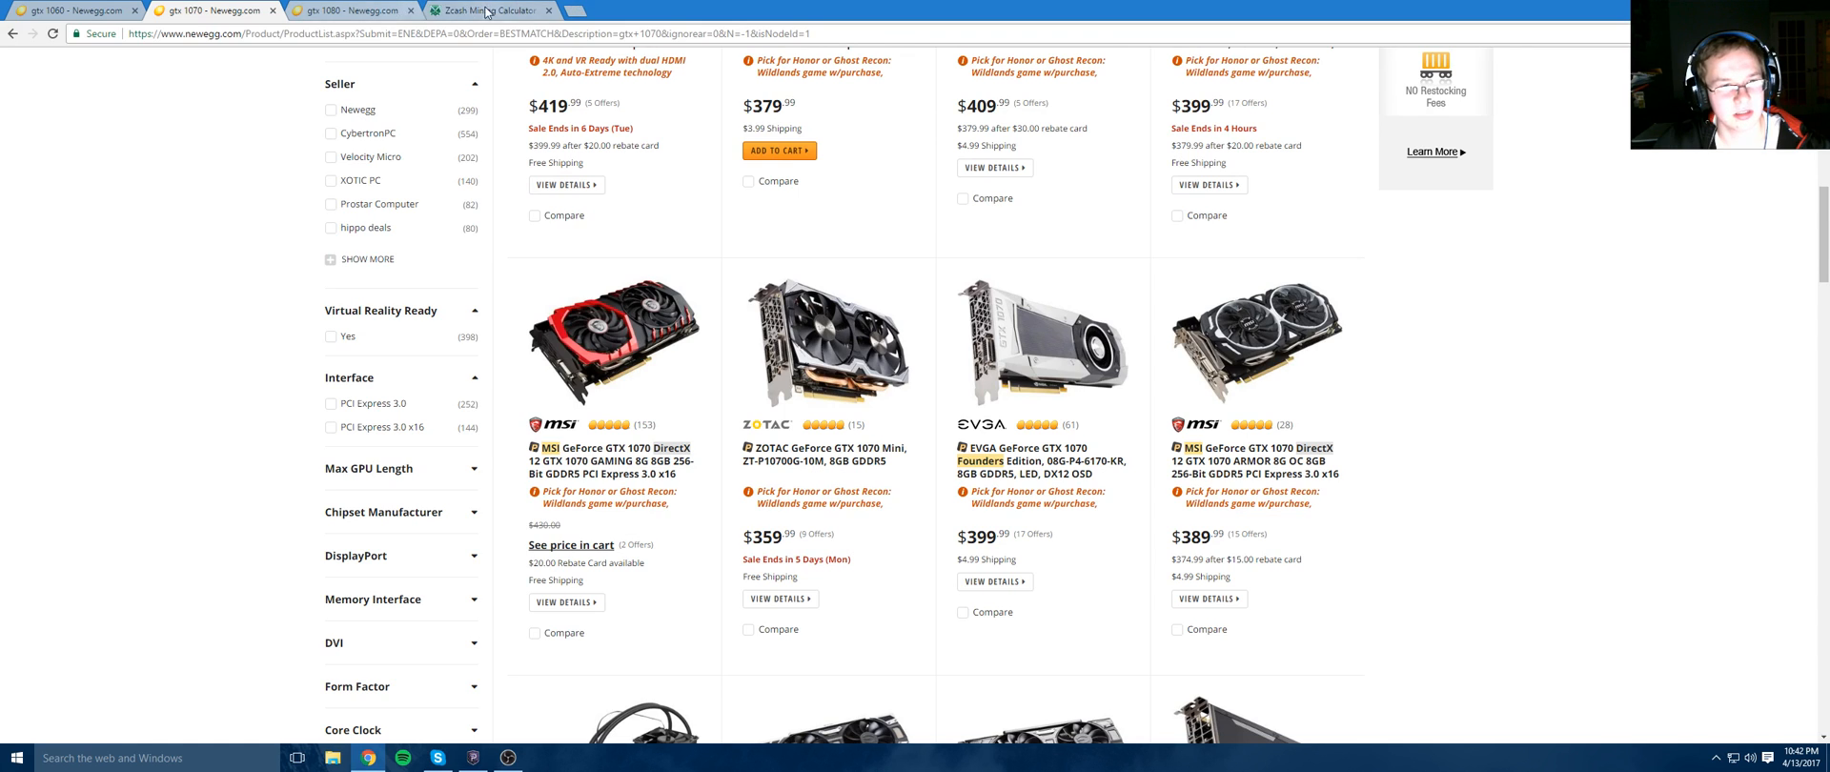
Recalculate for 450 H/s, 150 W and a $360 card, giving 117.09 break-even days
left_click(479, 10)
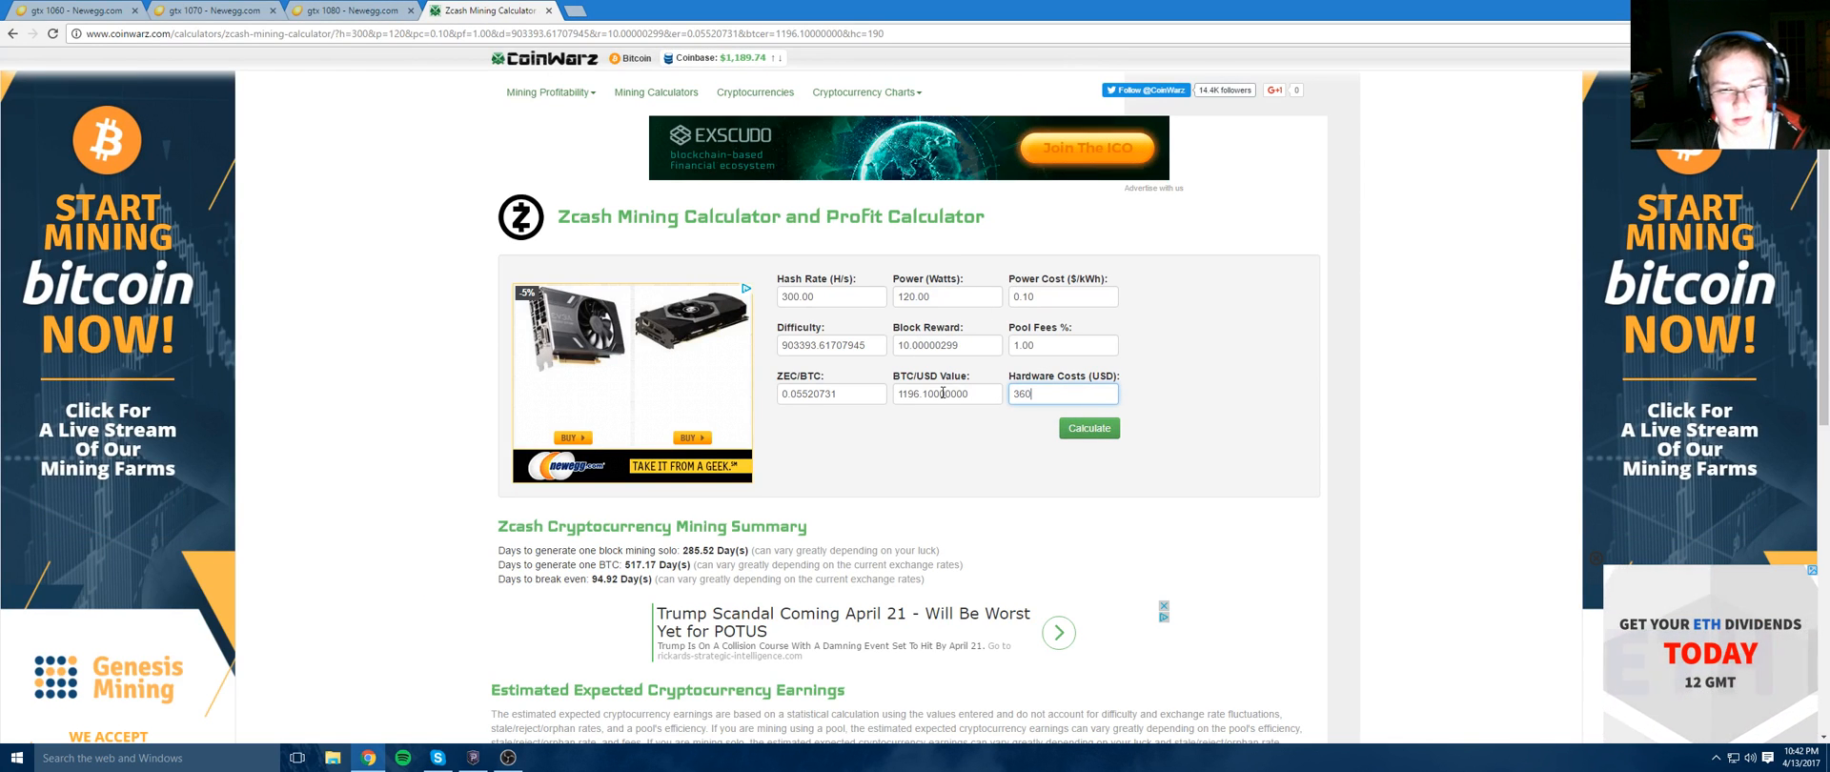
triple_click(828, 295)
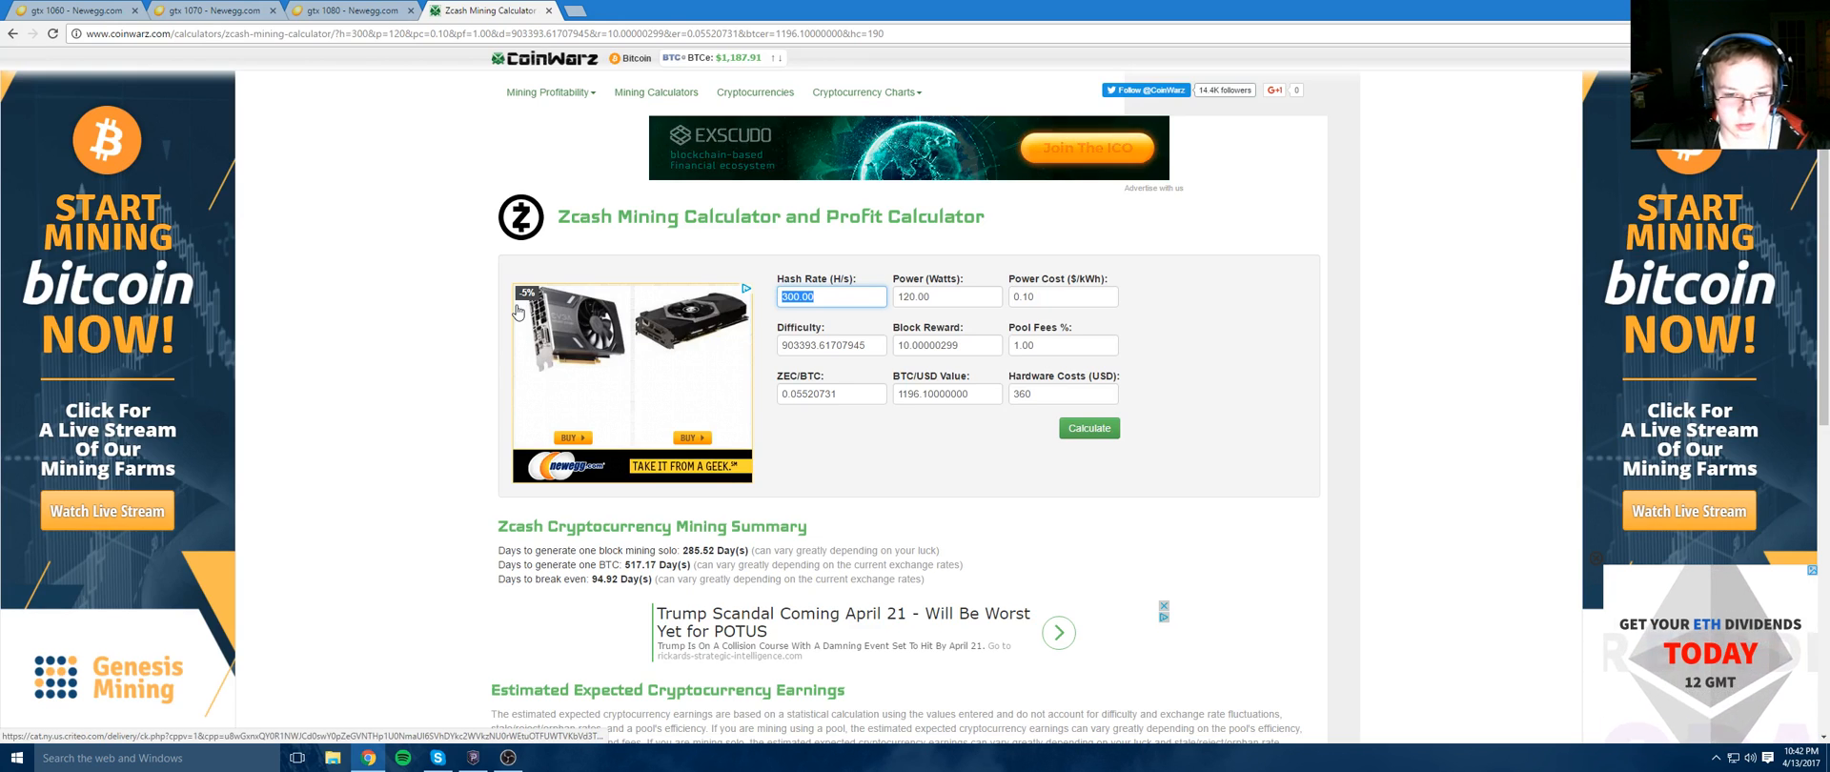
type("45")
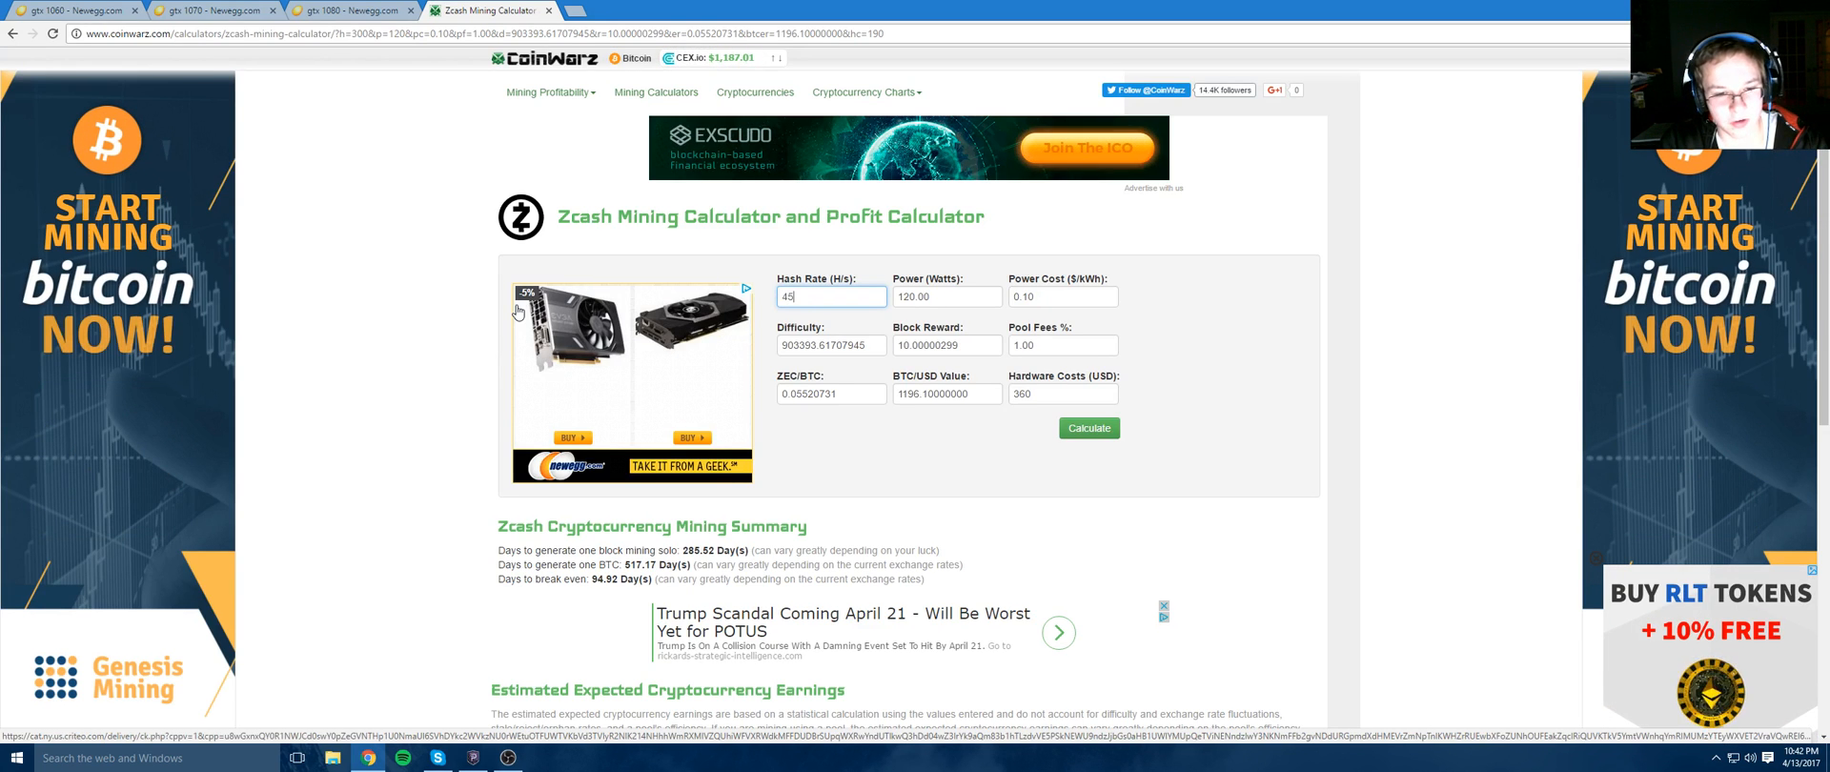
type("0")
left_click(948, 295)
type("150")
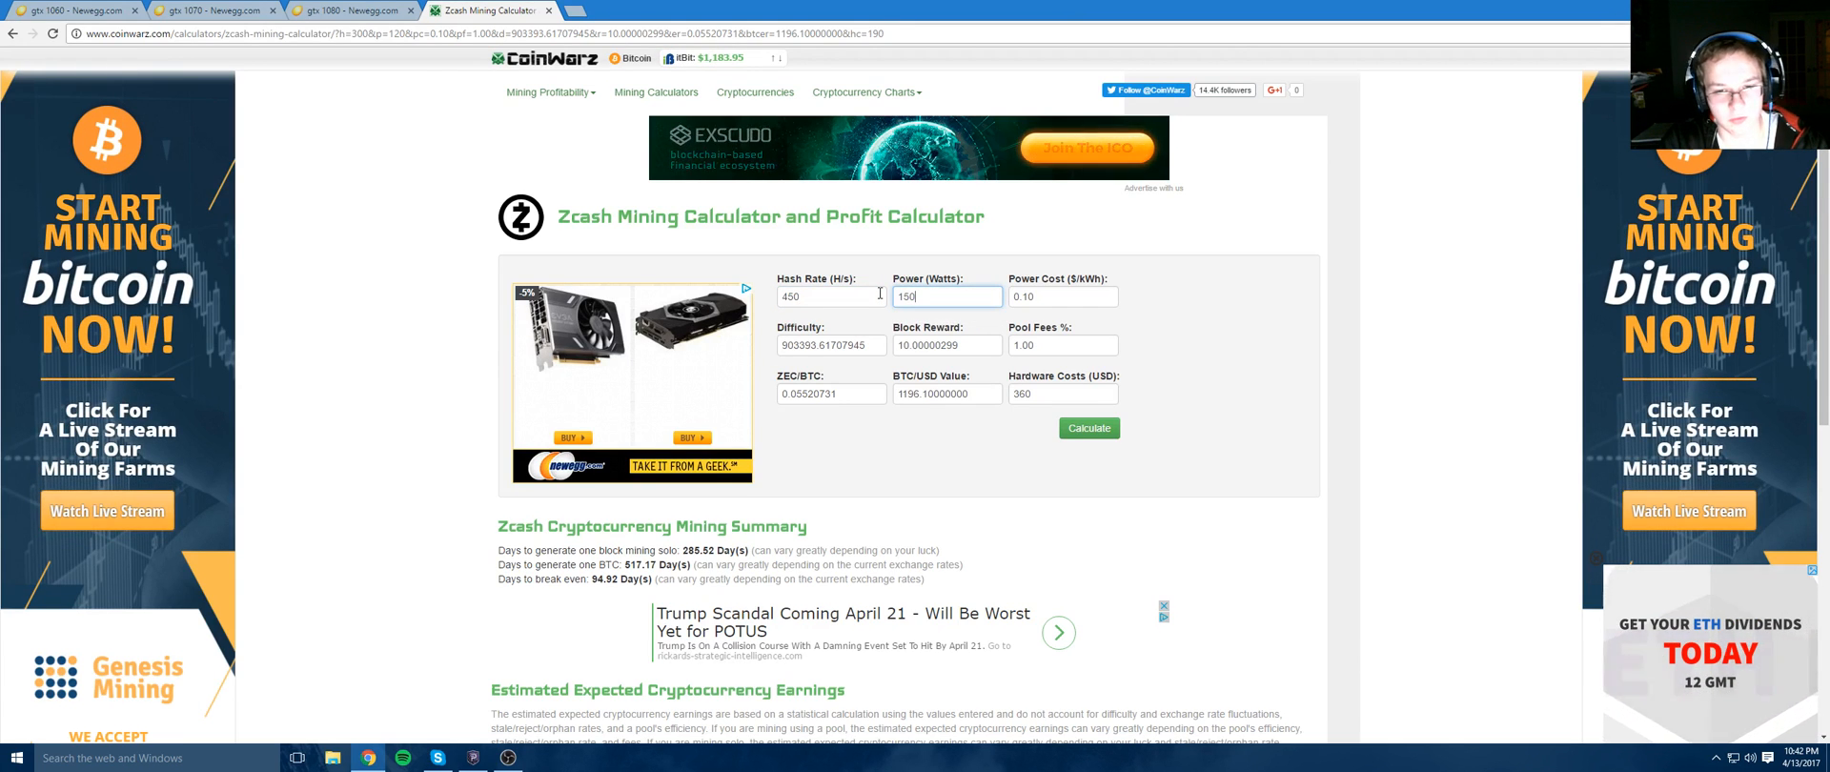
left_click(1087, 428)
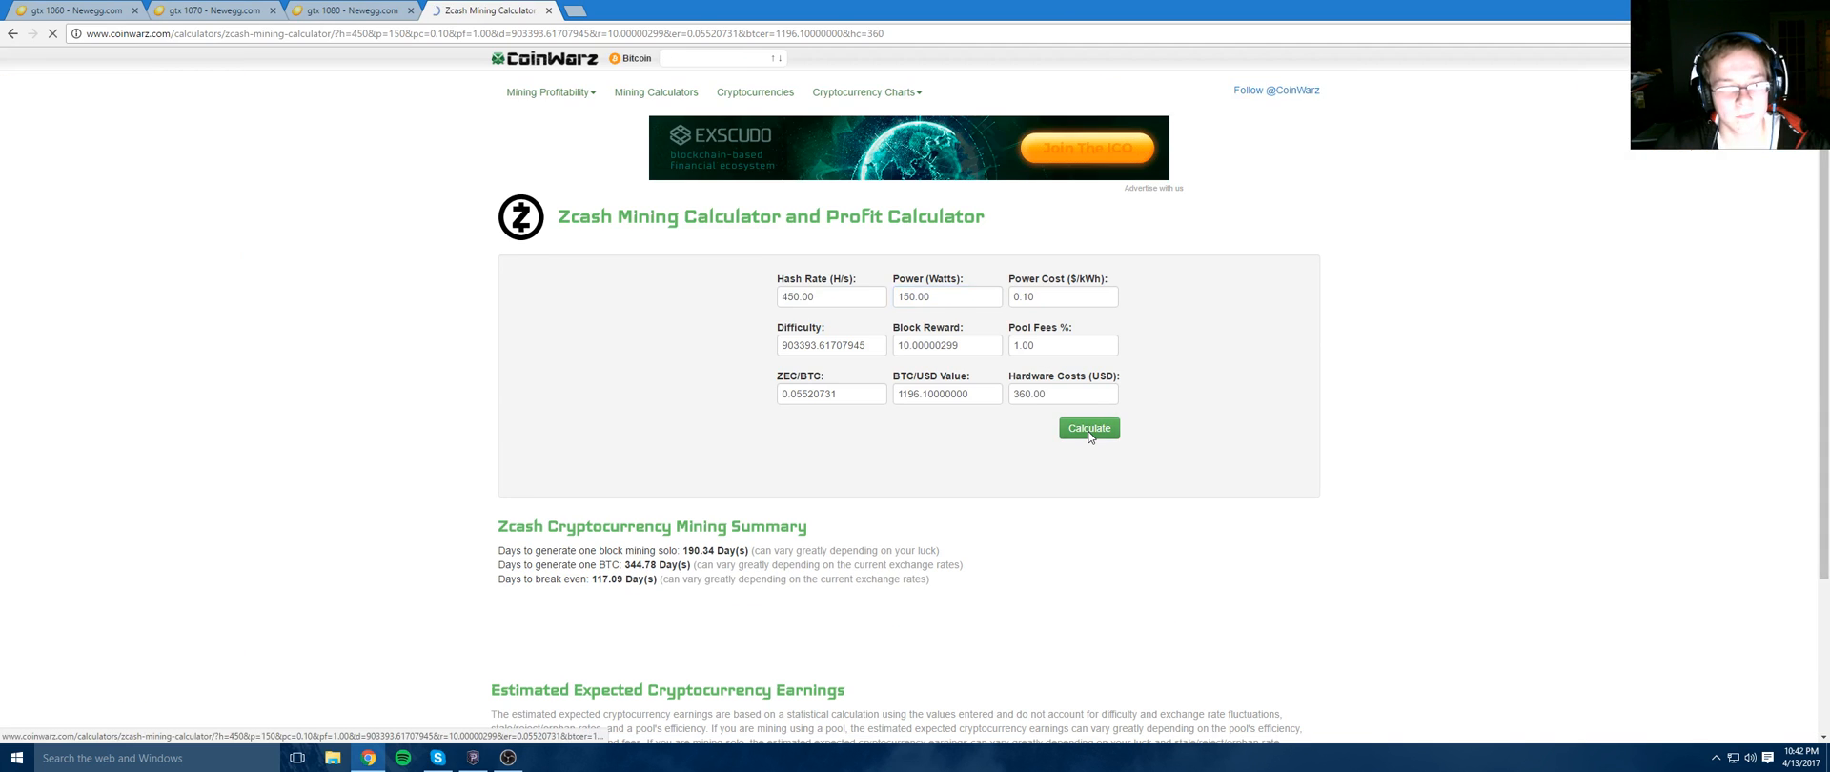
Recalculate and review the earnings table: about $3.07 daily and $1,122.18 annual profit
left_click(1086, 428)
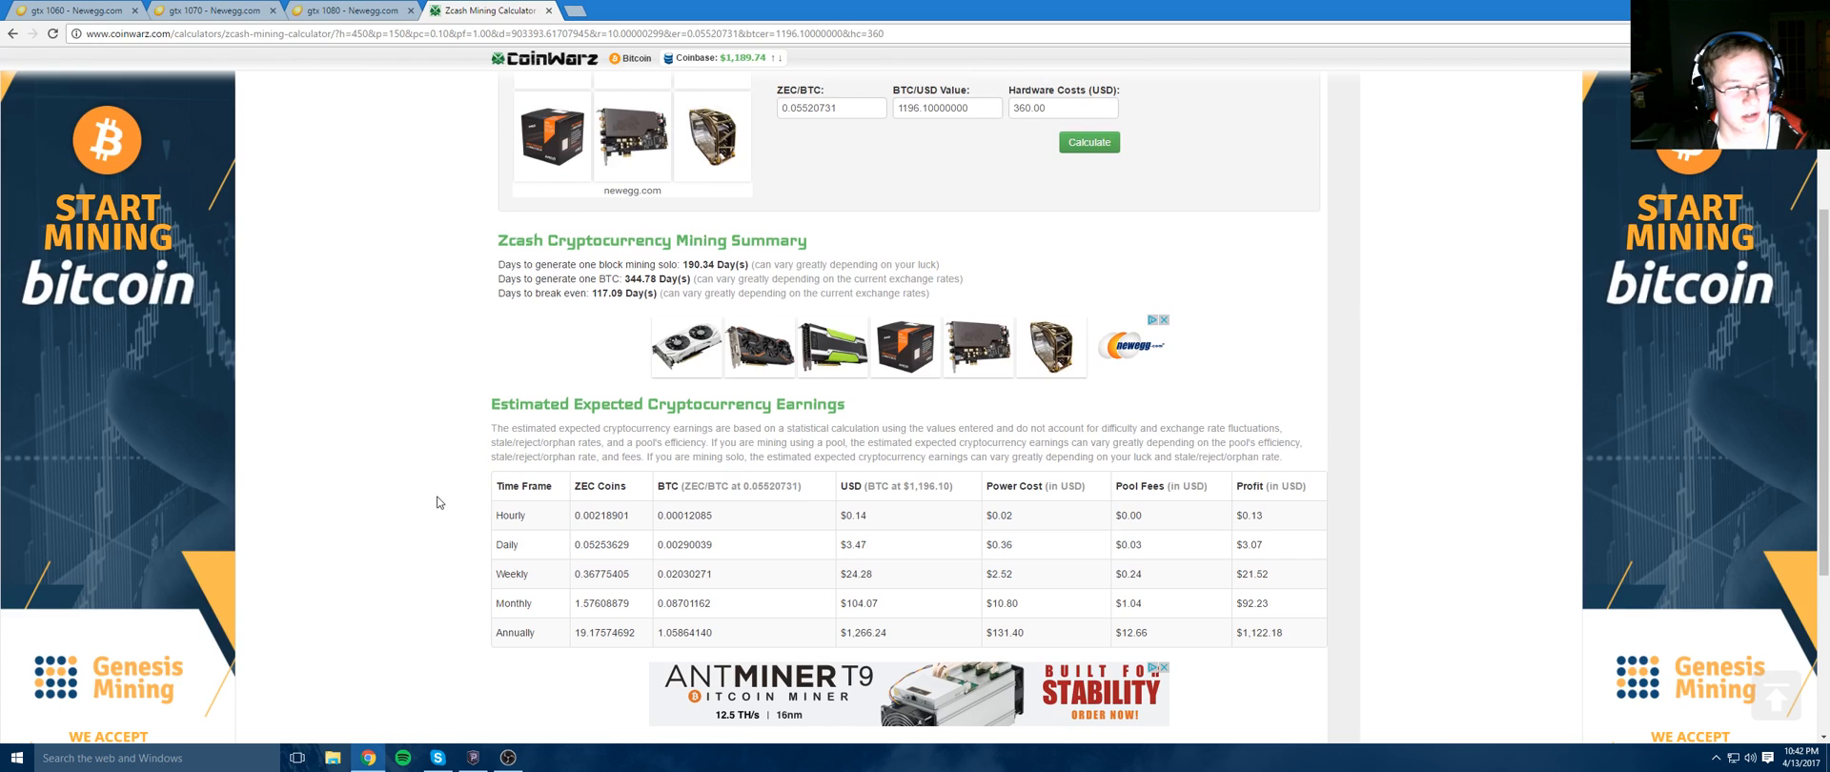
scroll("up", 3)
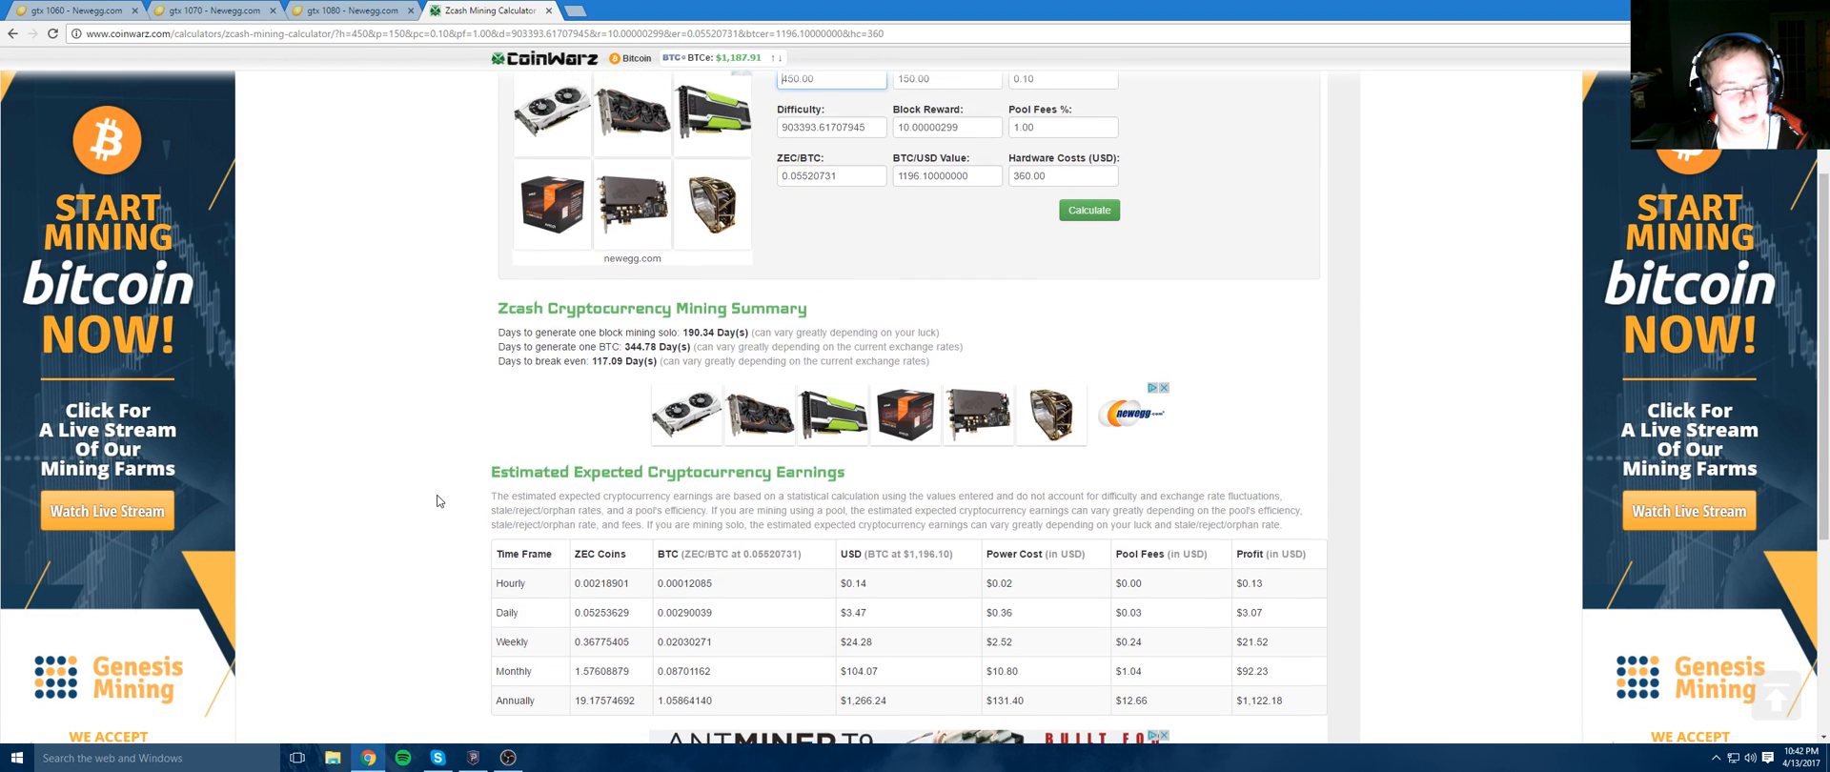
scroll("down", 3)
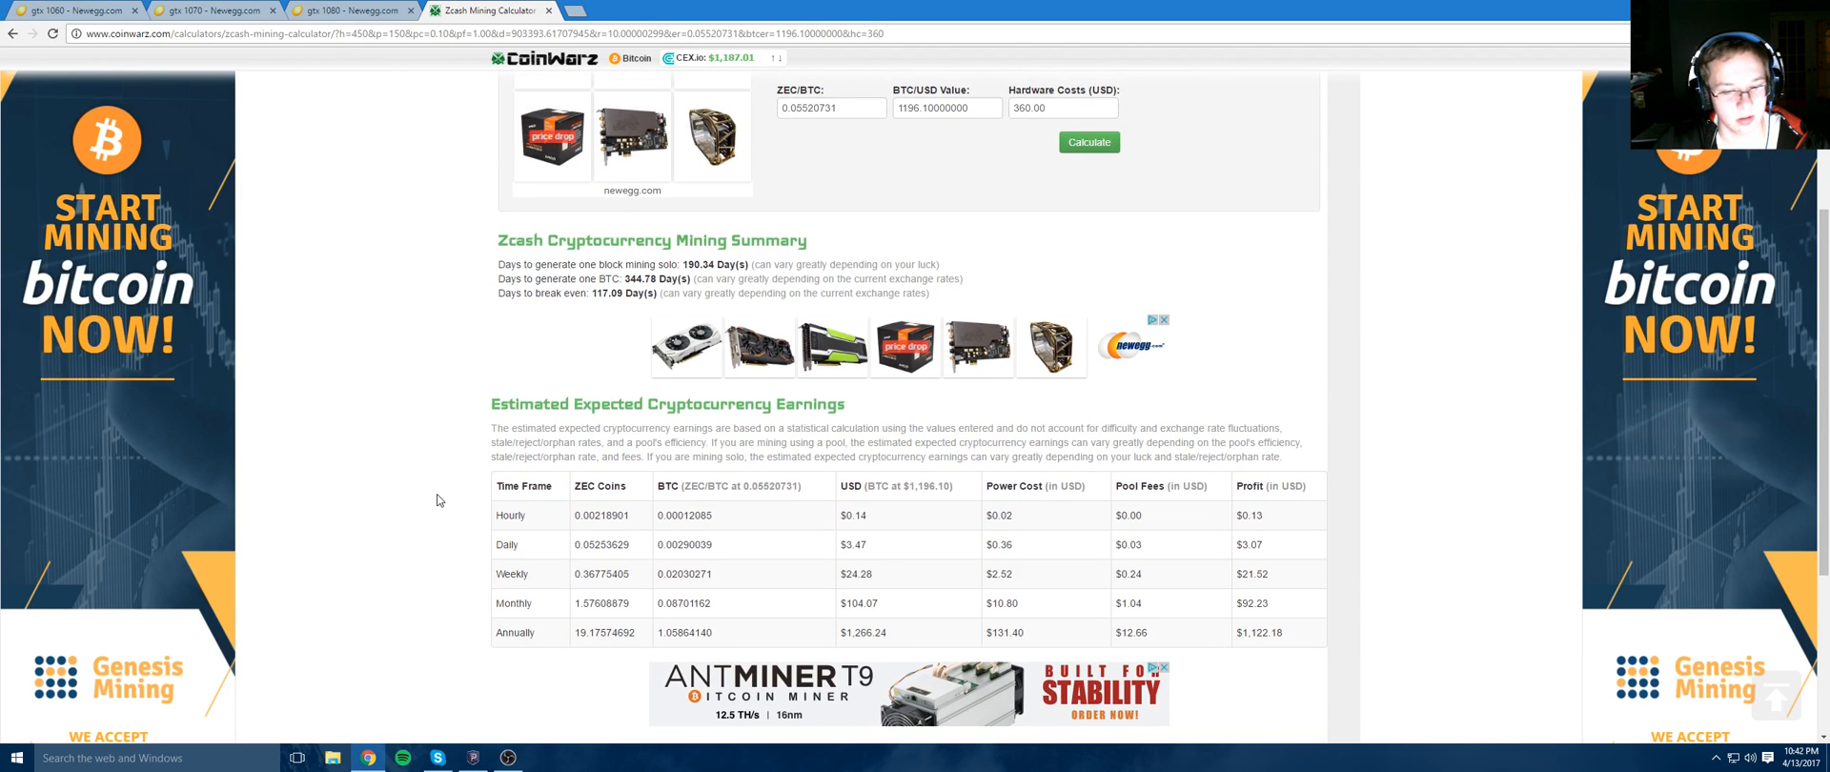
scroll("up", 3)
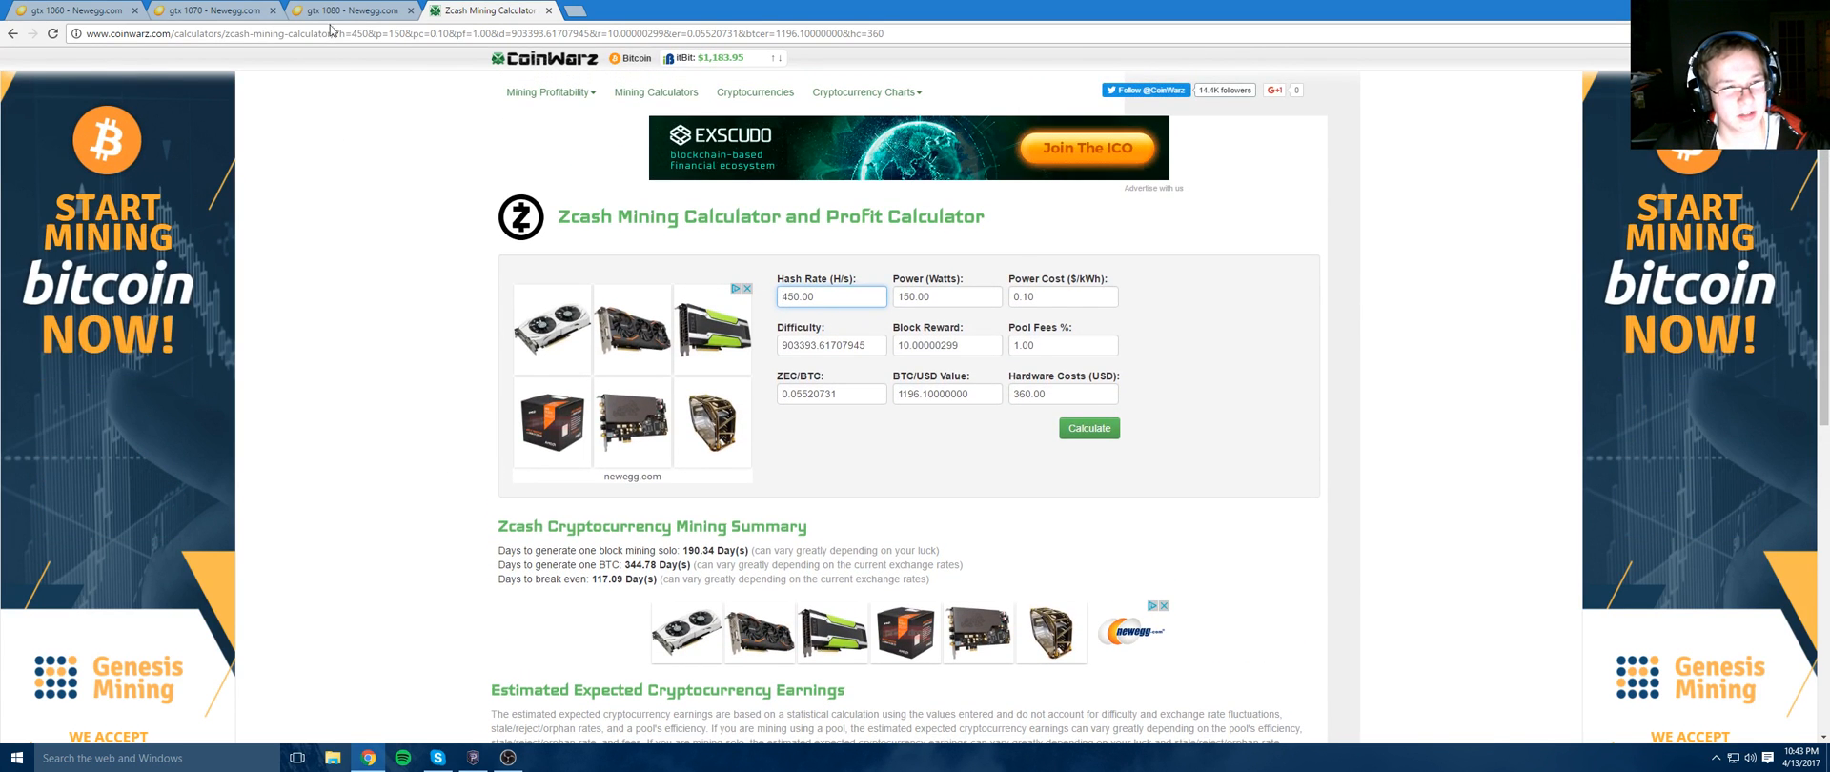
Review Newegg's GTX 1080 prices (about $499–$559), then return to the Zcash calculator
left_click(349, 9)
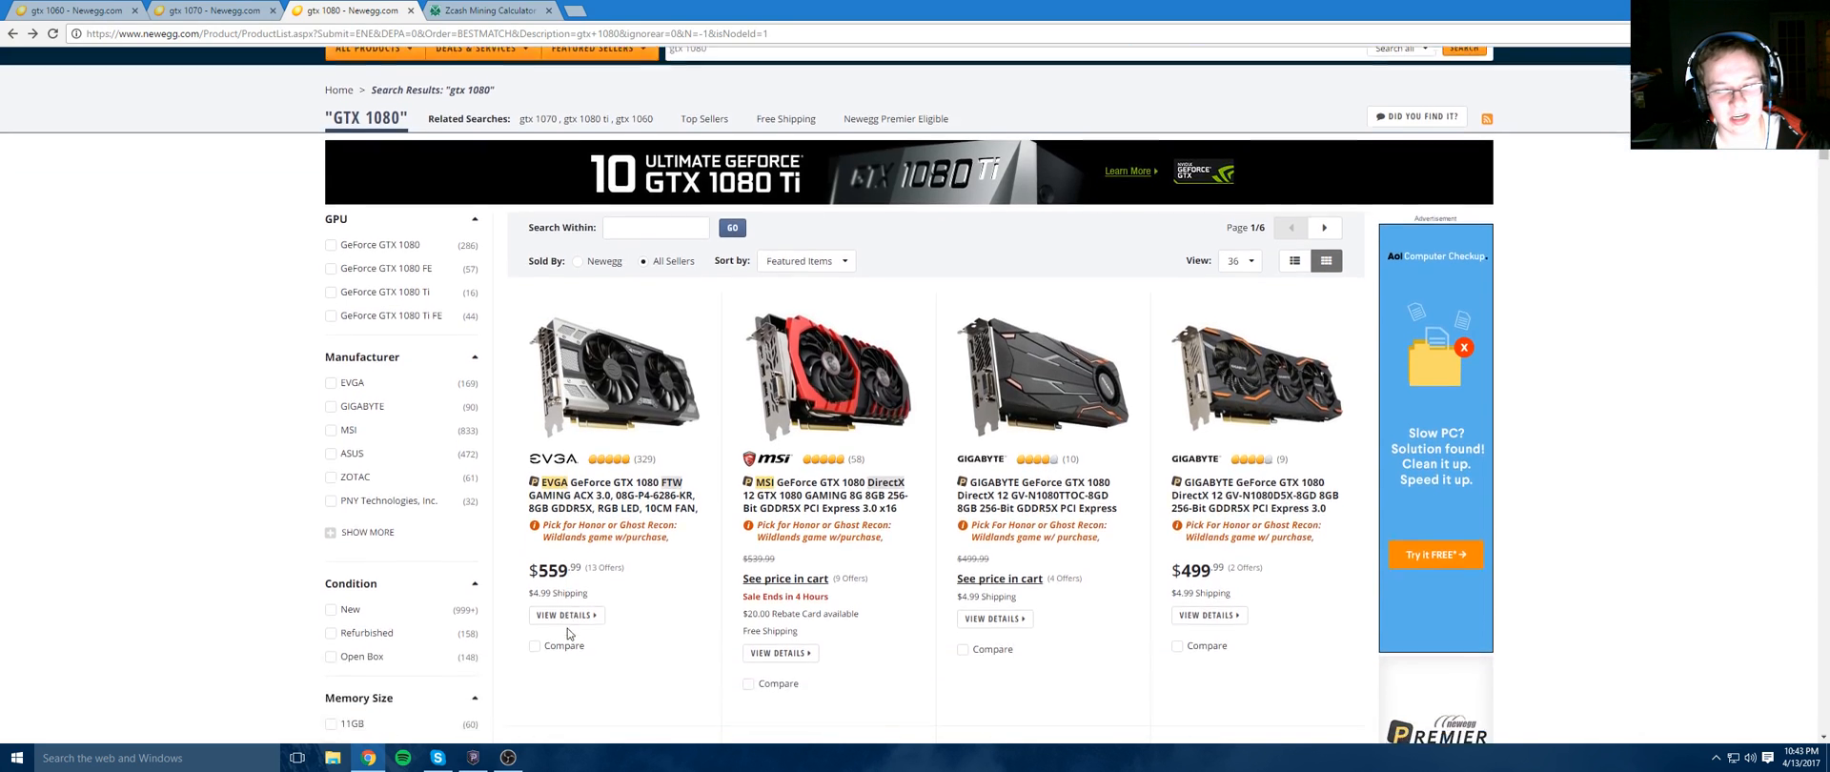
scroll("down", 3)
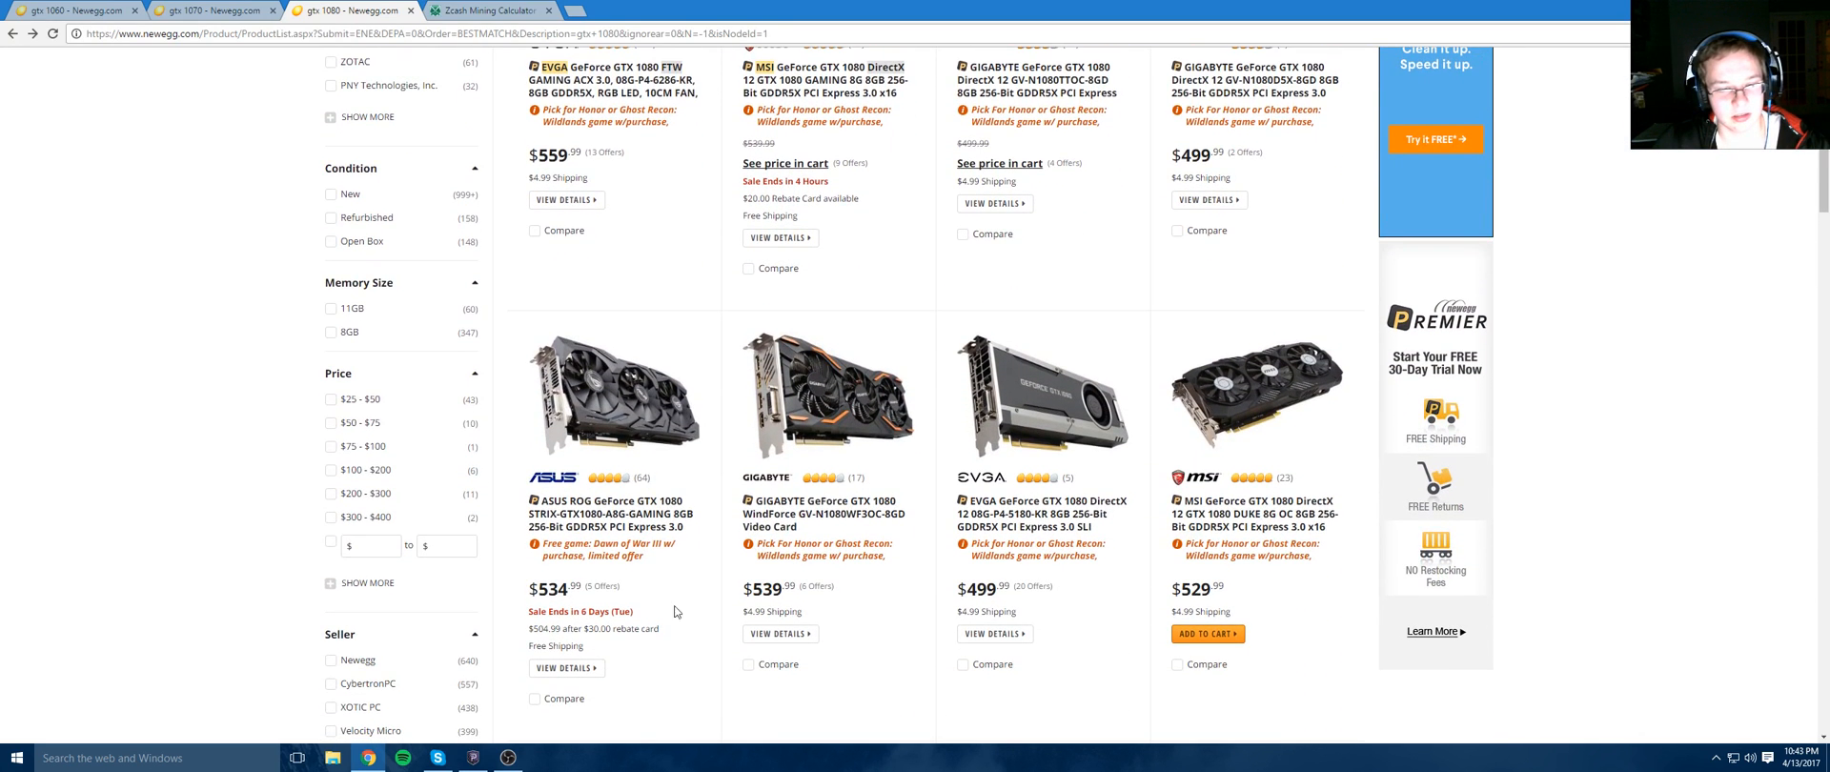
mouse_move(967, 565)
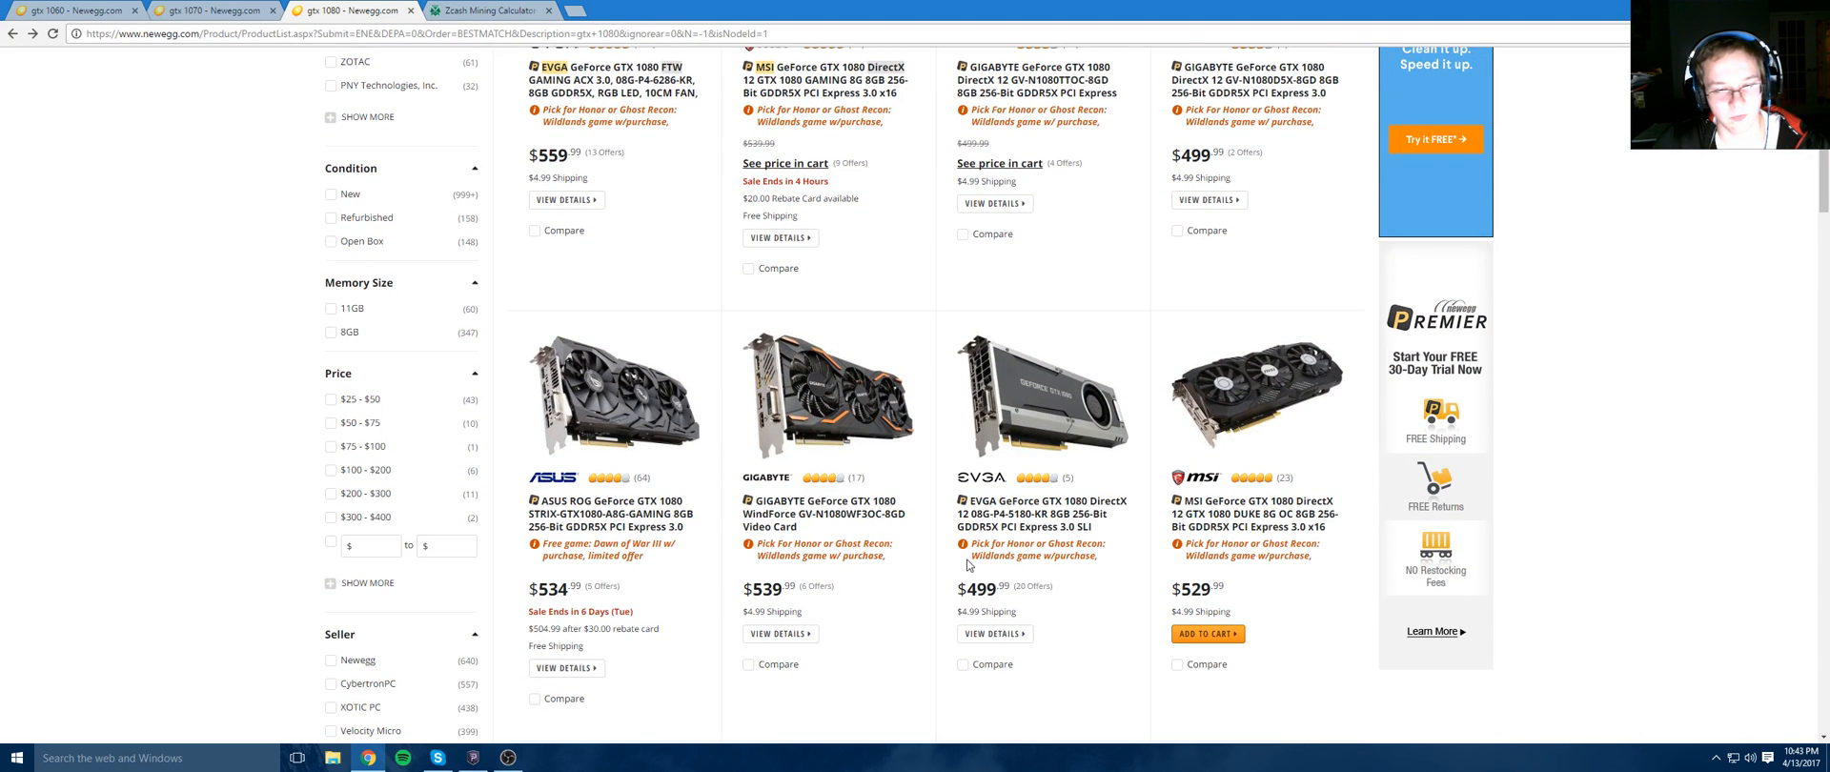
scroll("up", 3)
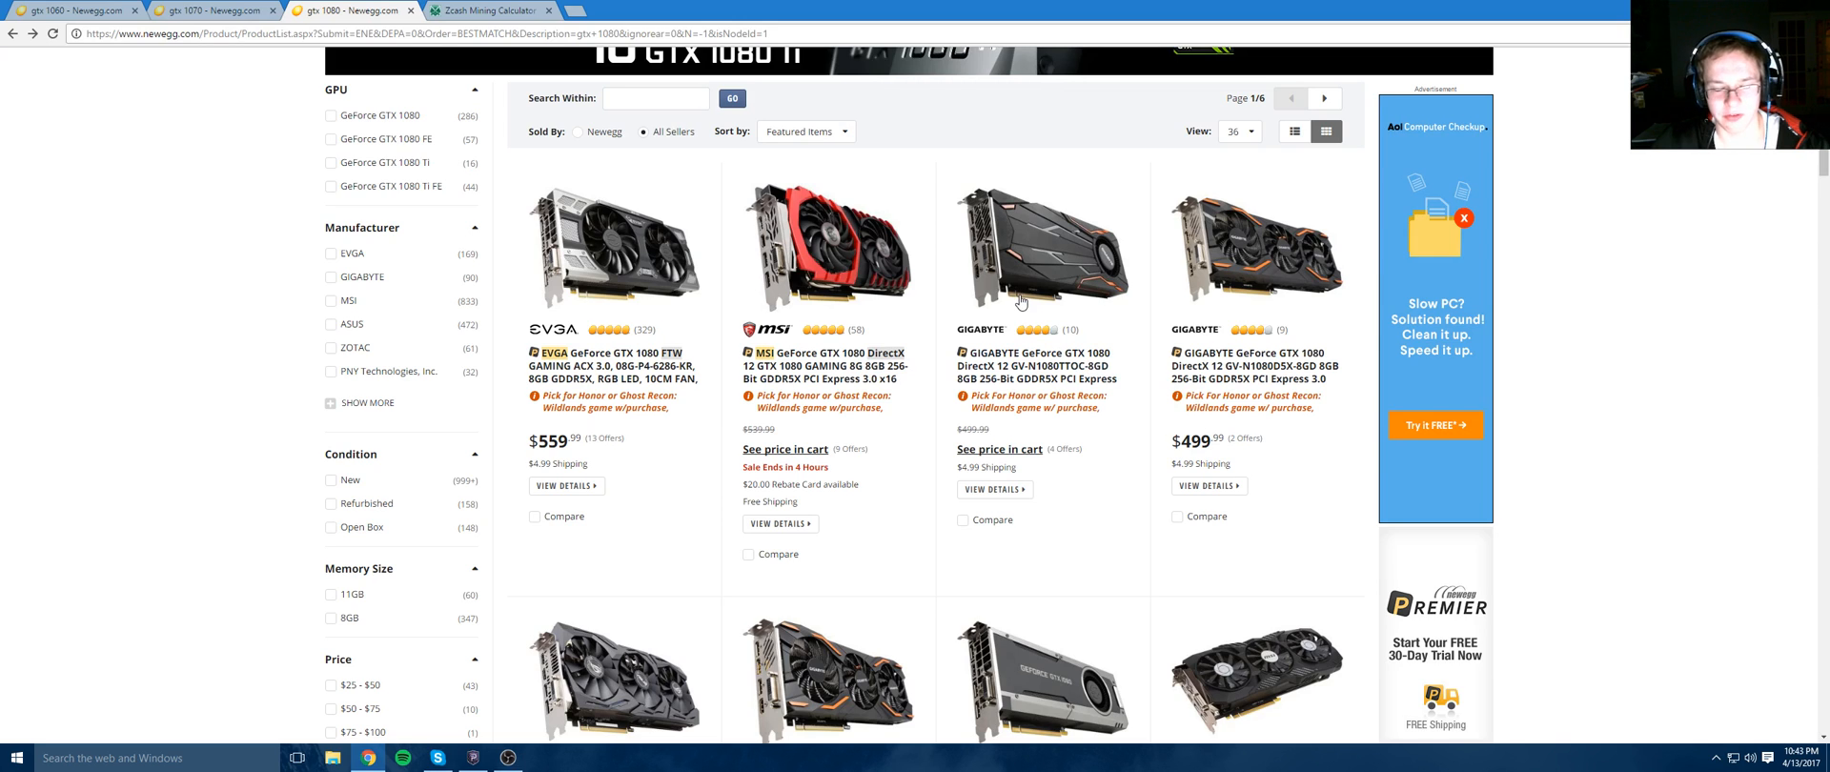
left_click(484, 9)
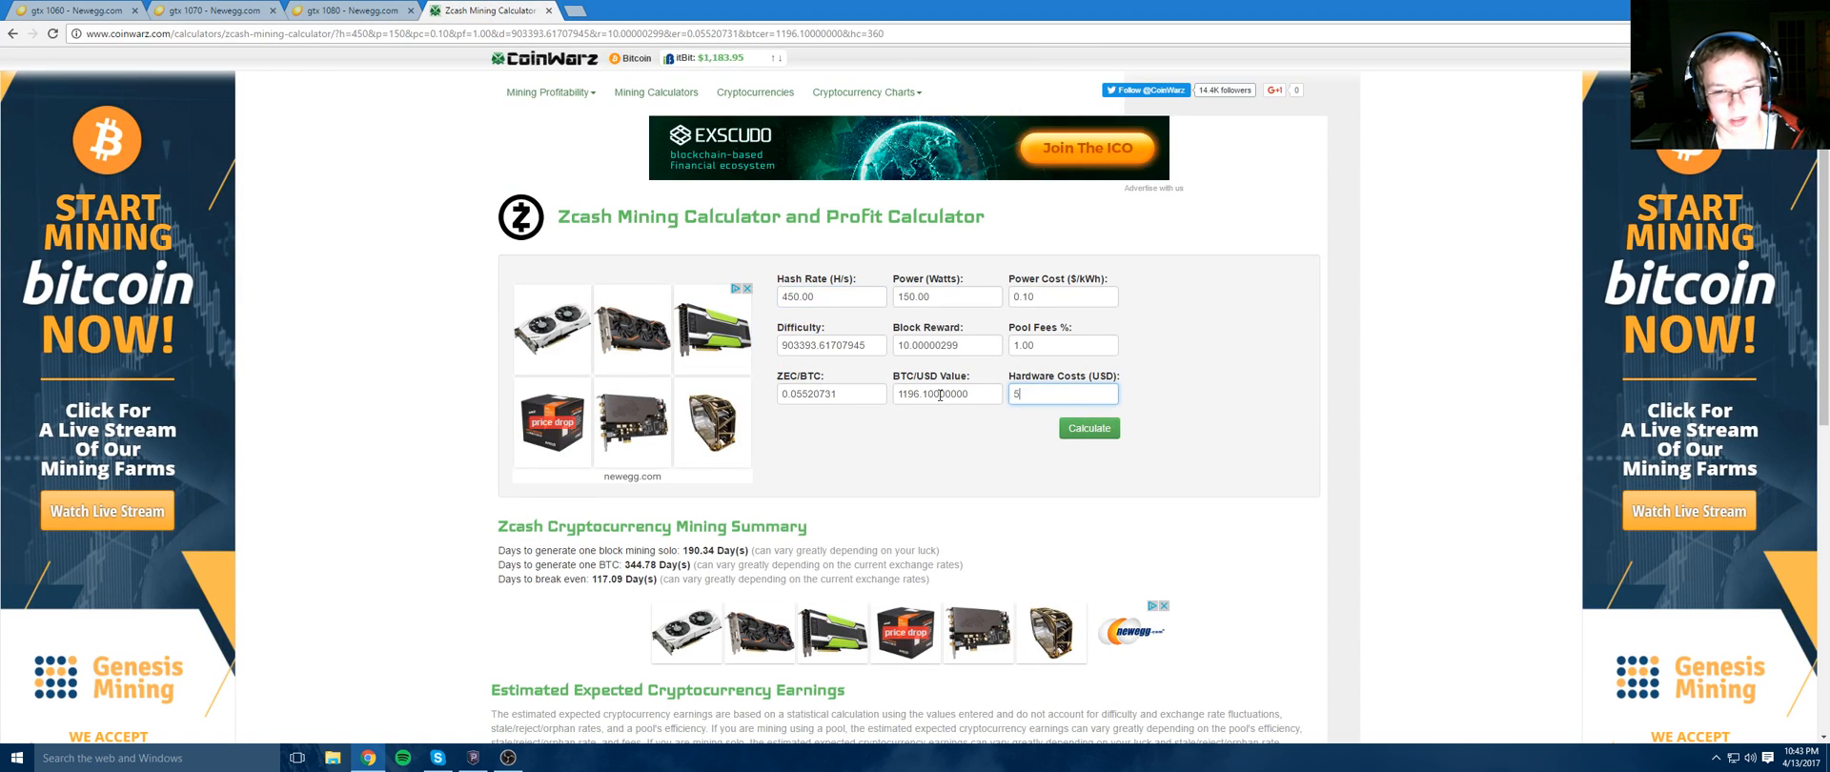
Enter $500 hardware, 575 H/s and 180 W, calculating 126.37 break-even days and $3.96 daily
type("00")
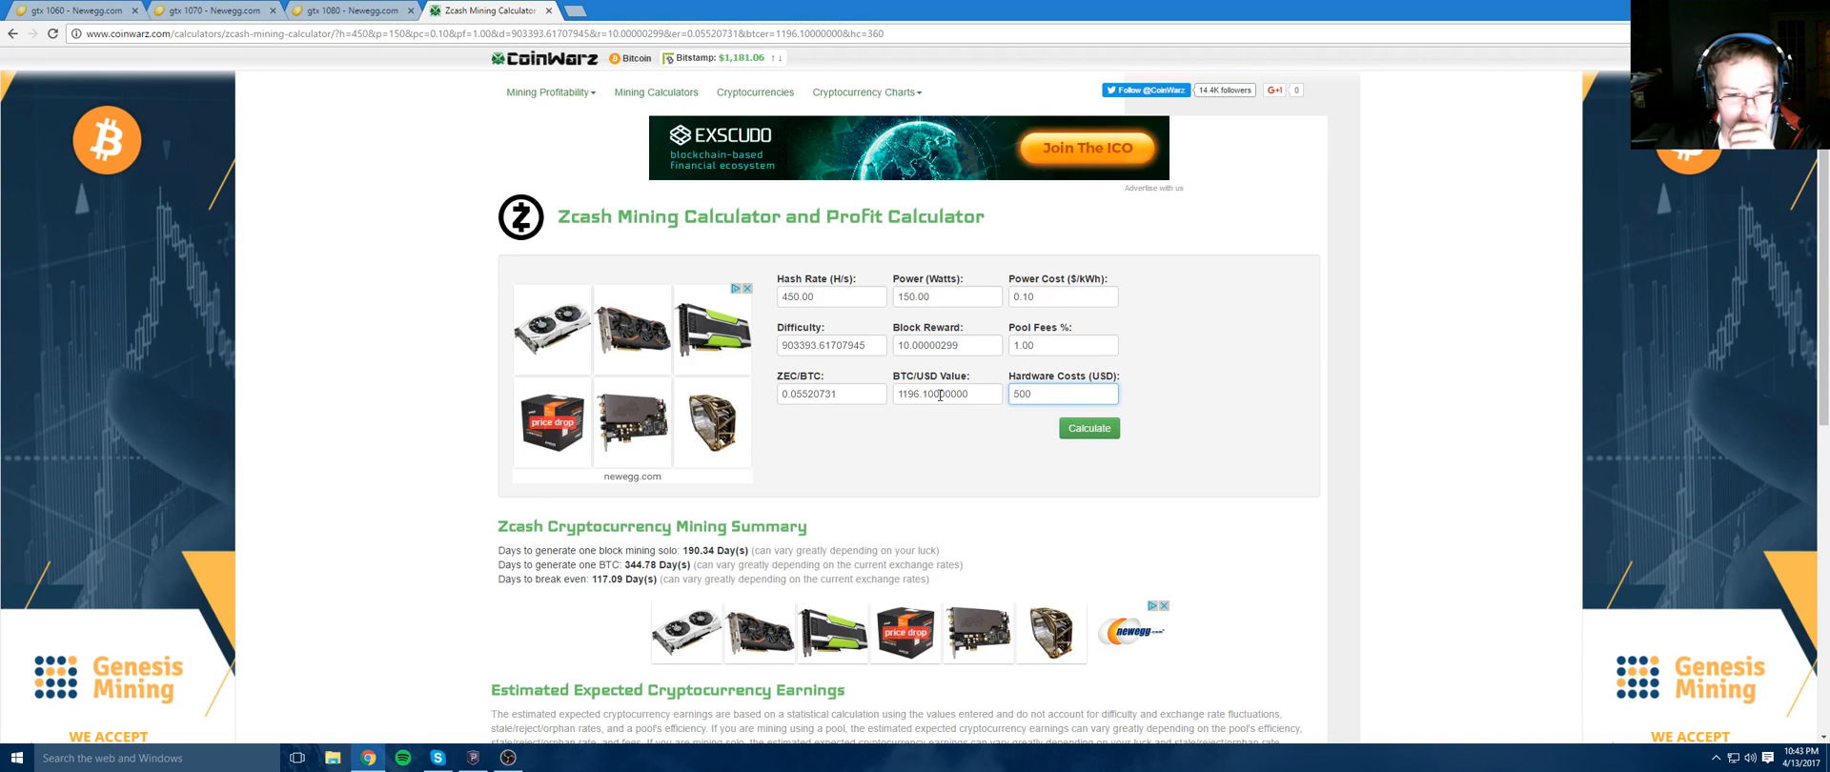
triple_click(830, 296)
type("180")
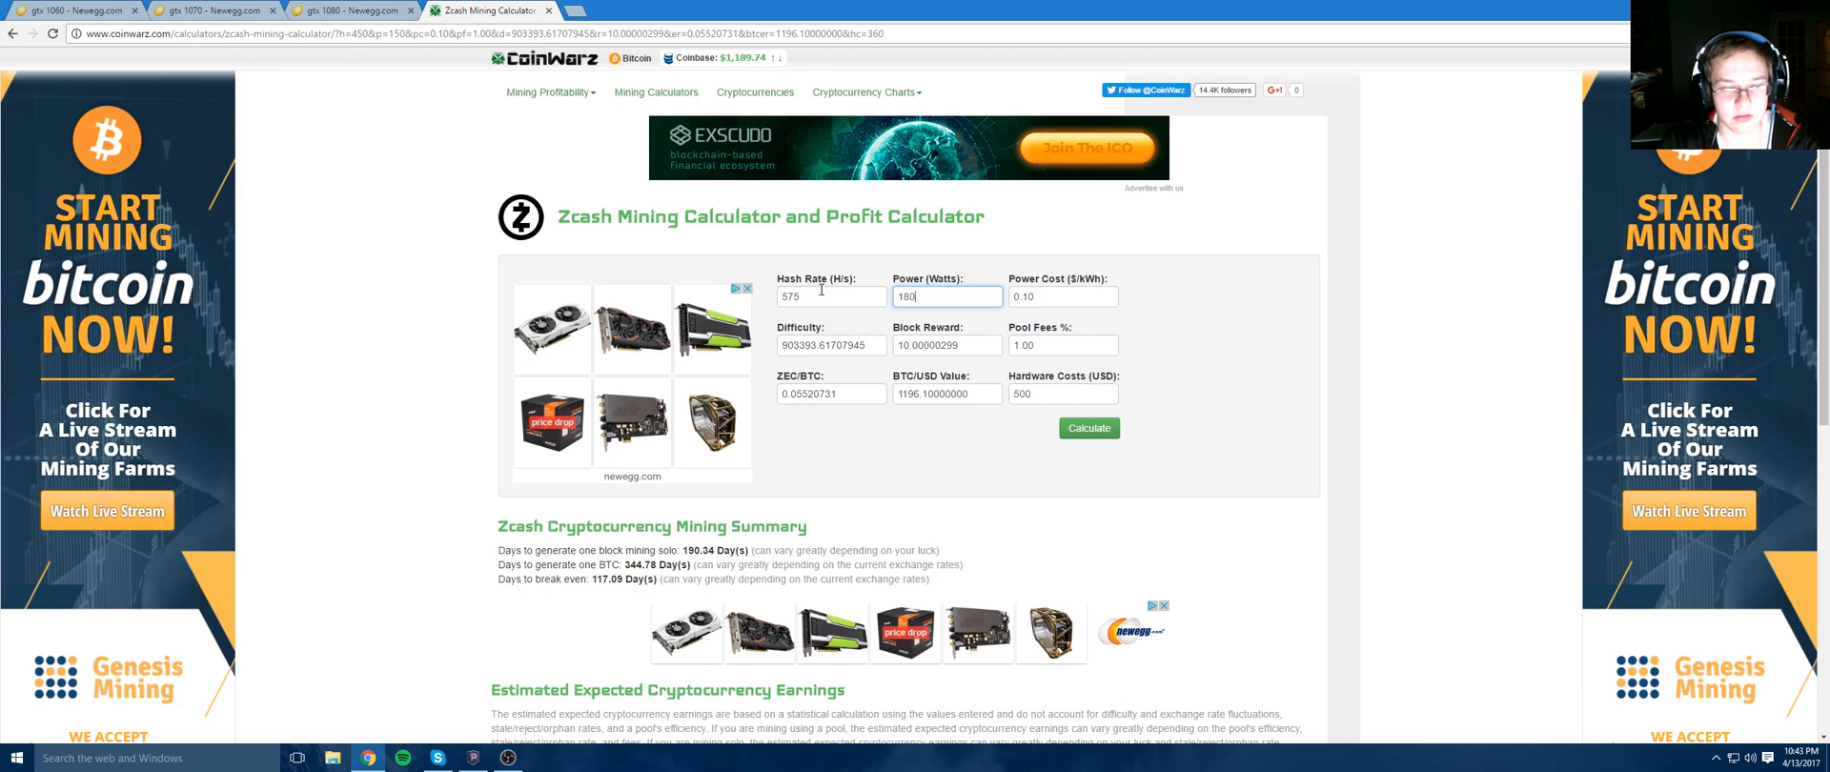
left_click(1086, 428)
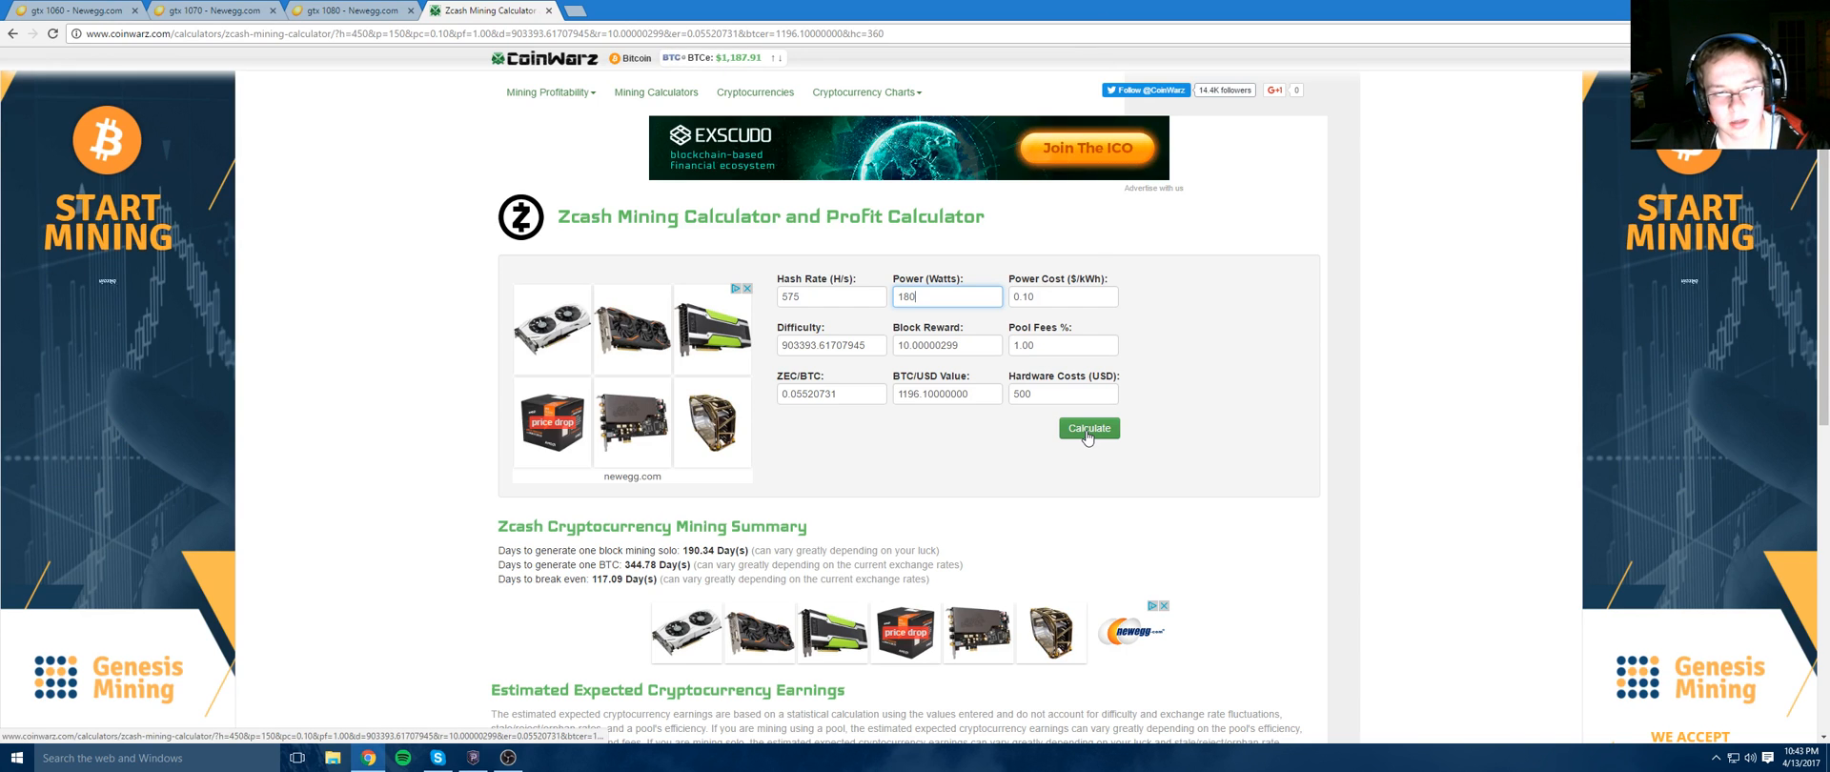
left_click(1087, 428)
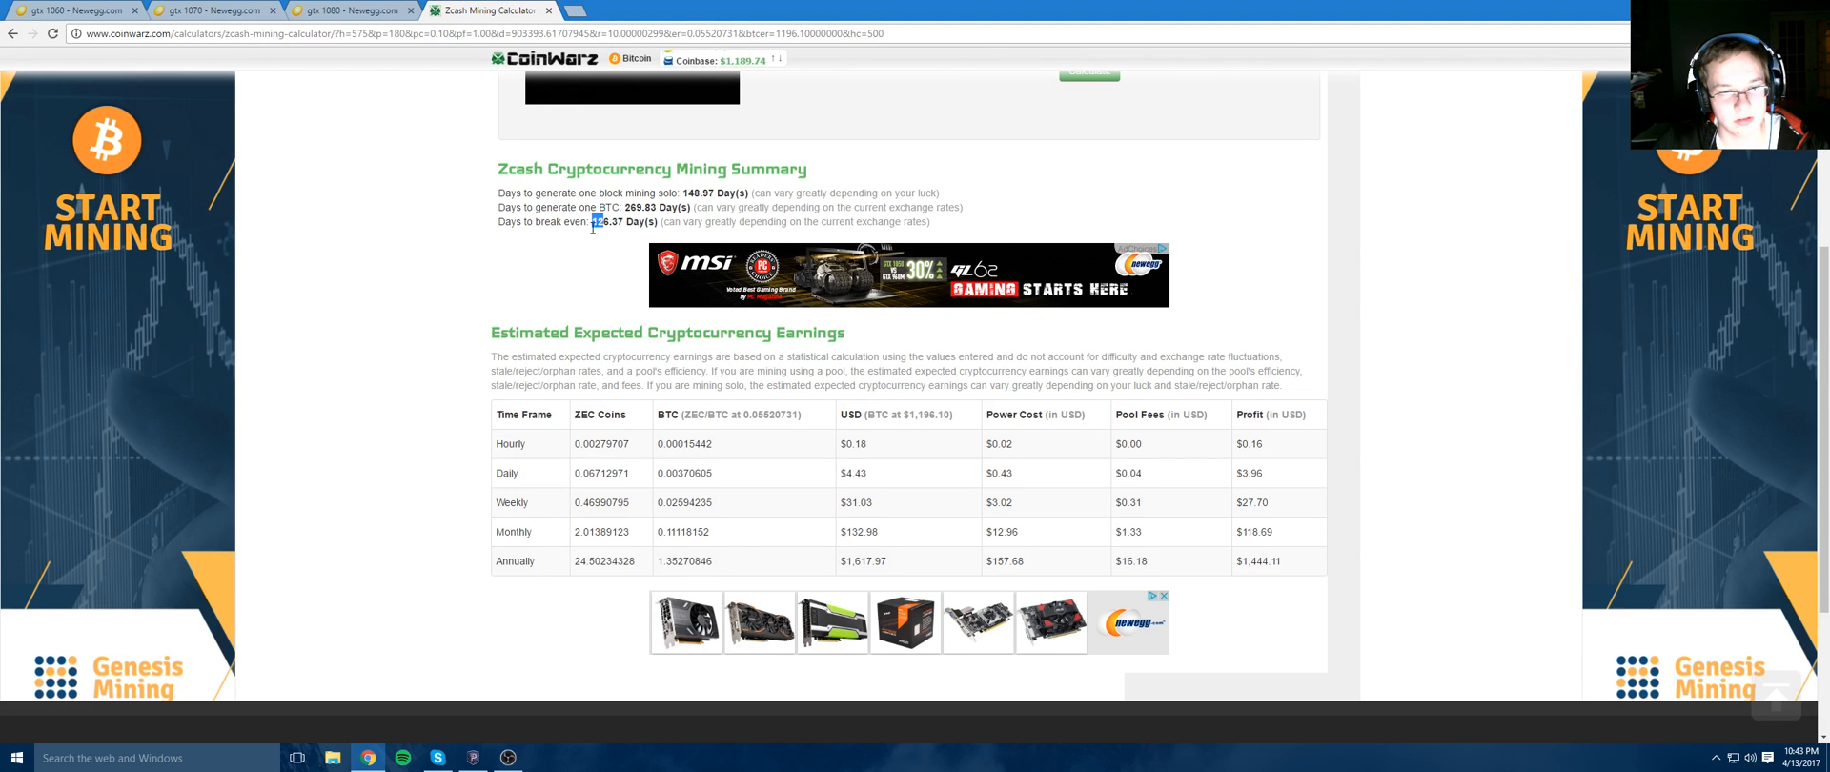
scroll("up", 3)
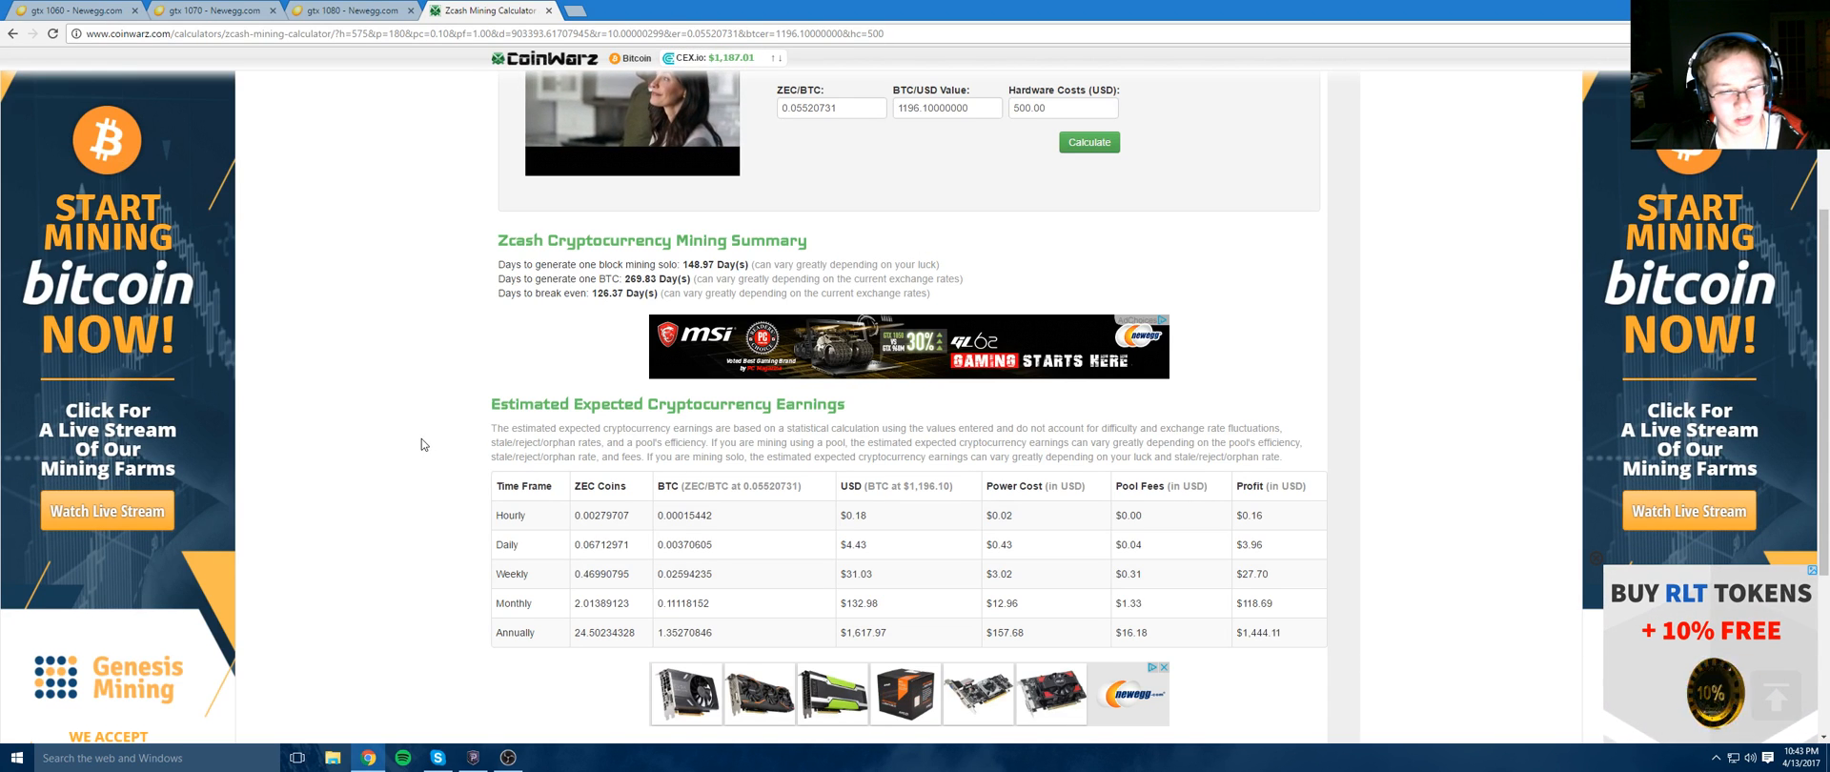
scroll("down", 3)
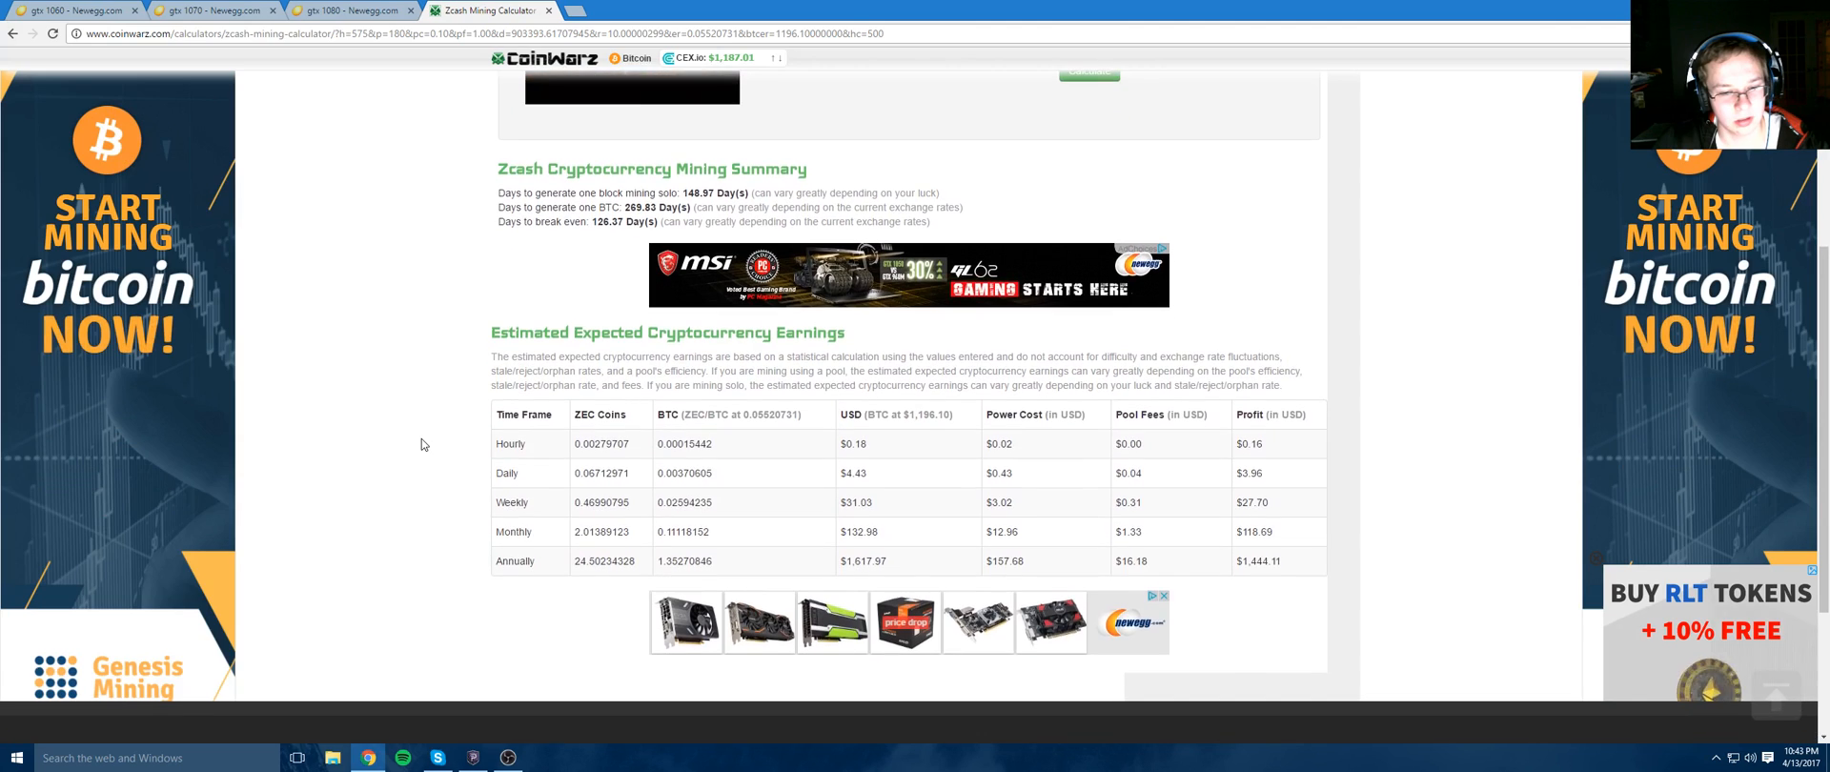
scroll("down", 3)
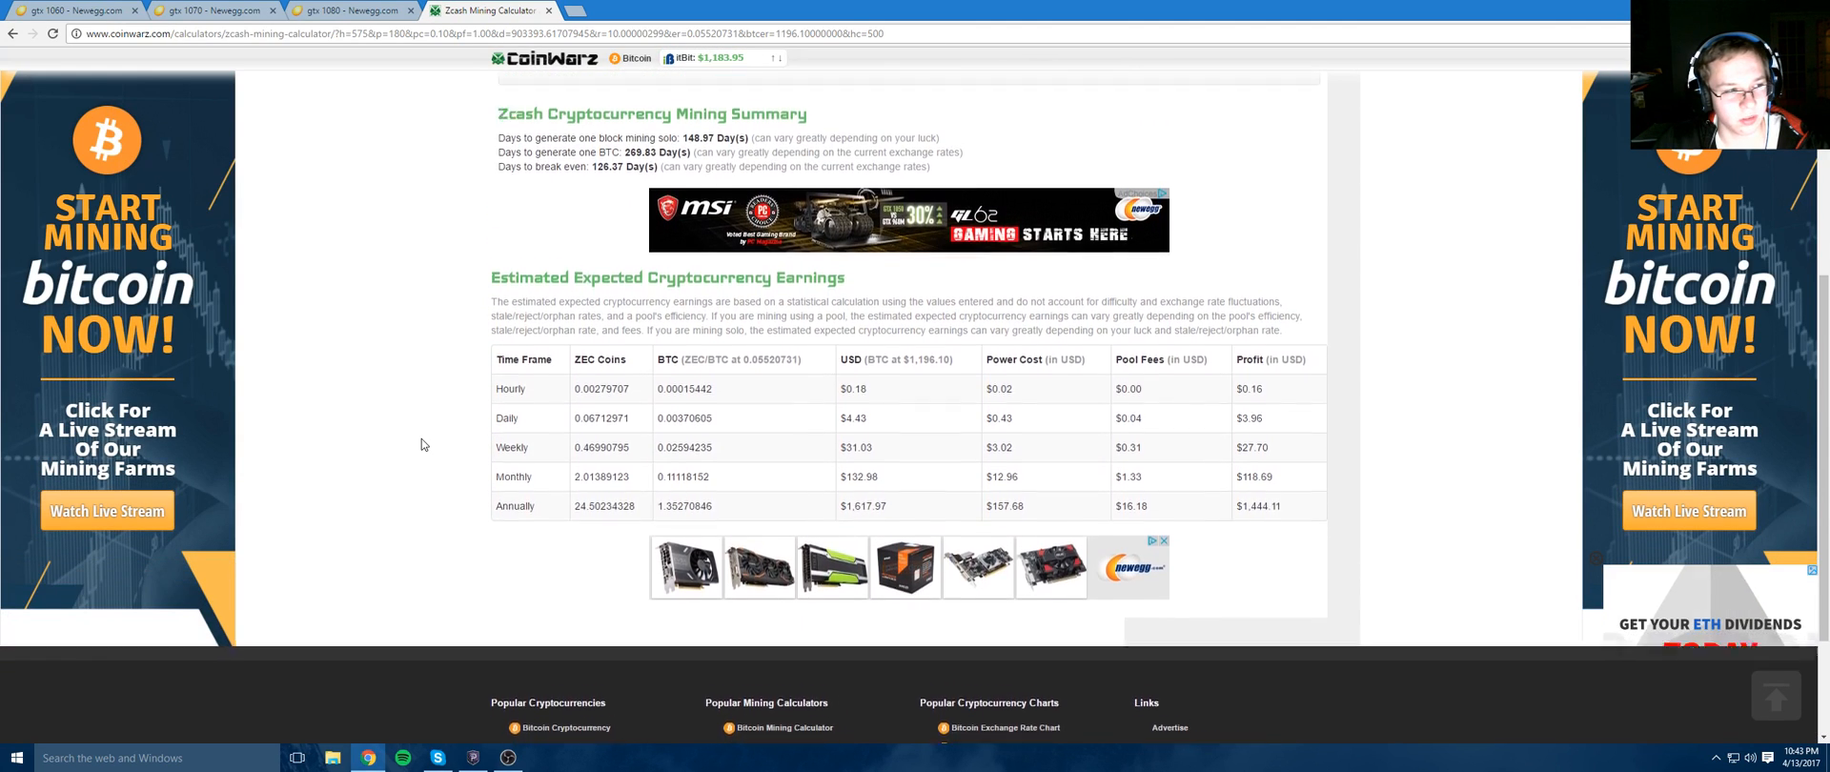
scroll("up", 3)
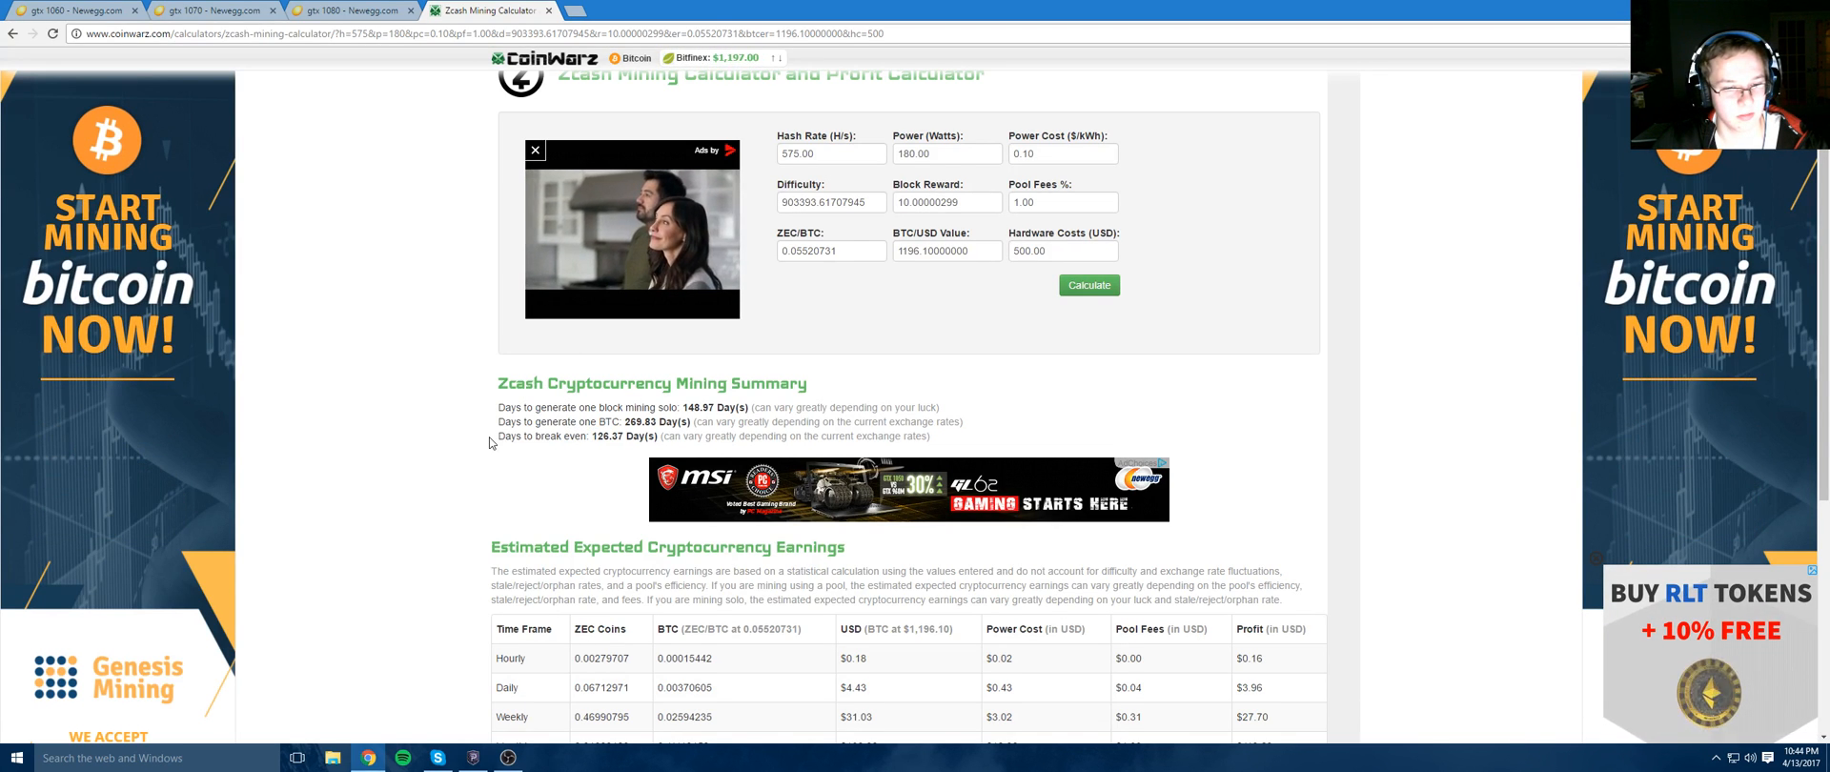
scroll("up", 3)
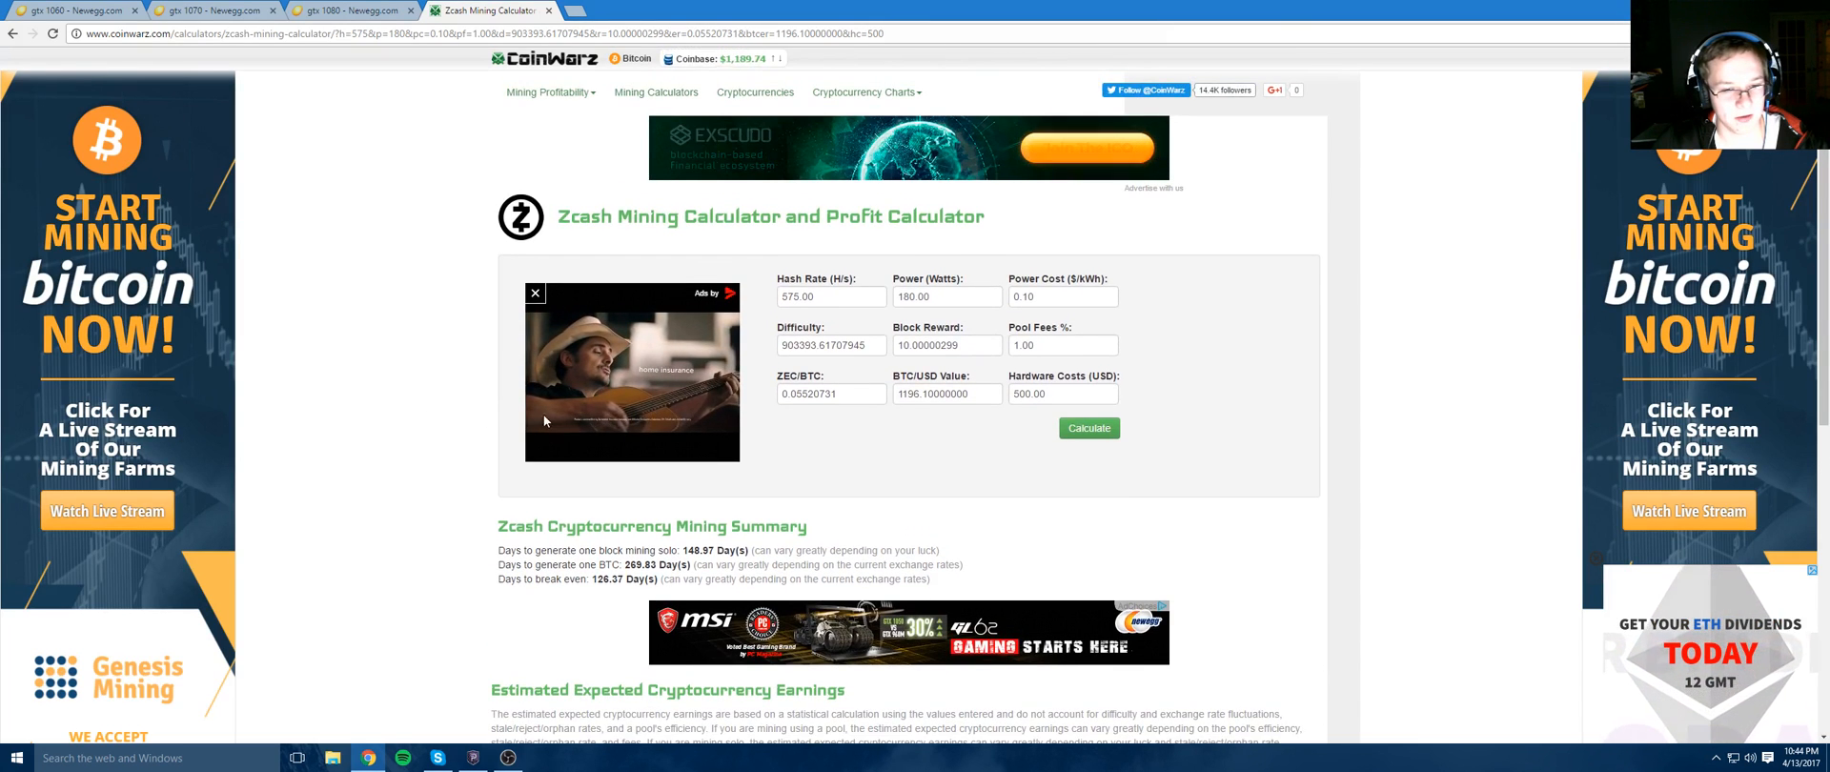
mouse_move(893, 441)
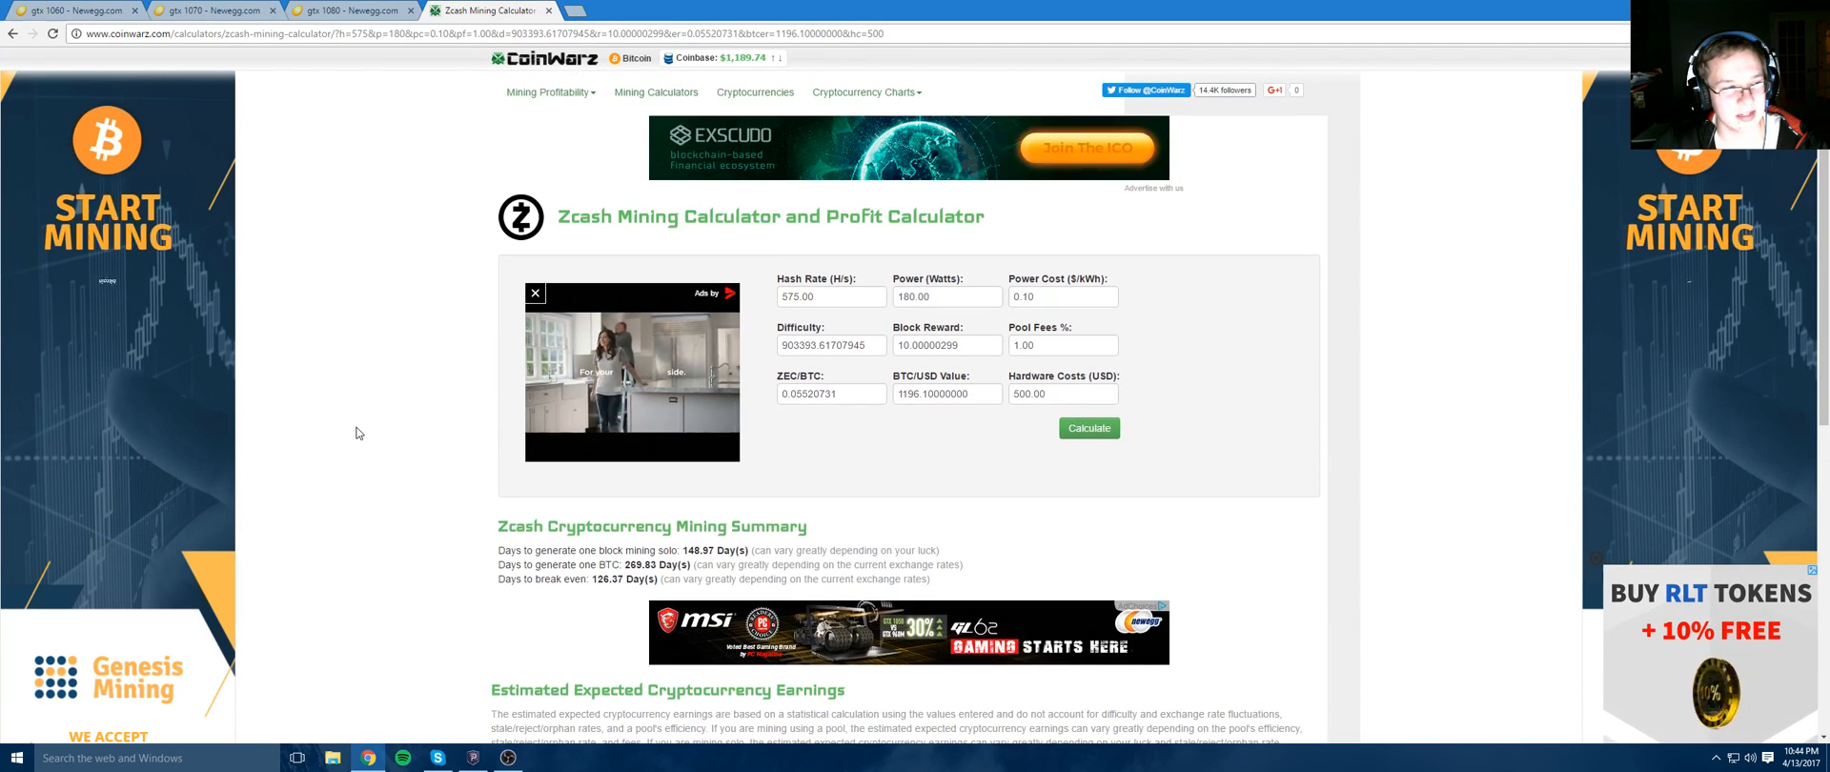
left_click(76, 9)
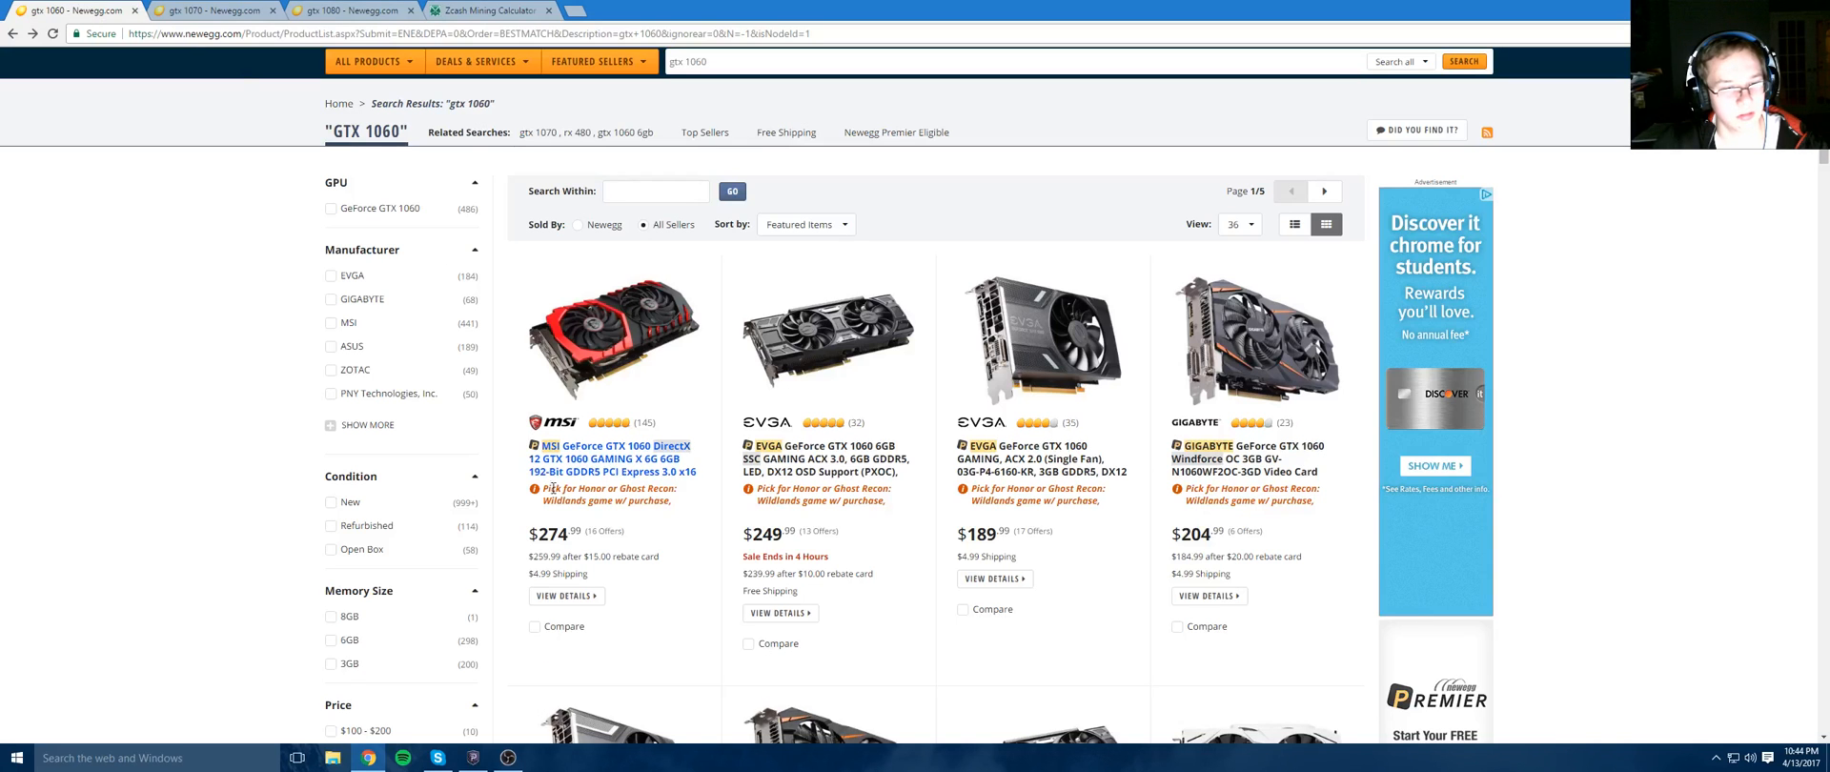
left_click(478, 9)
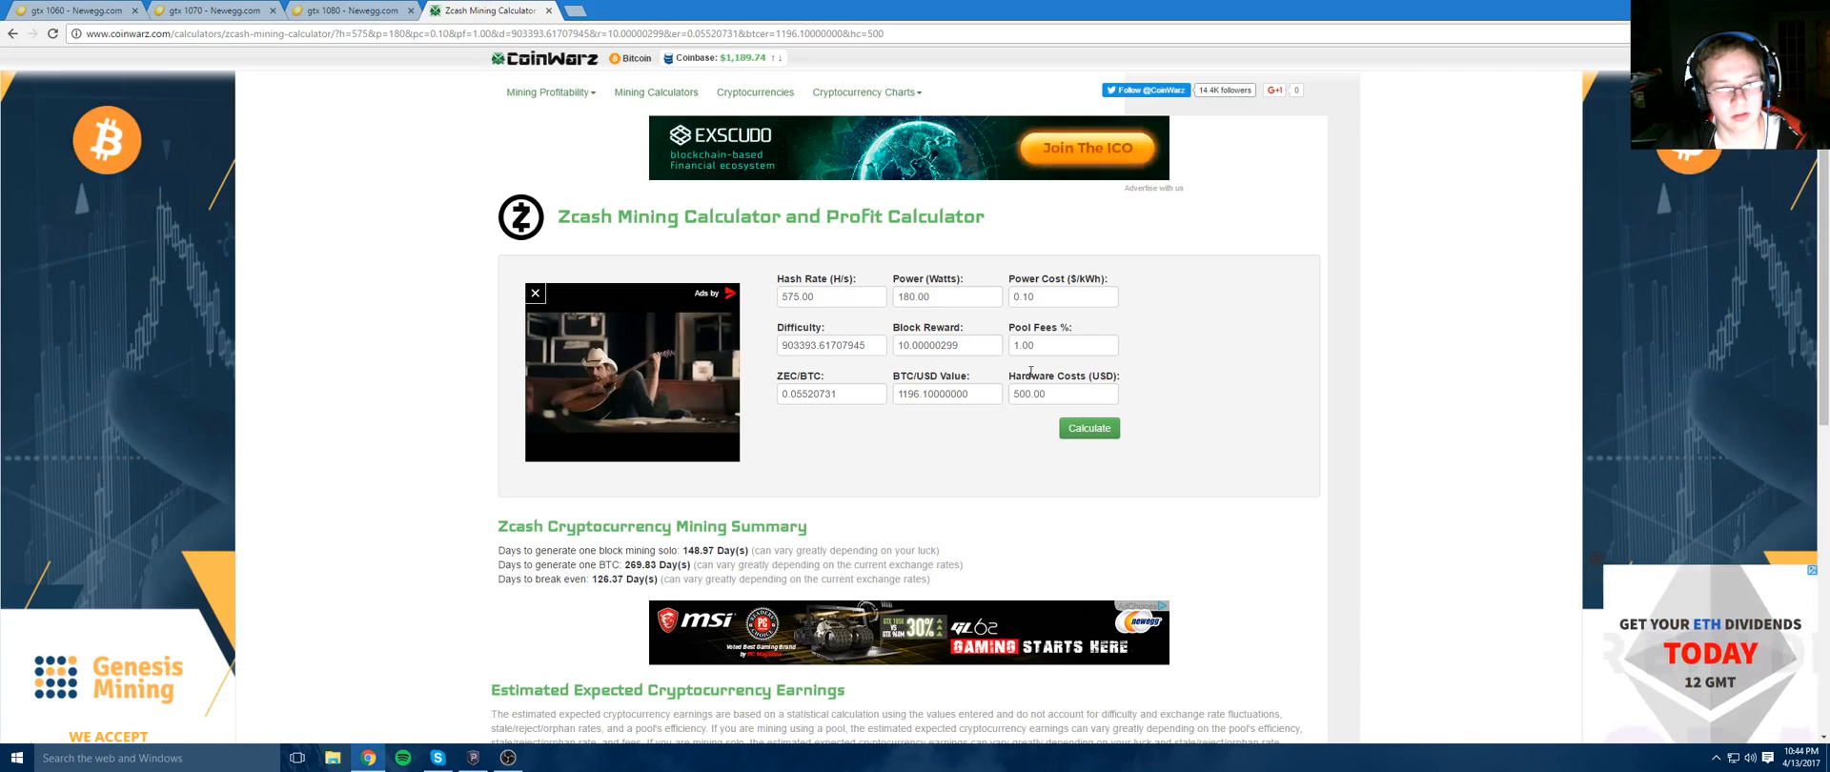
Enter $190 hardware, 300 H/s and 120 W, recalculating to 94.92 days and $730.60 annually
triple_click(1062, 392)
type("190")
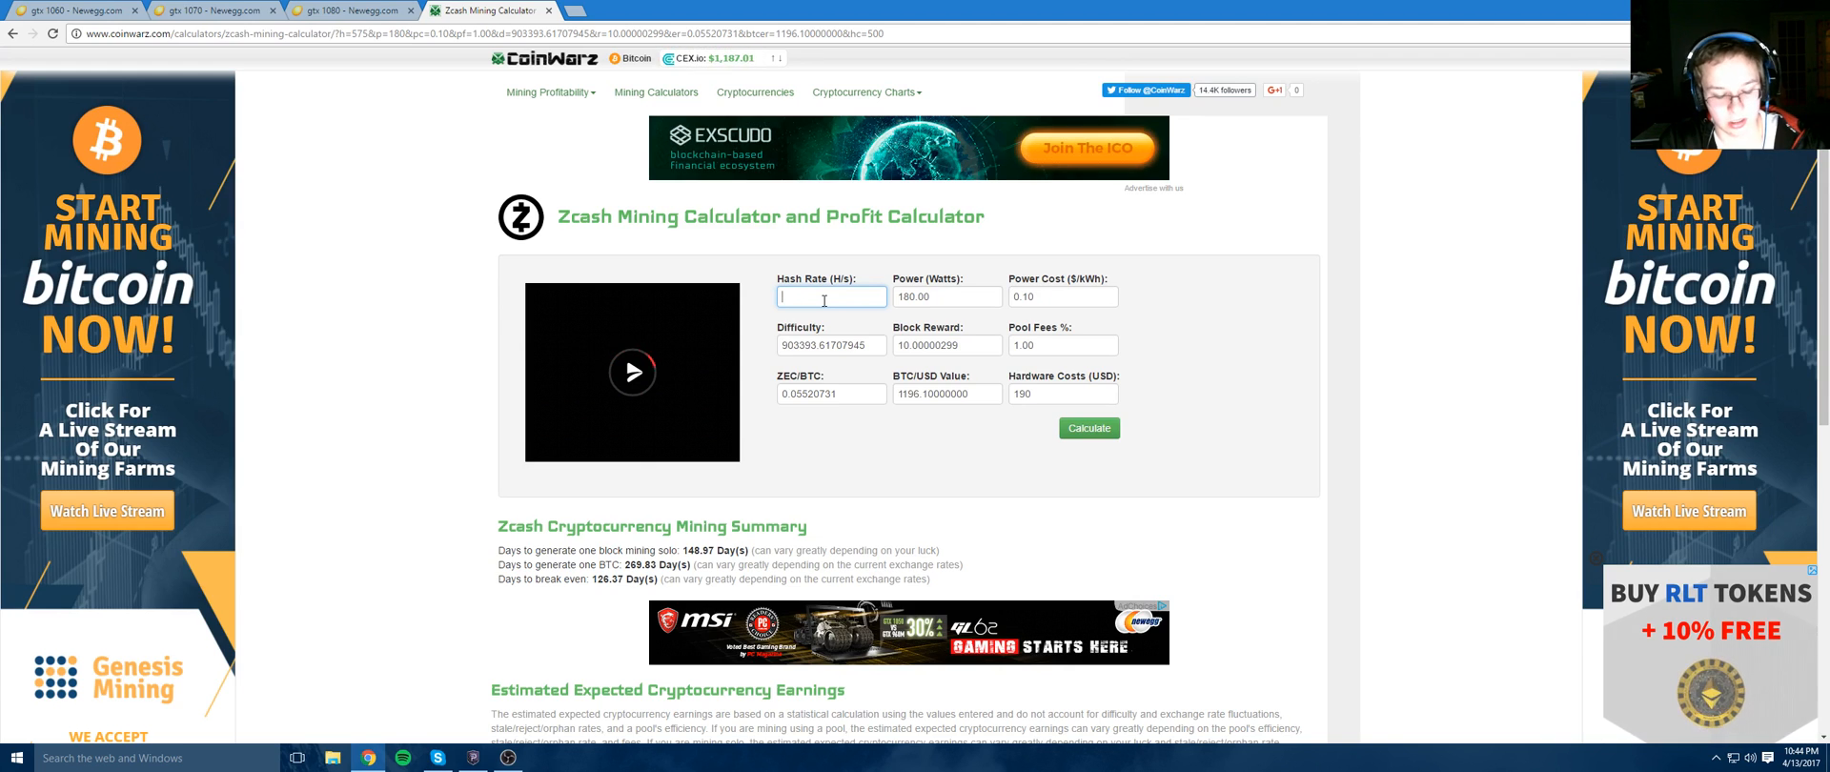
type("300")
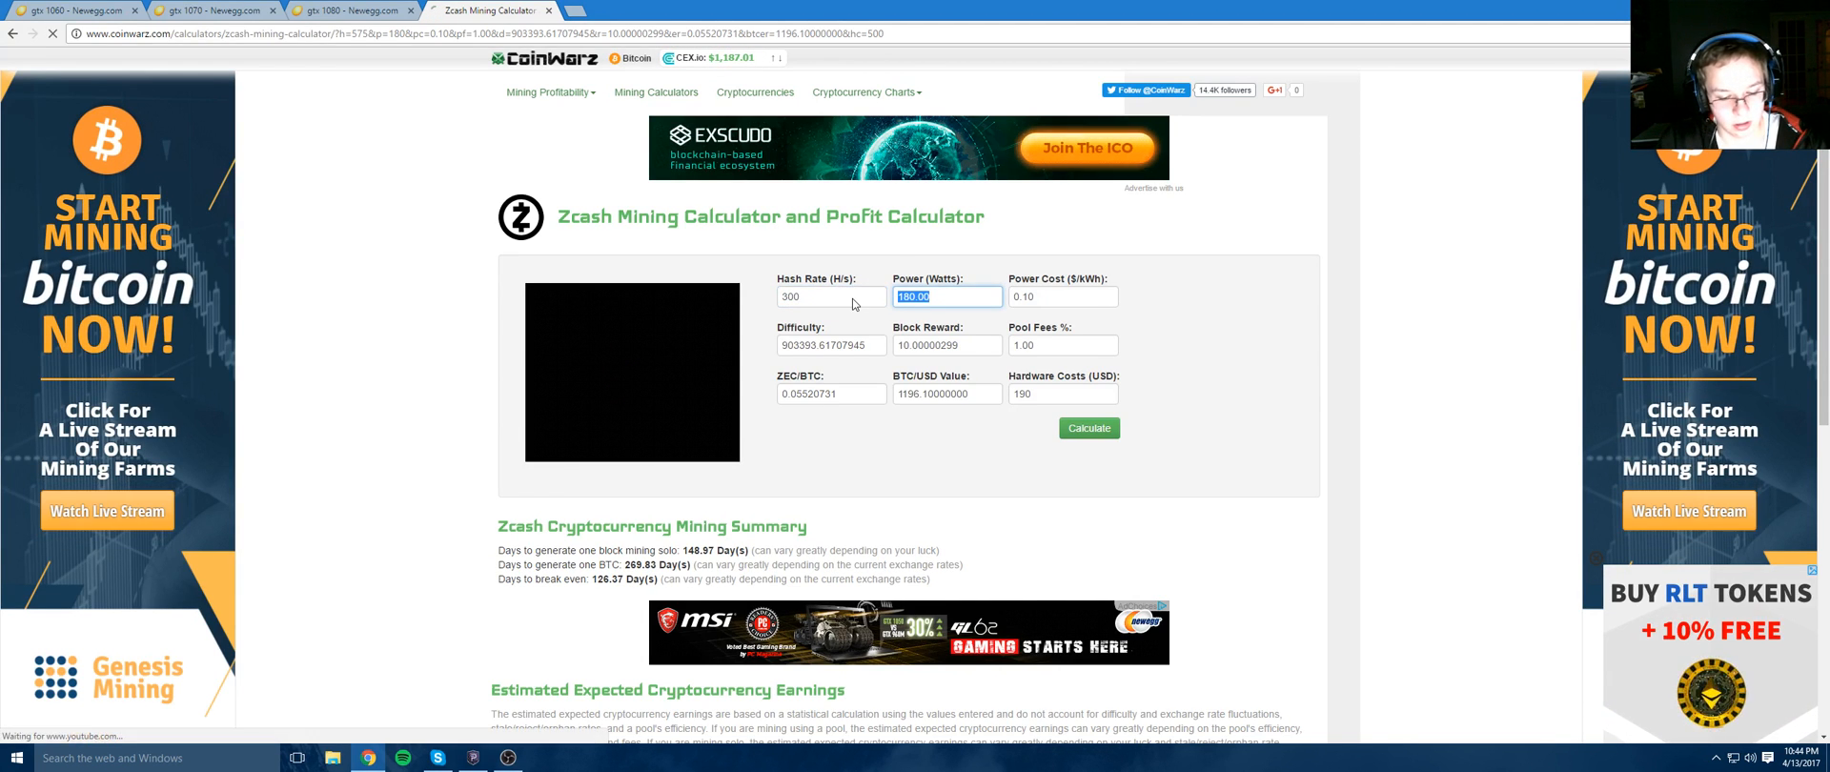
left_click(1087, 428)
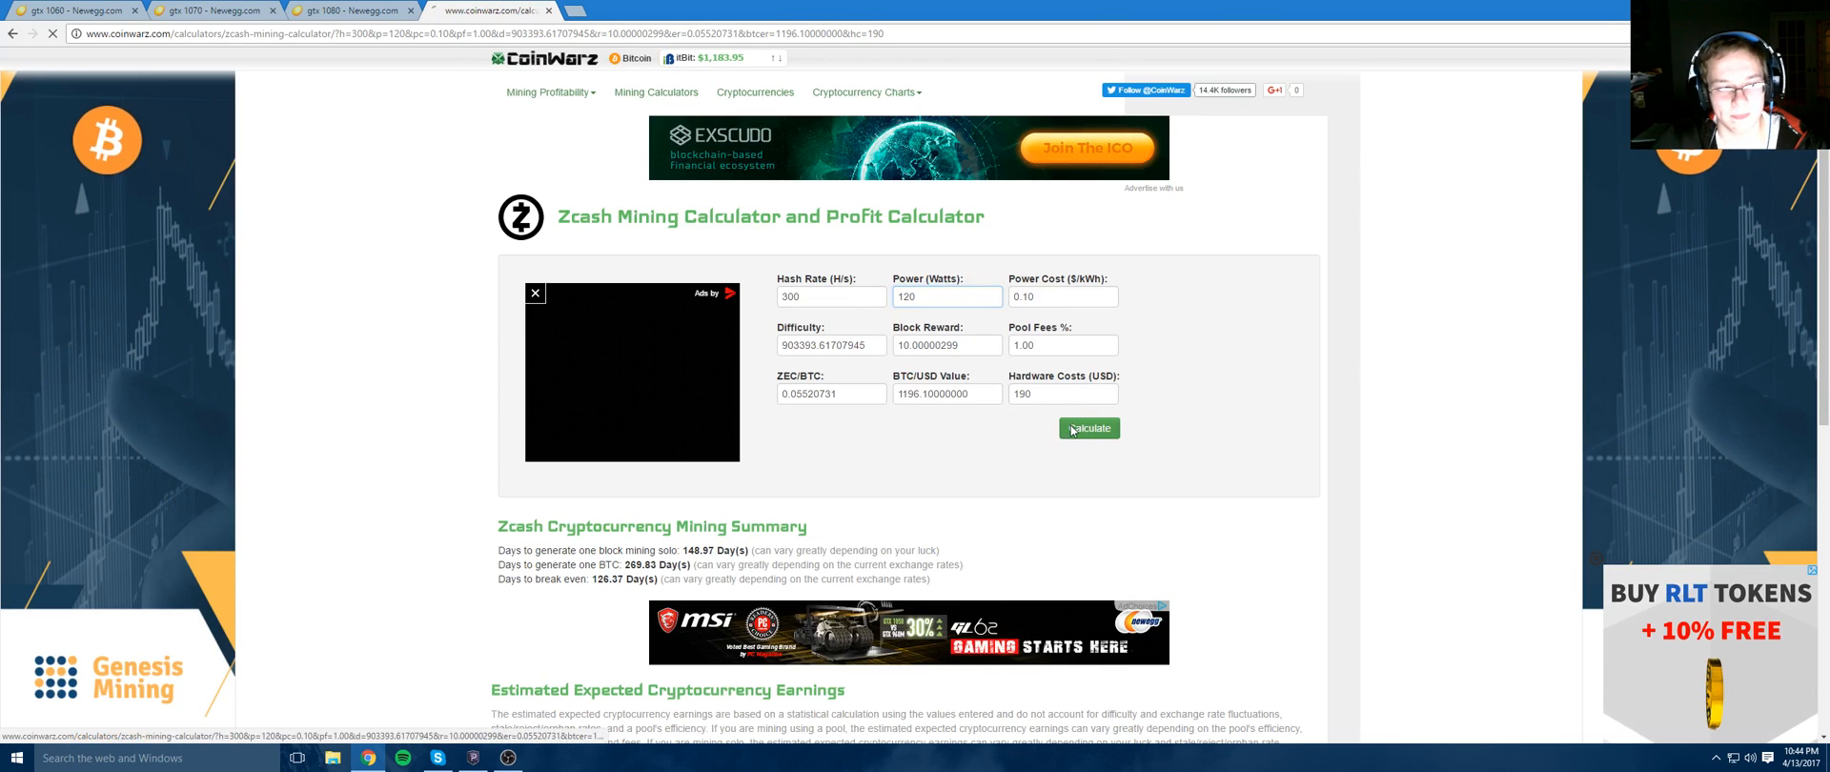
left_click(1087, 428)
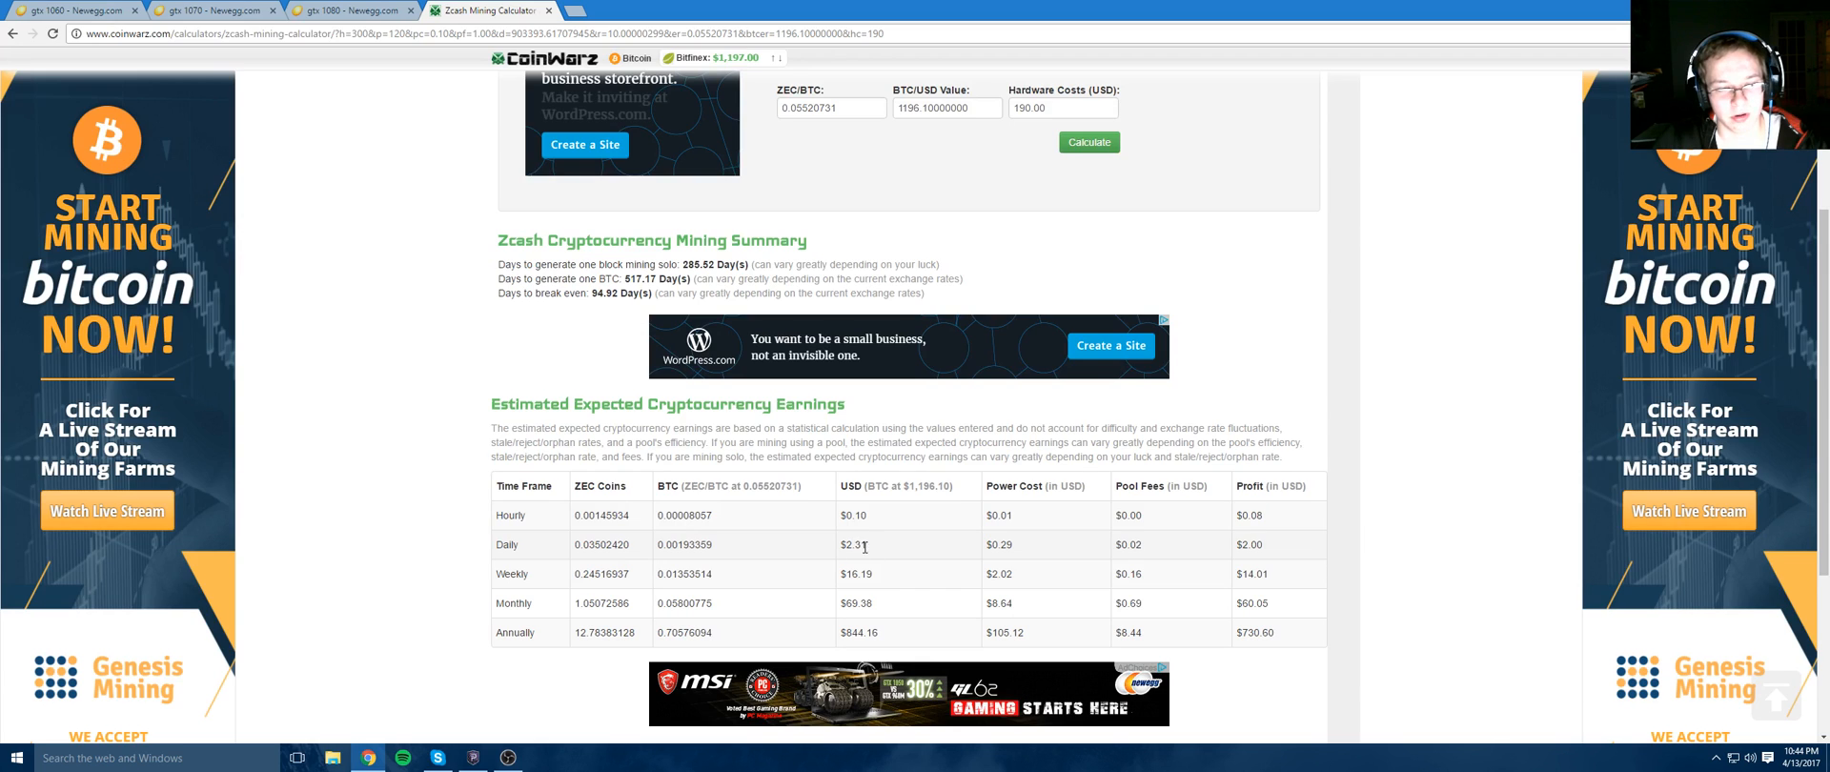
scroll("down", 3)
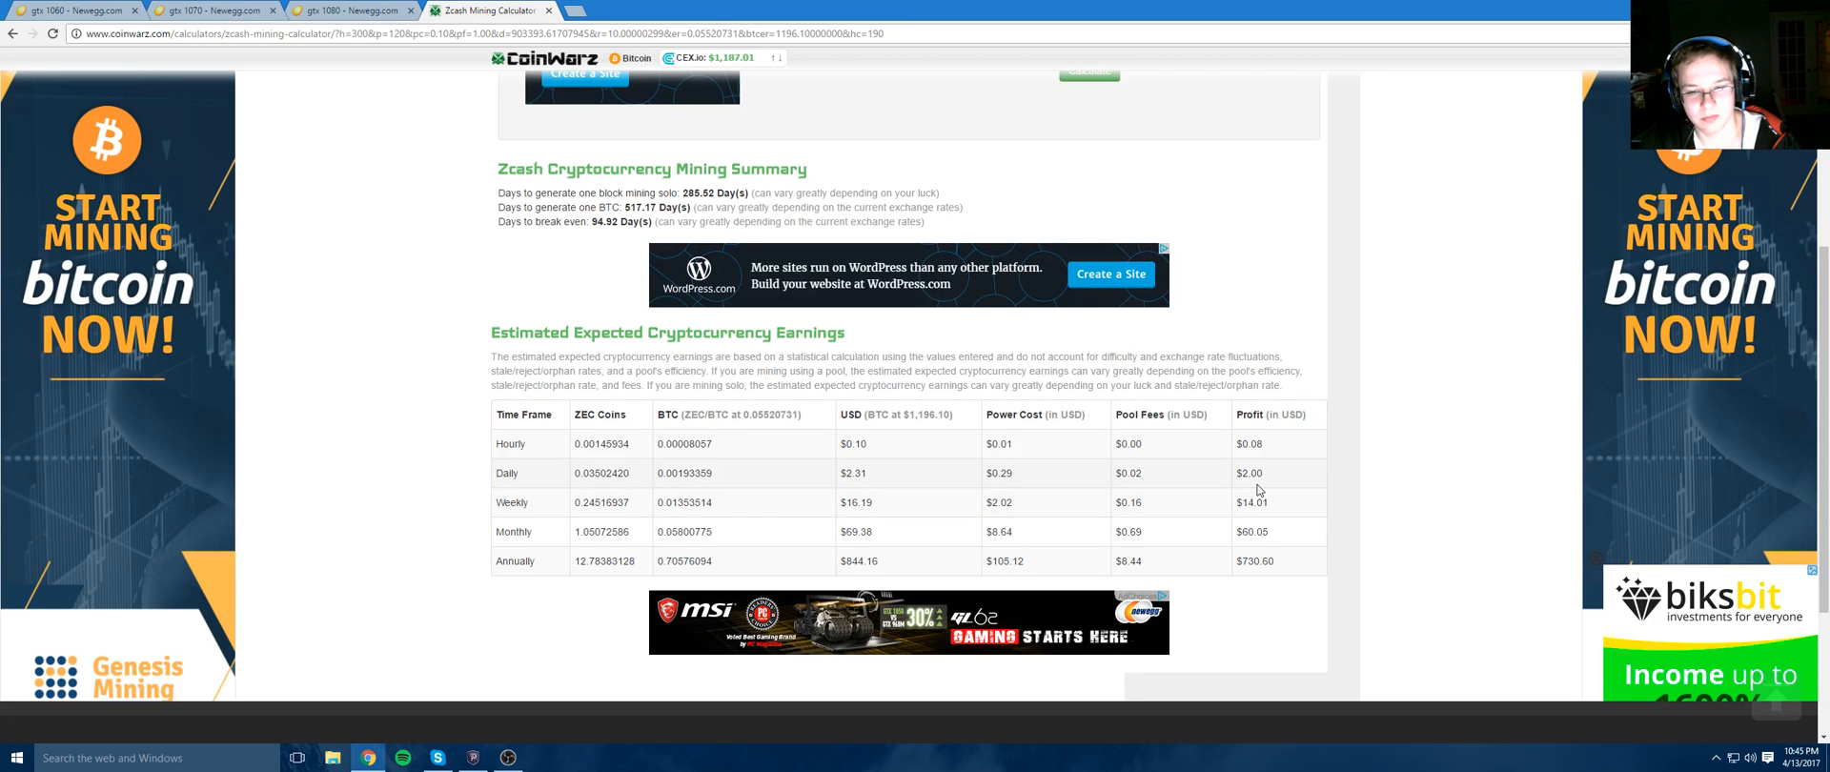
scroll("down", 3)
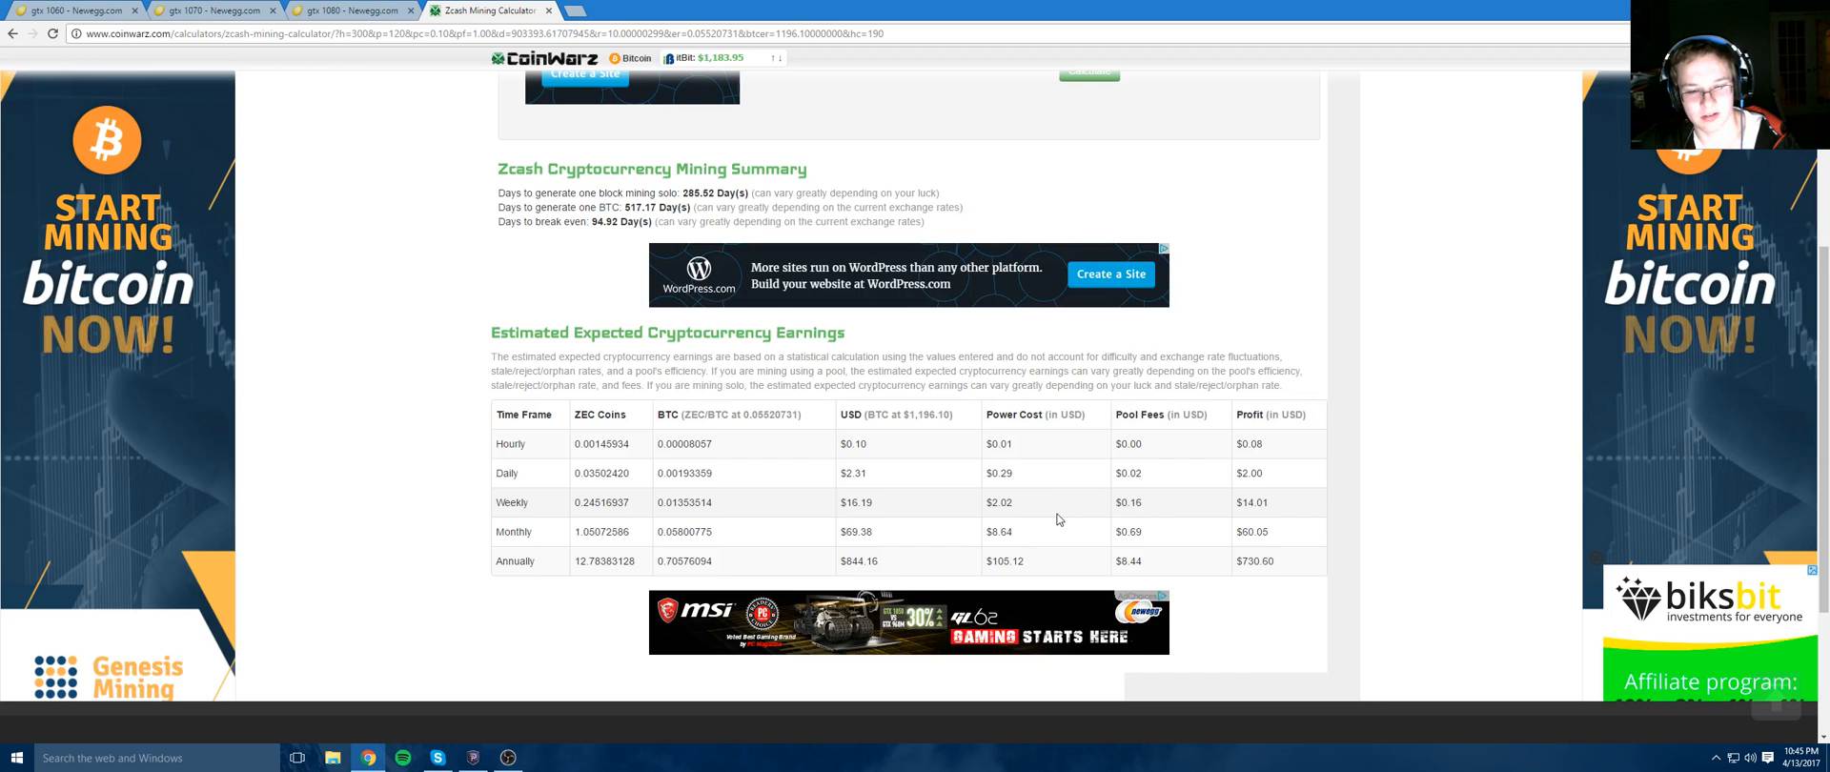
scroll("down", 3)
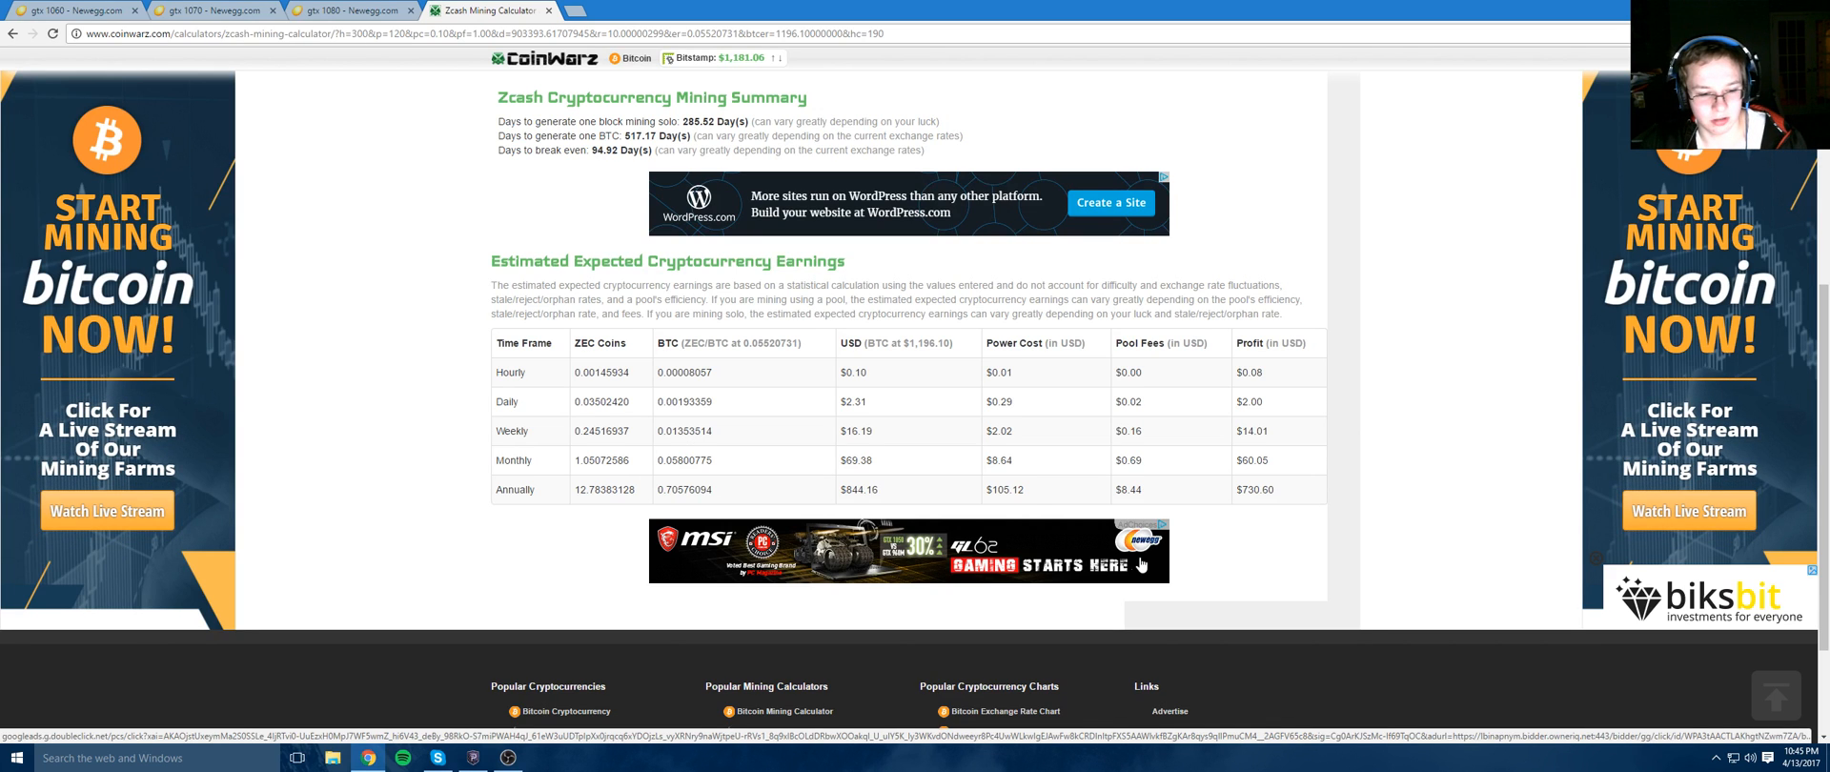
scroll("up", 3)
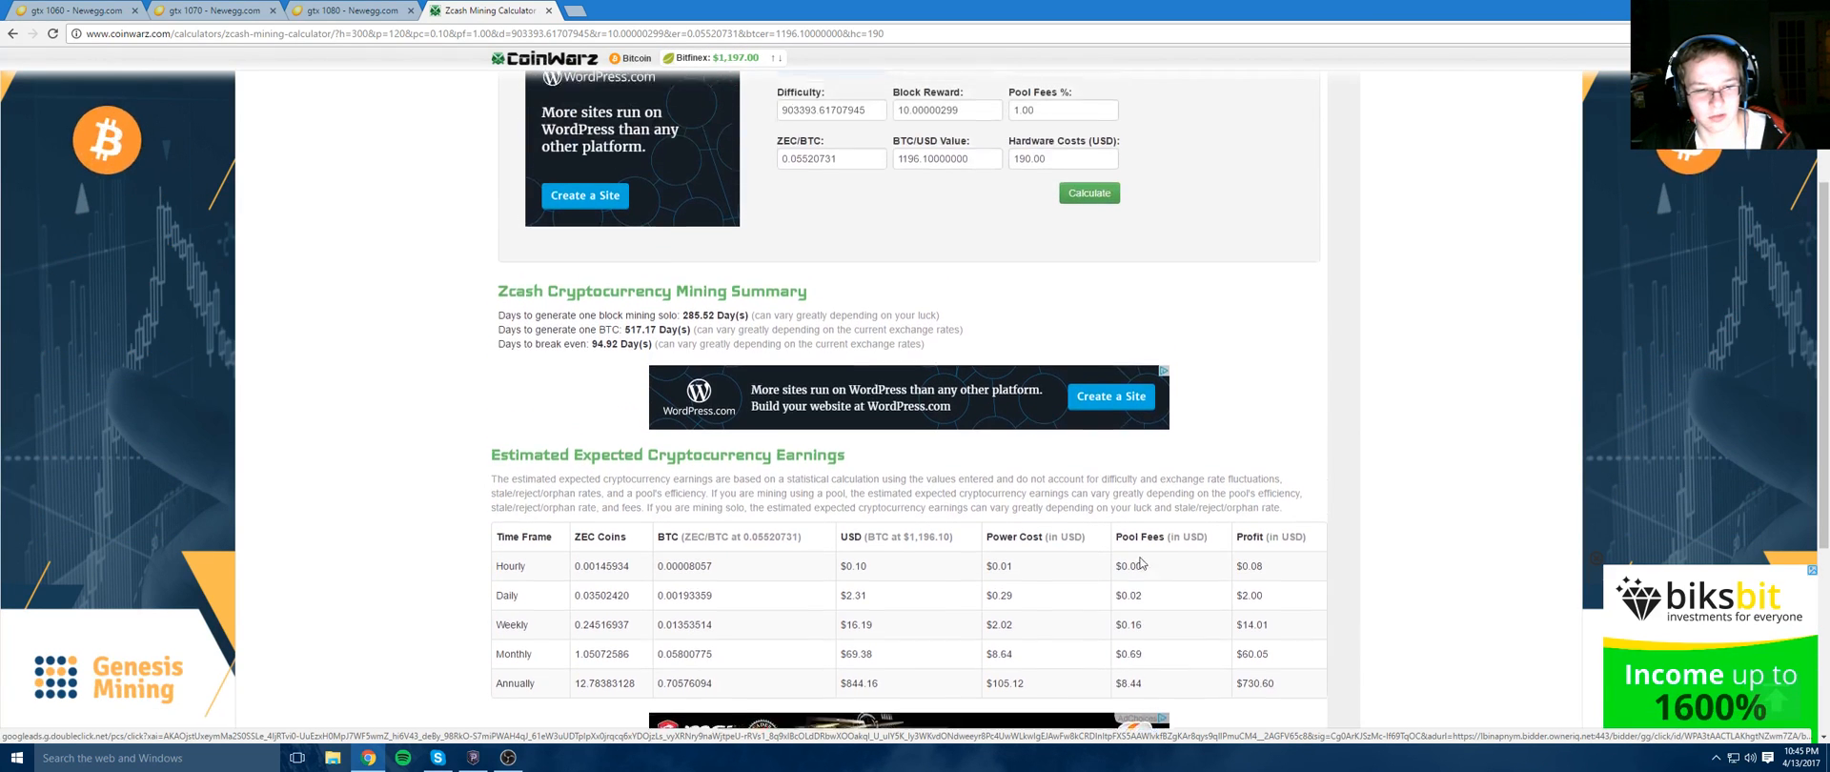
scroll("up", 3)
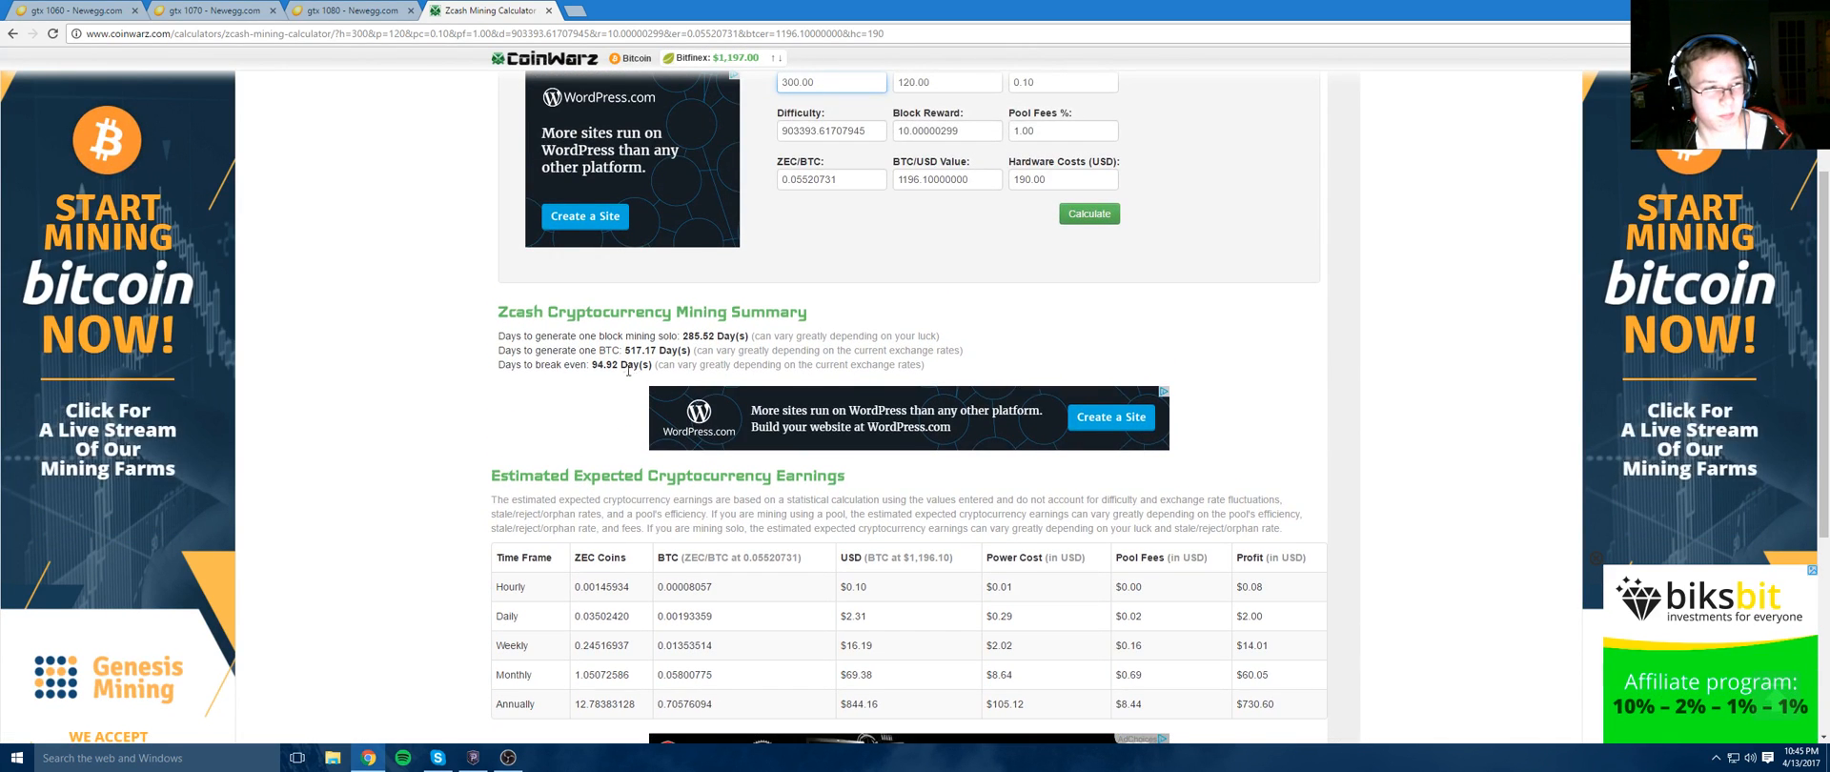
scroll("up", 3)
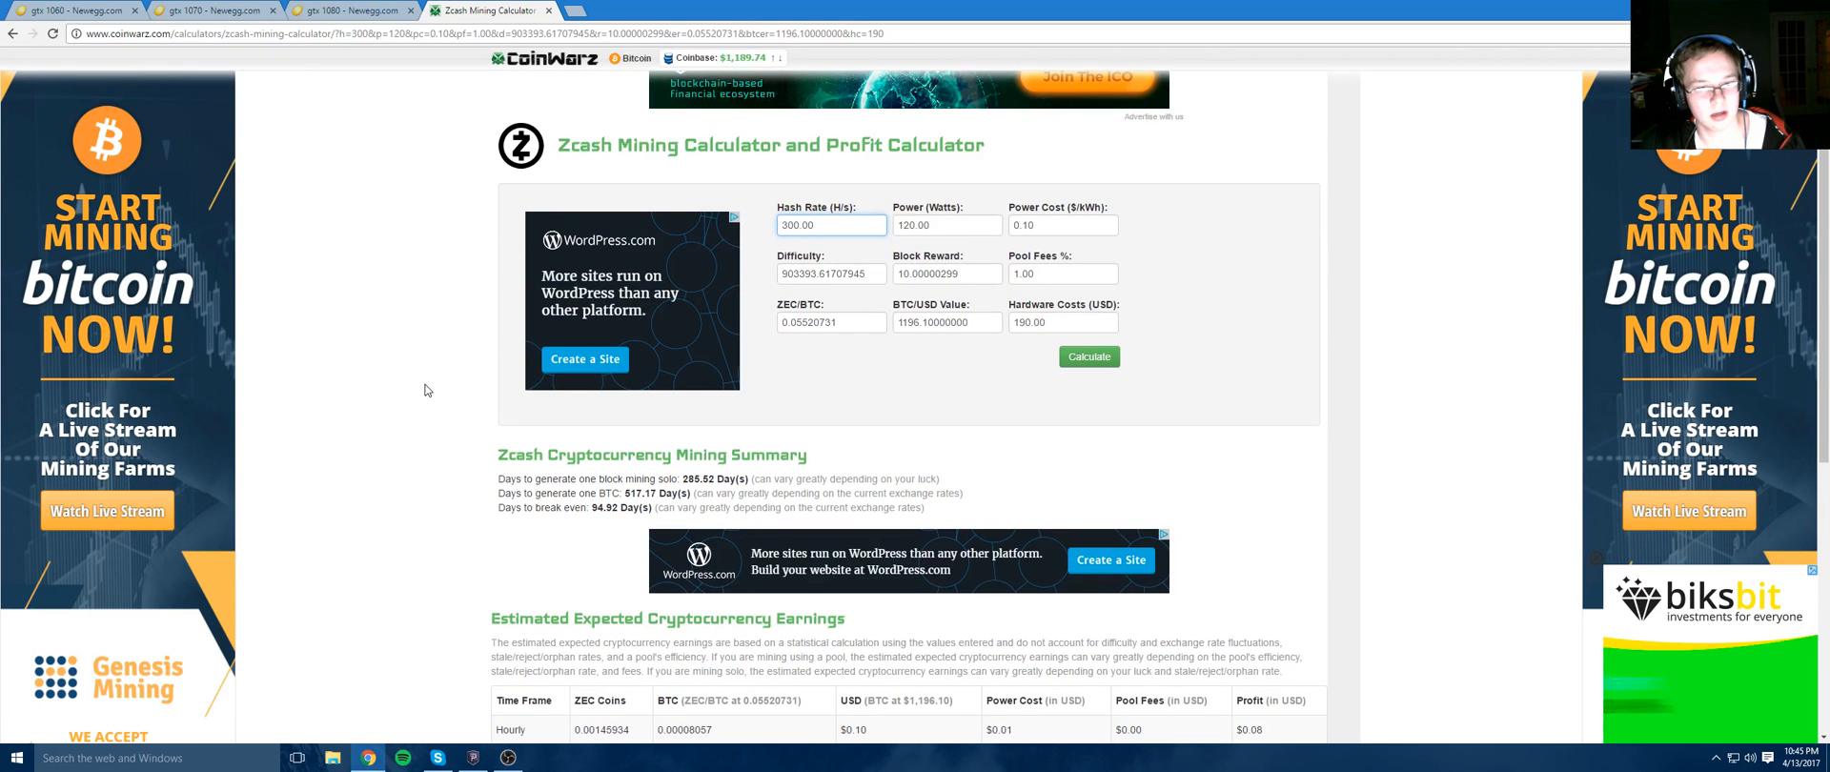
scroll("up", 3)
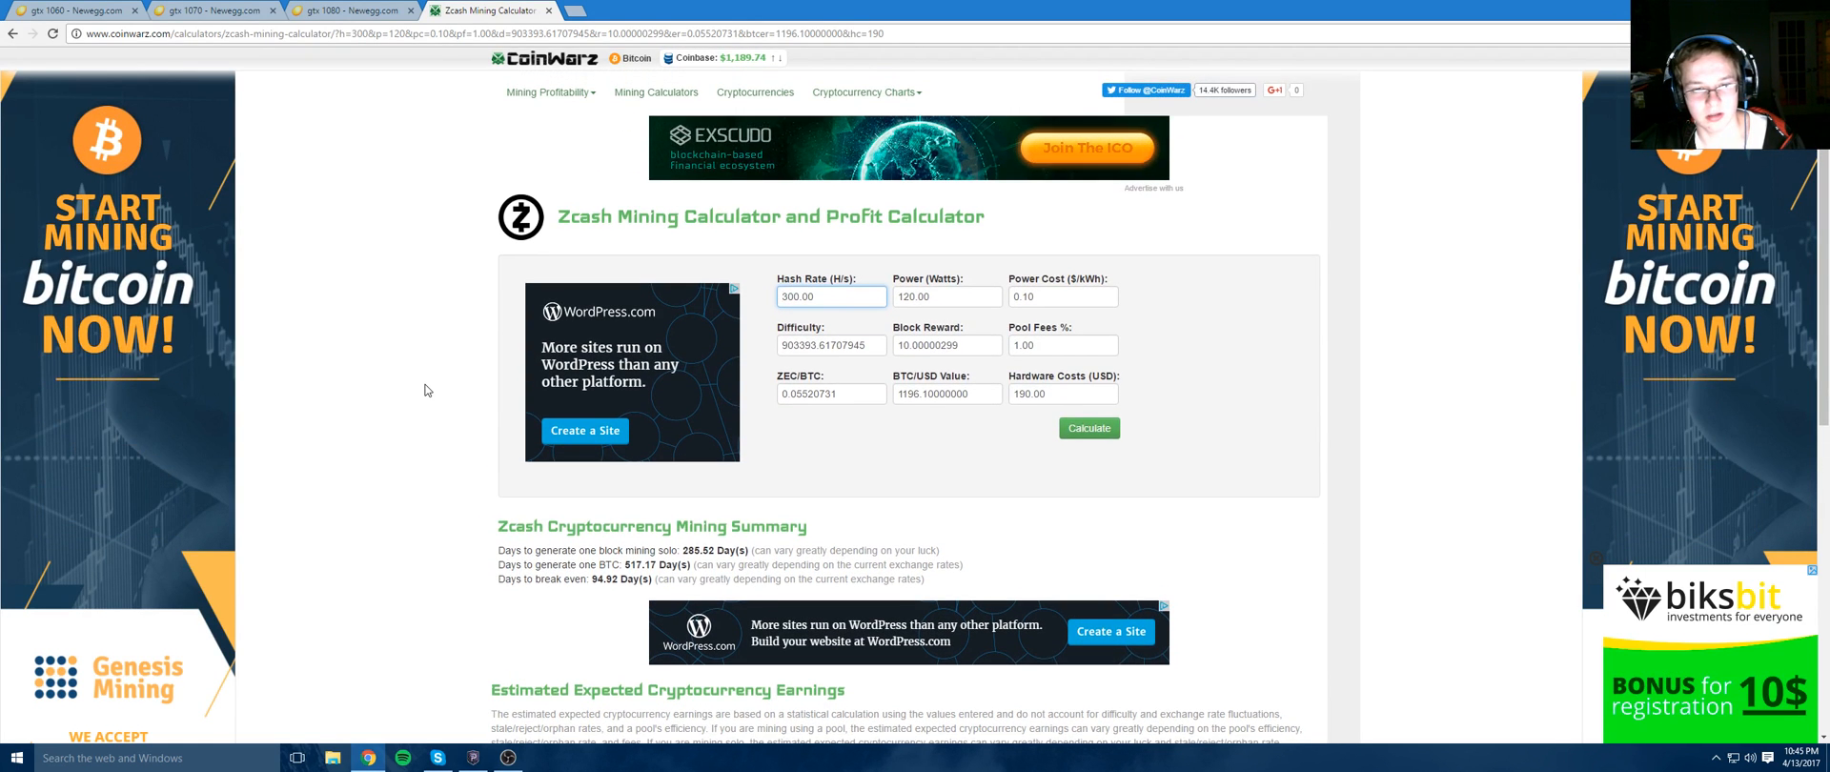